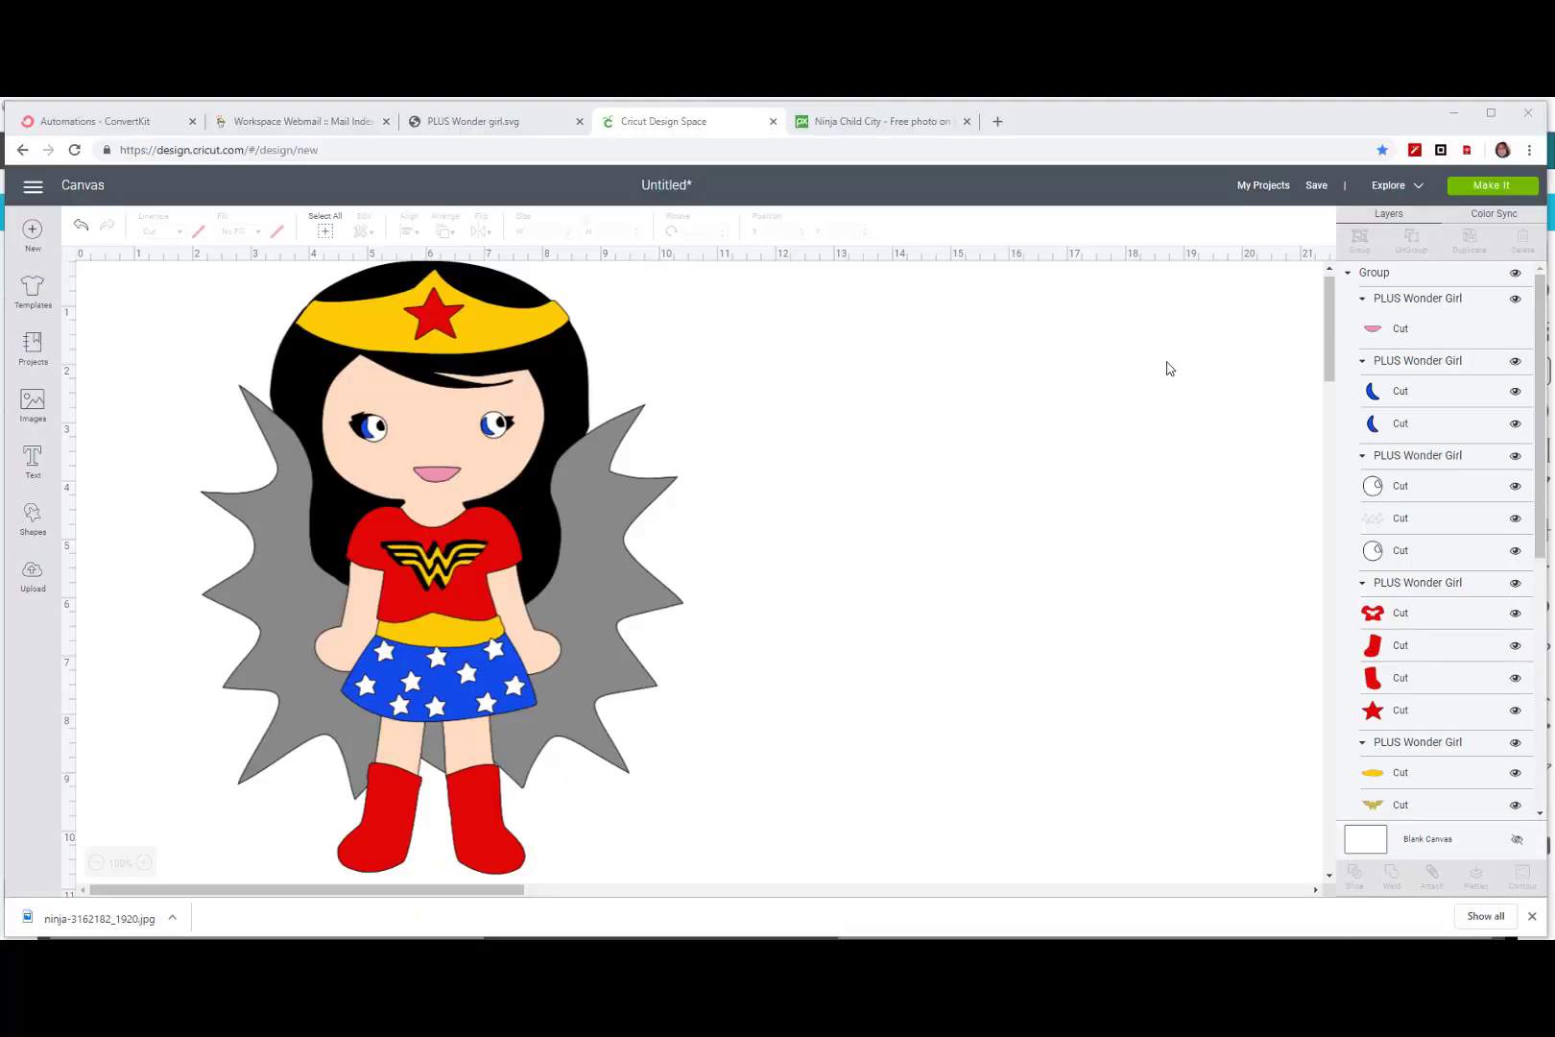
{"action": "mouse_move", "coordinate": [567, 434]}
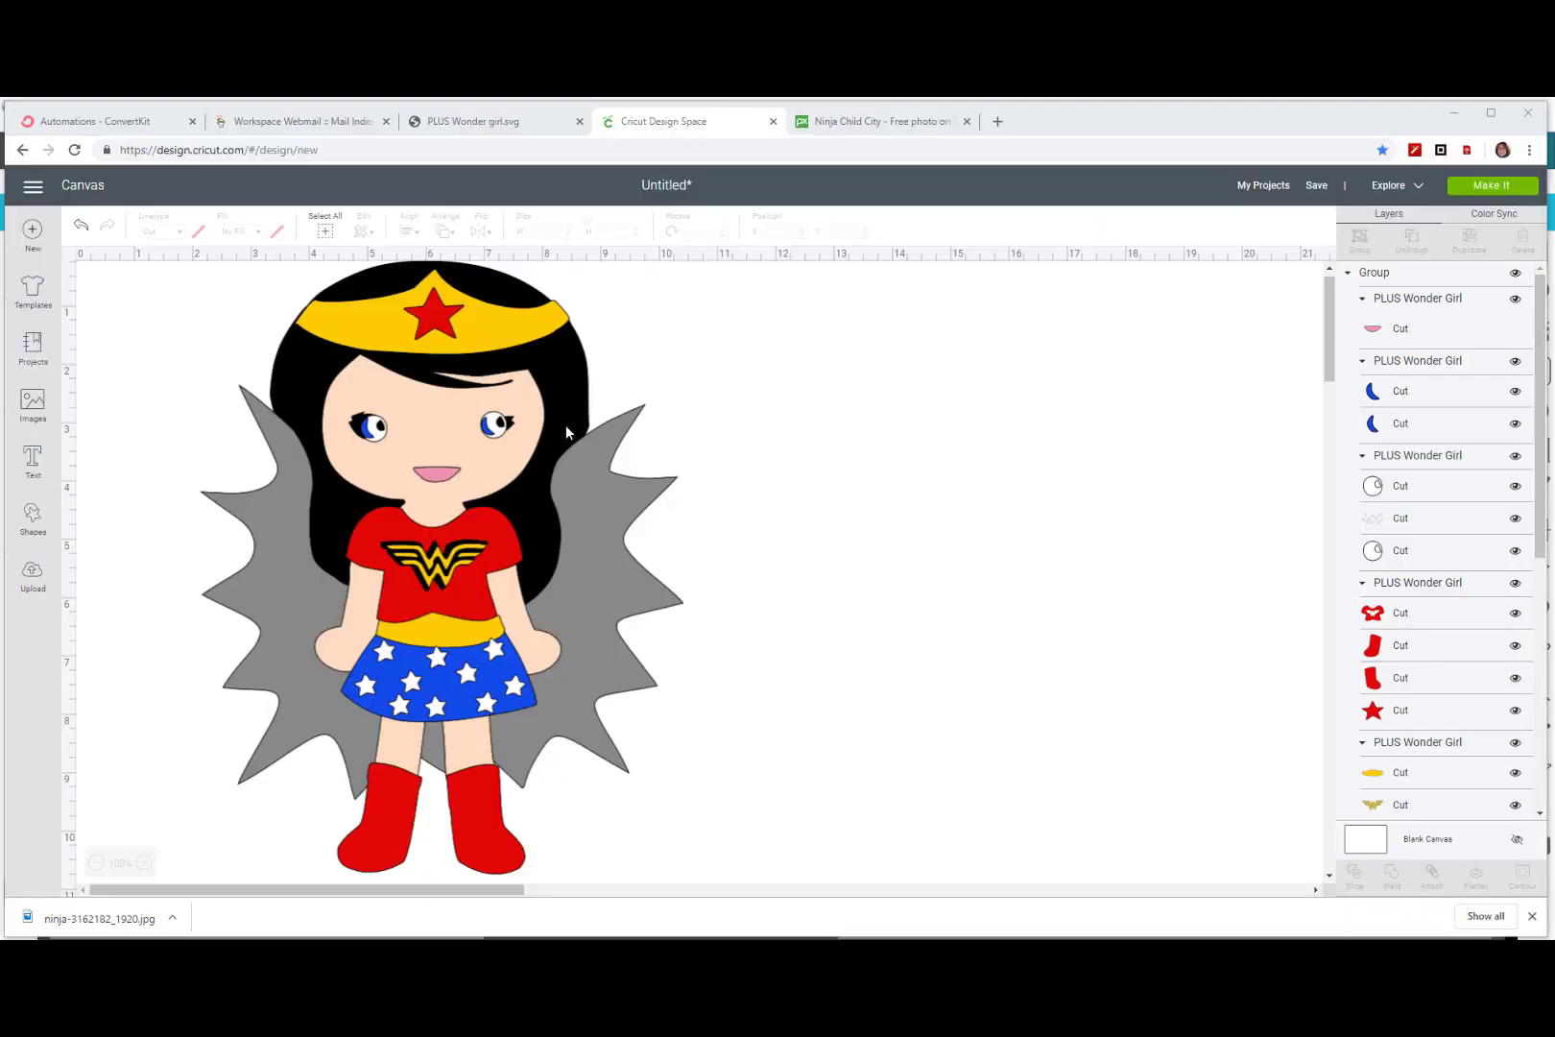
Step: Enlarge the Wonder Girl design to about 8.42 by 10.71 inches and shift it right
{"action": "left_click", "coordinate": [446, 446]}
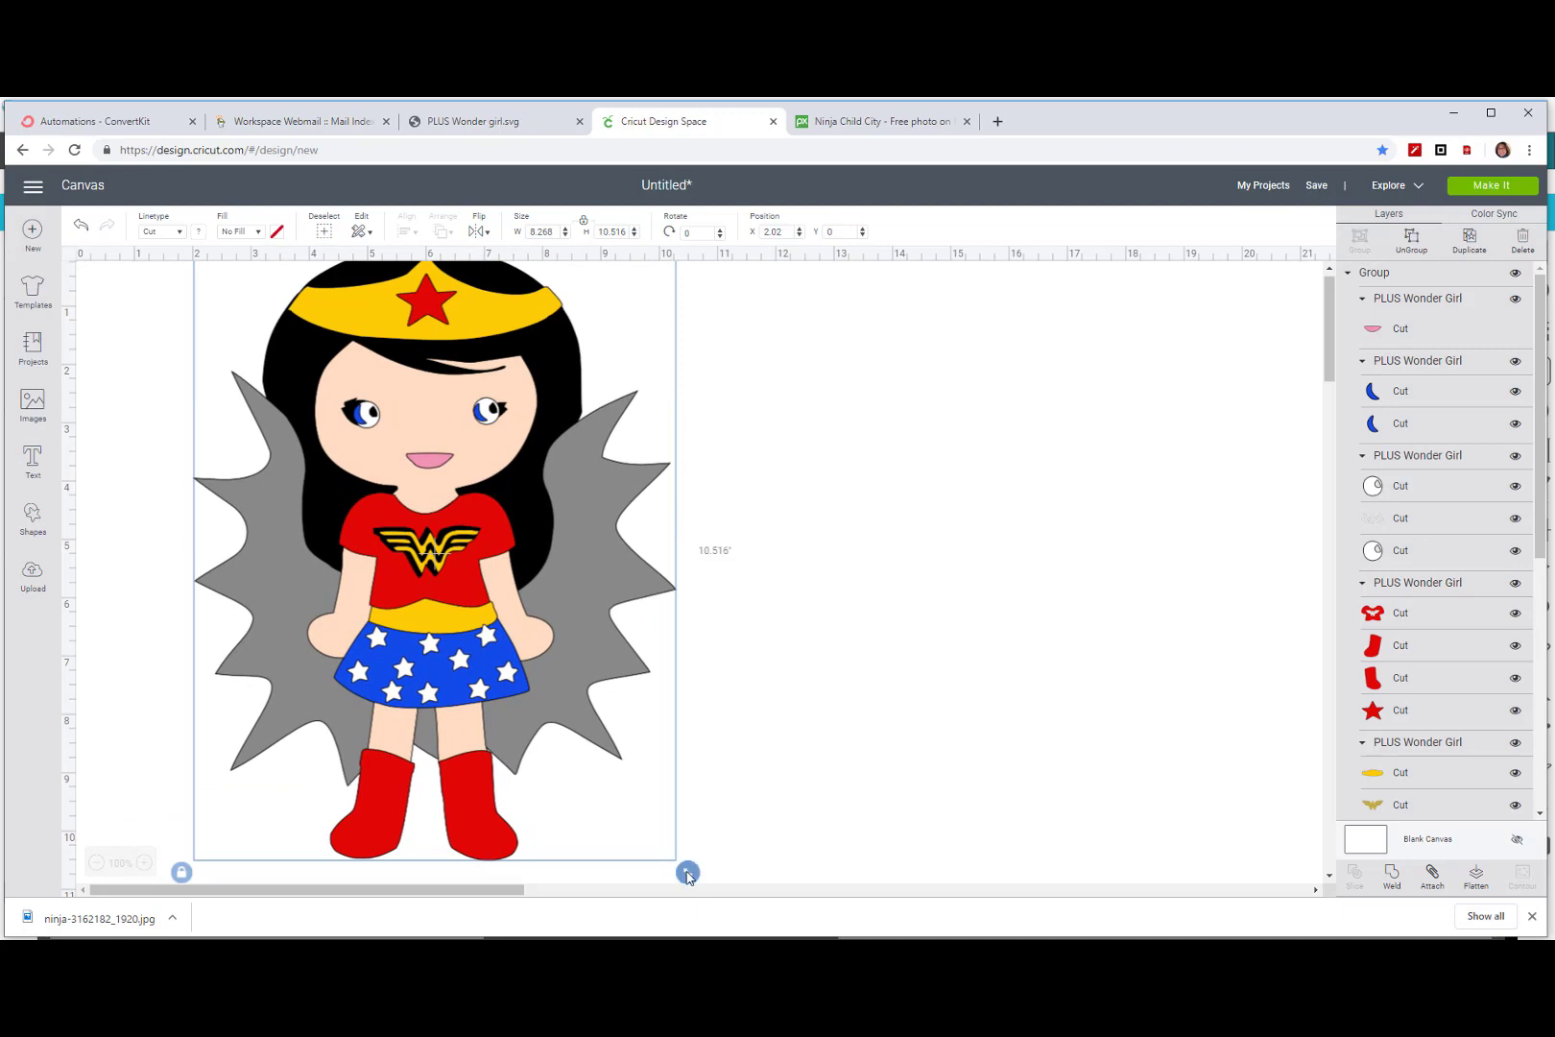
{"action": "left_click_drag", "start_coordinate": [687, 873], "coordinate": [696, 880]}
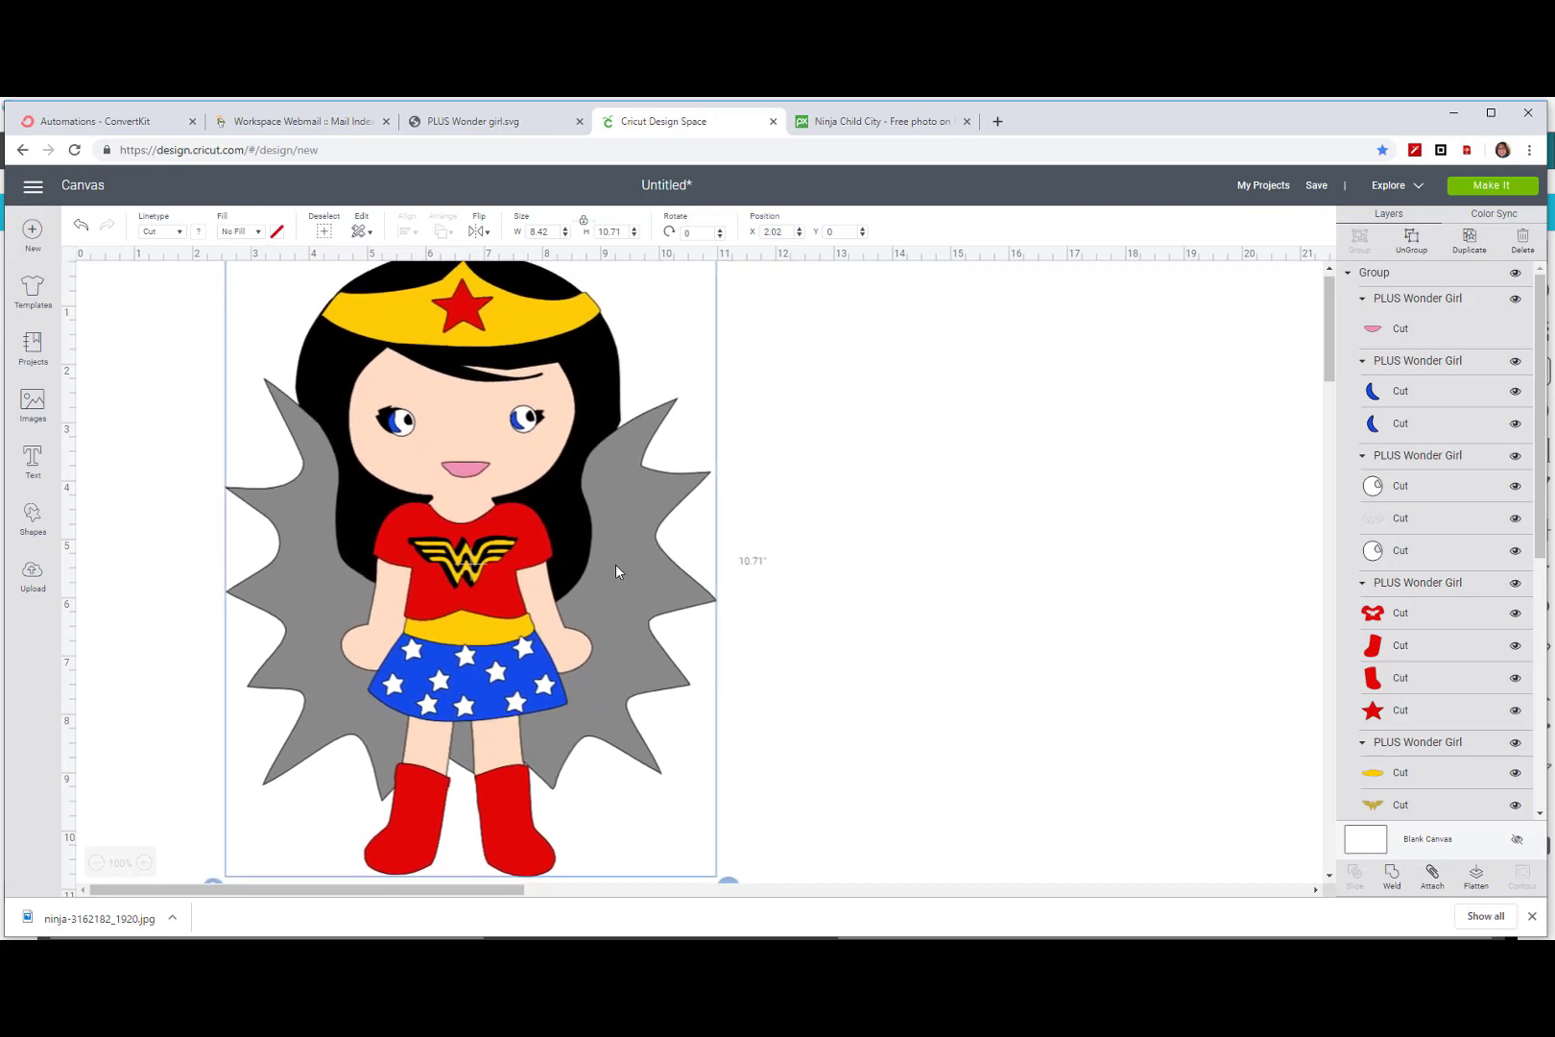
{"action": "left_click_drag", "start_coordinate": [615, 570], "coordinate": [555, 645]}
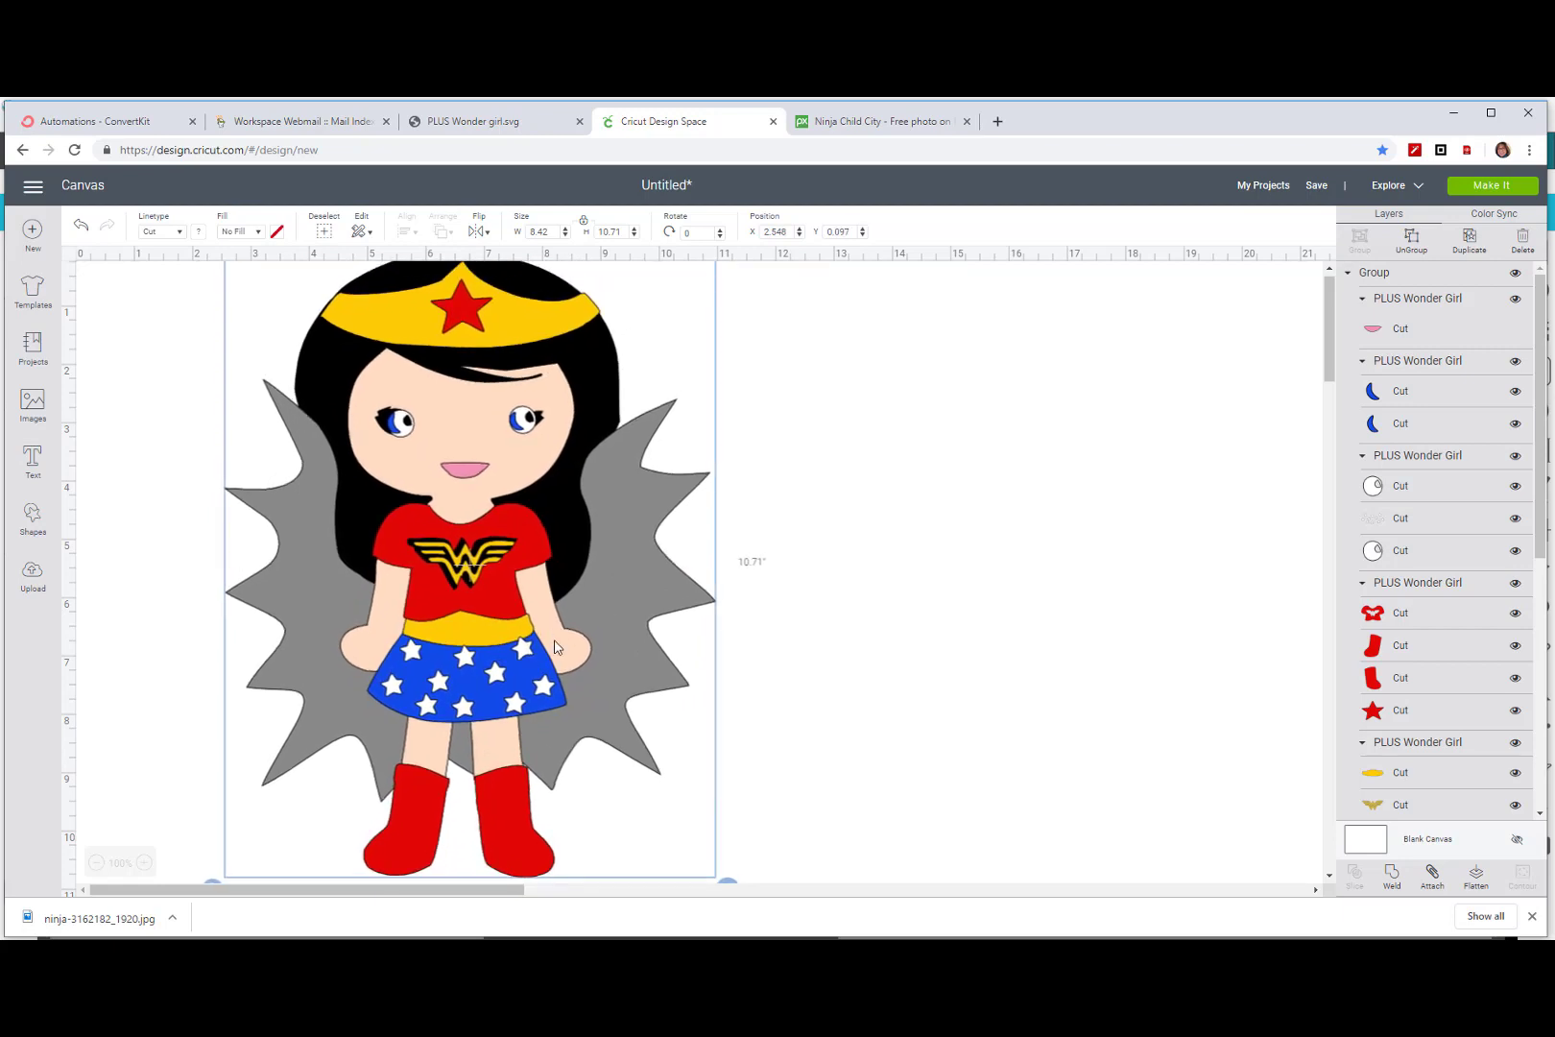
{"action": "mouse_move", "coordinate": [1227, 395]}
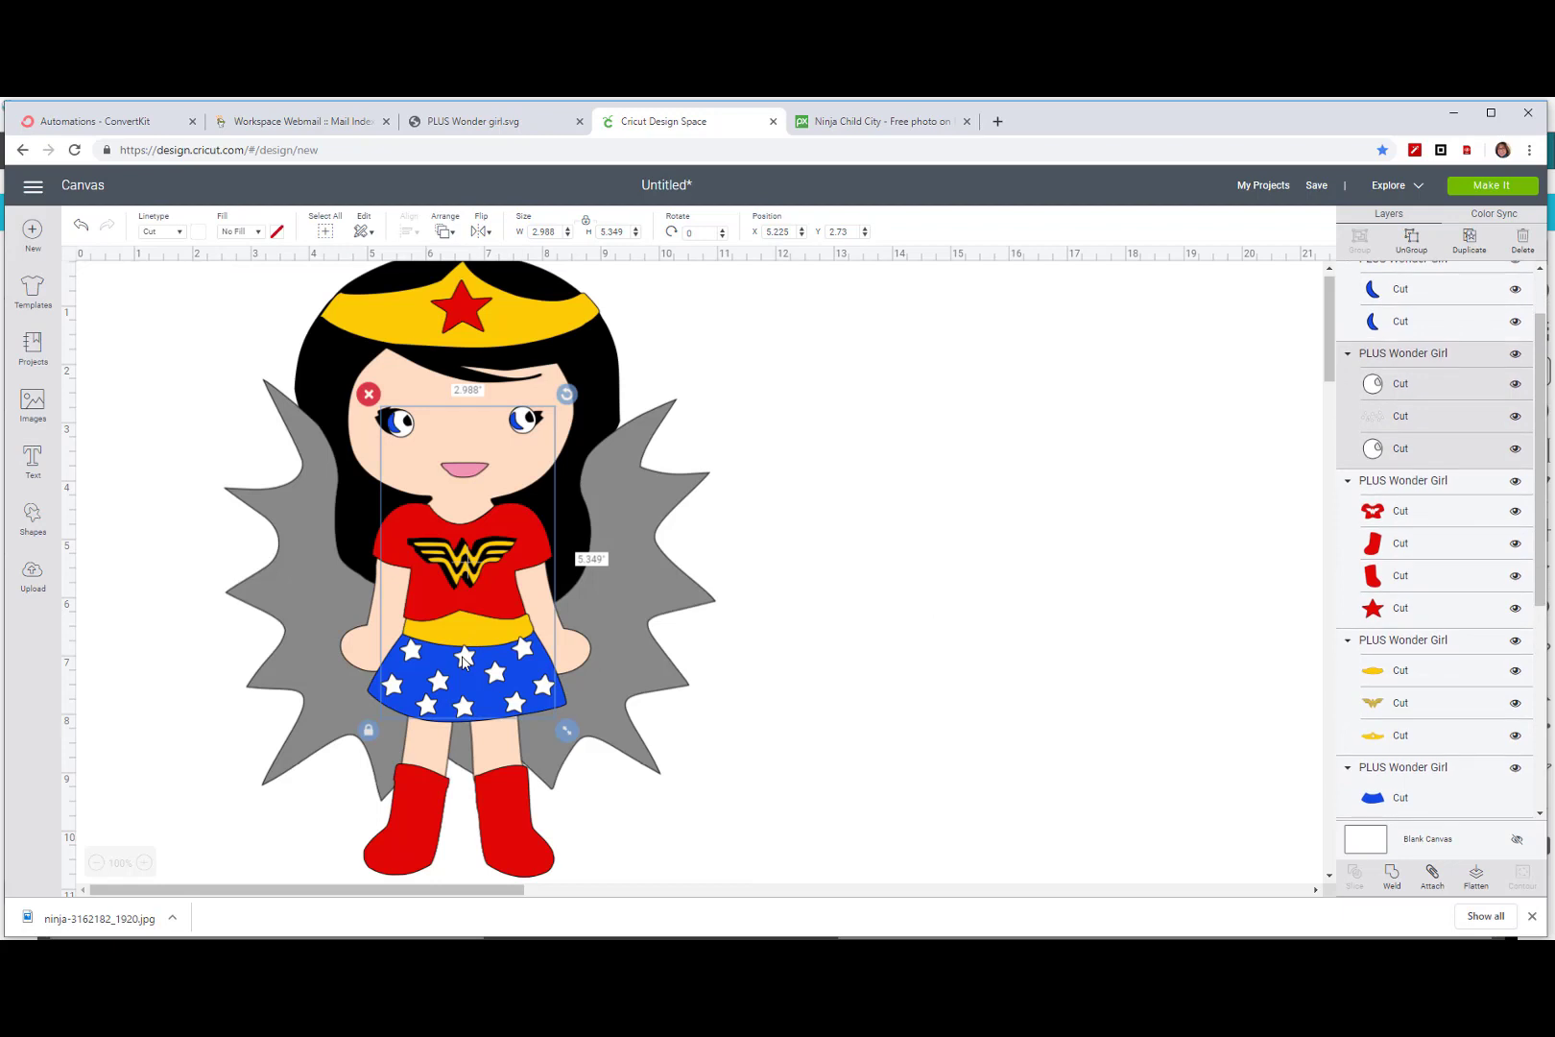
Step: Nudge the white eyes-and-stars layer, return the stars to the skirt, and deselect
{"action": "left_click_drag", "start_coordinate": [466, 655], "coordinate": [451, 655]}
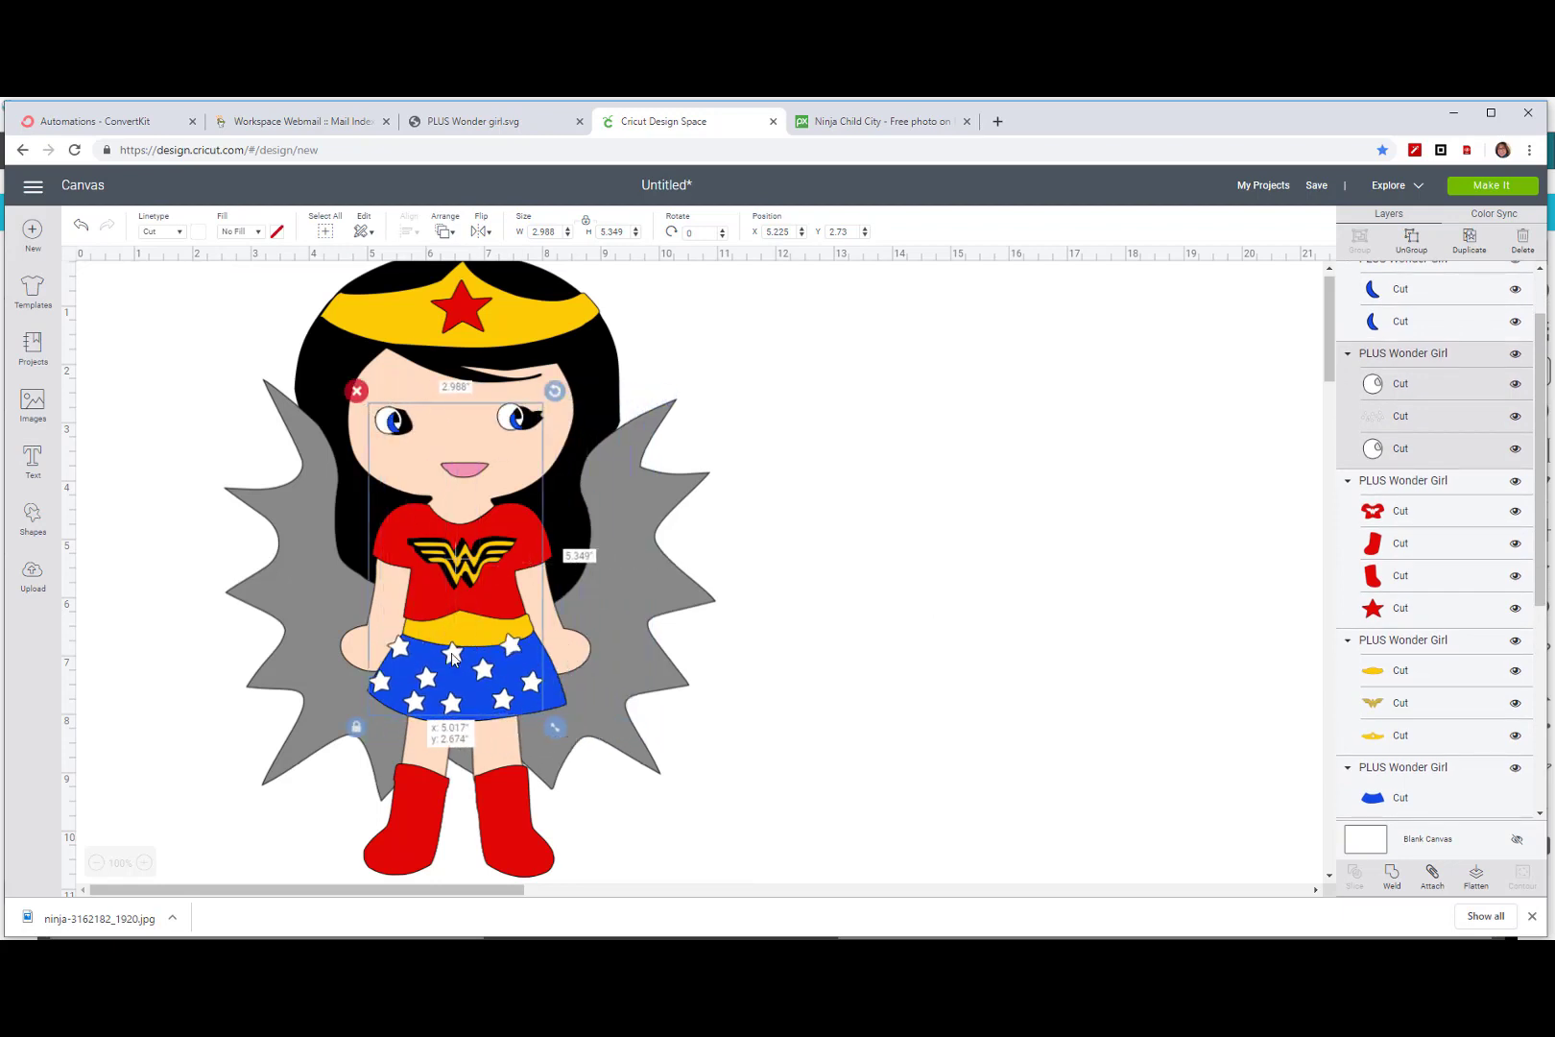
{"action": "left_click_drag", "start_coordinate": [452, 654], "coordinate": [458, 662]}
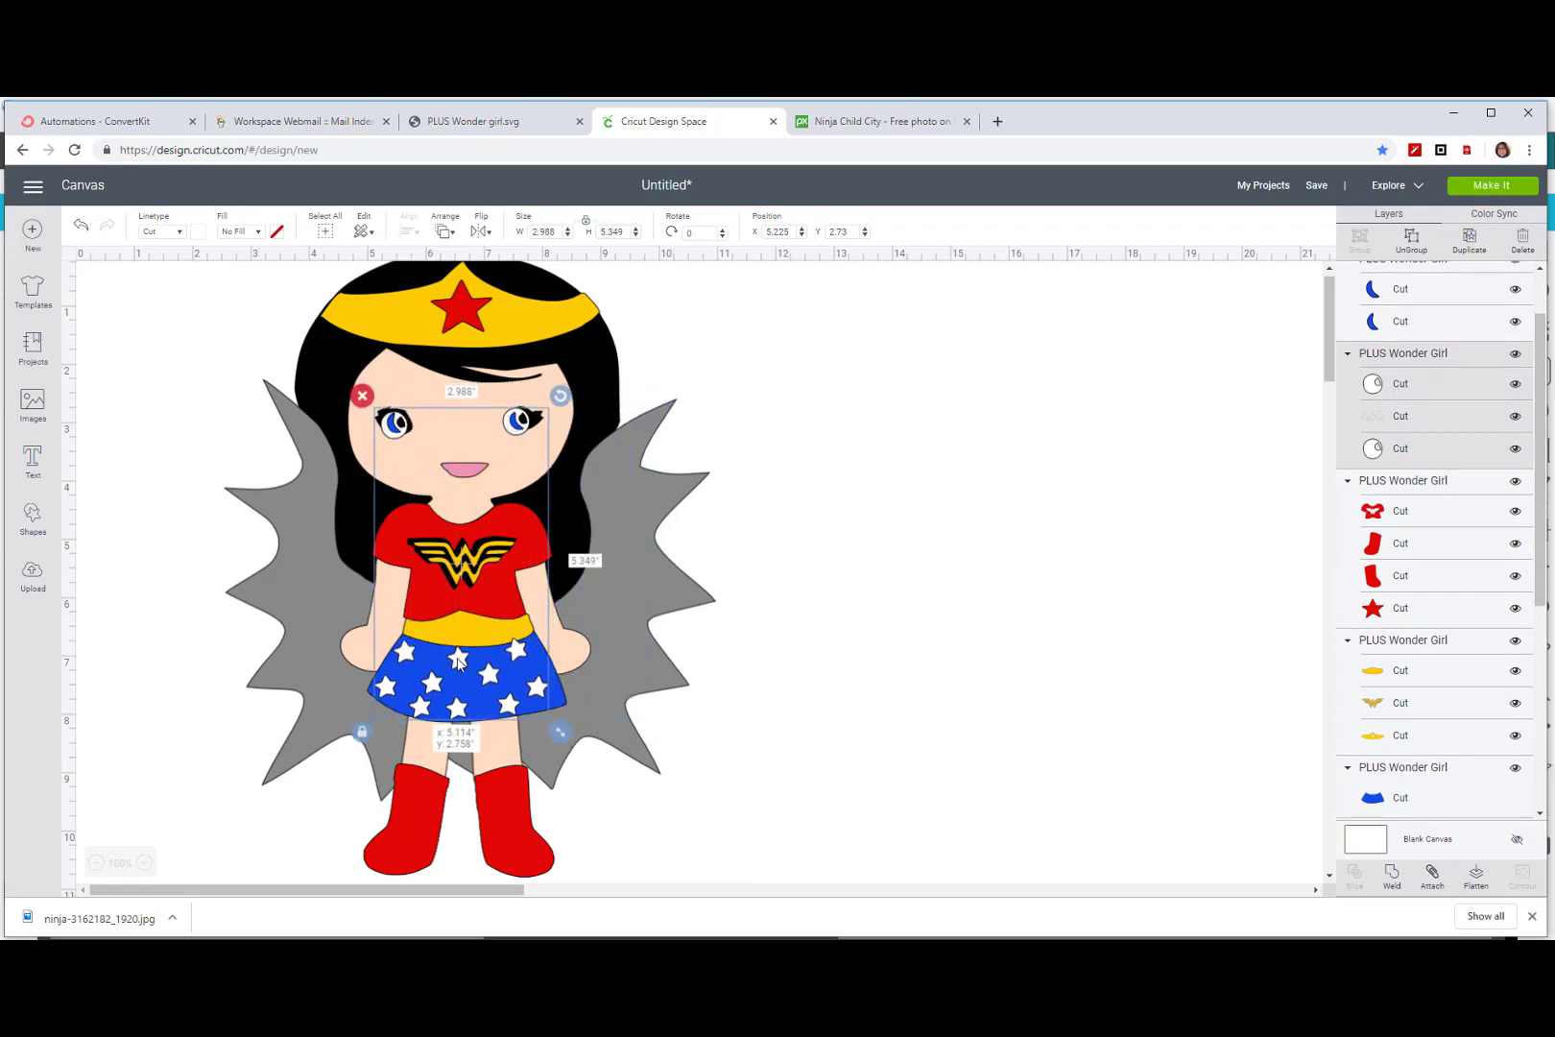
{"action": "left_click_drag", "start_coordinate": [455, 660], "coordinate": [461, 655]}
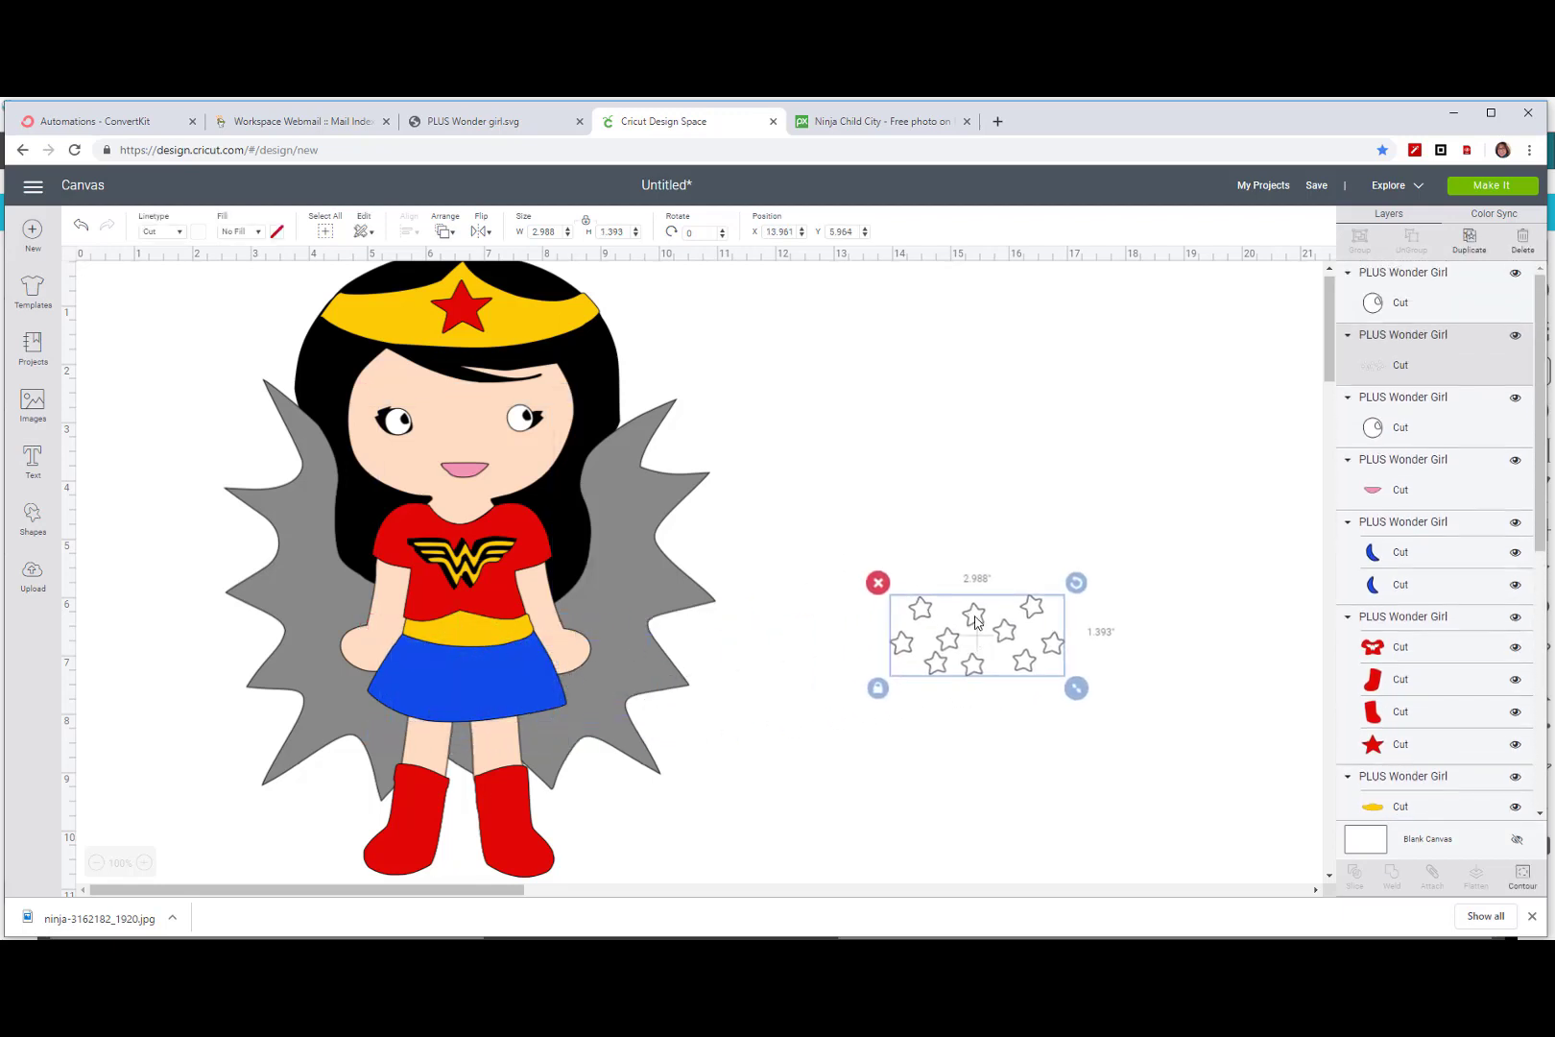
{"action": "left_click_drag", "start_coordinate": [976, 635], "coordinate": [466, 683]}
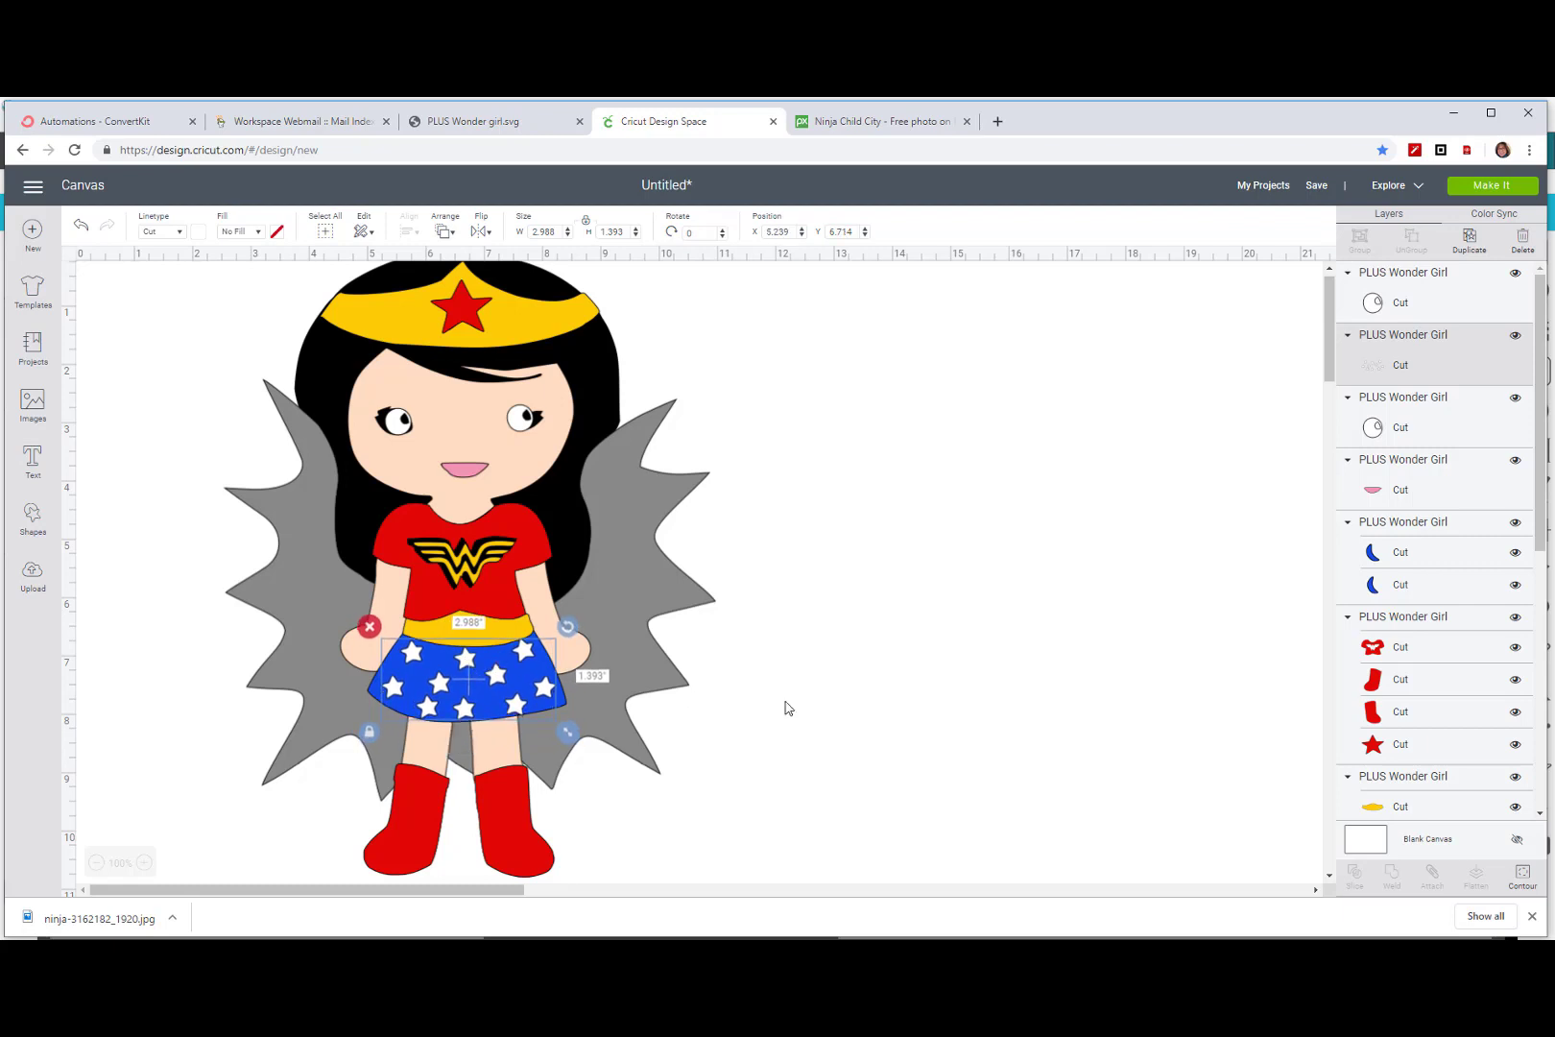
{"action": "mouse_move", "coordinate": [958, 673]}
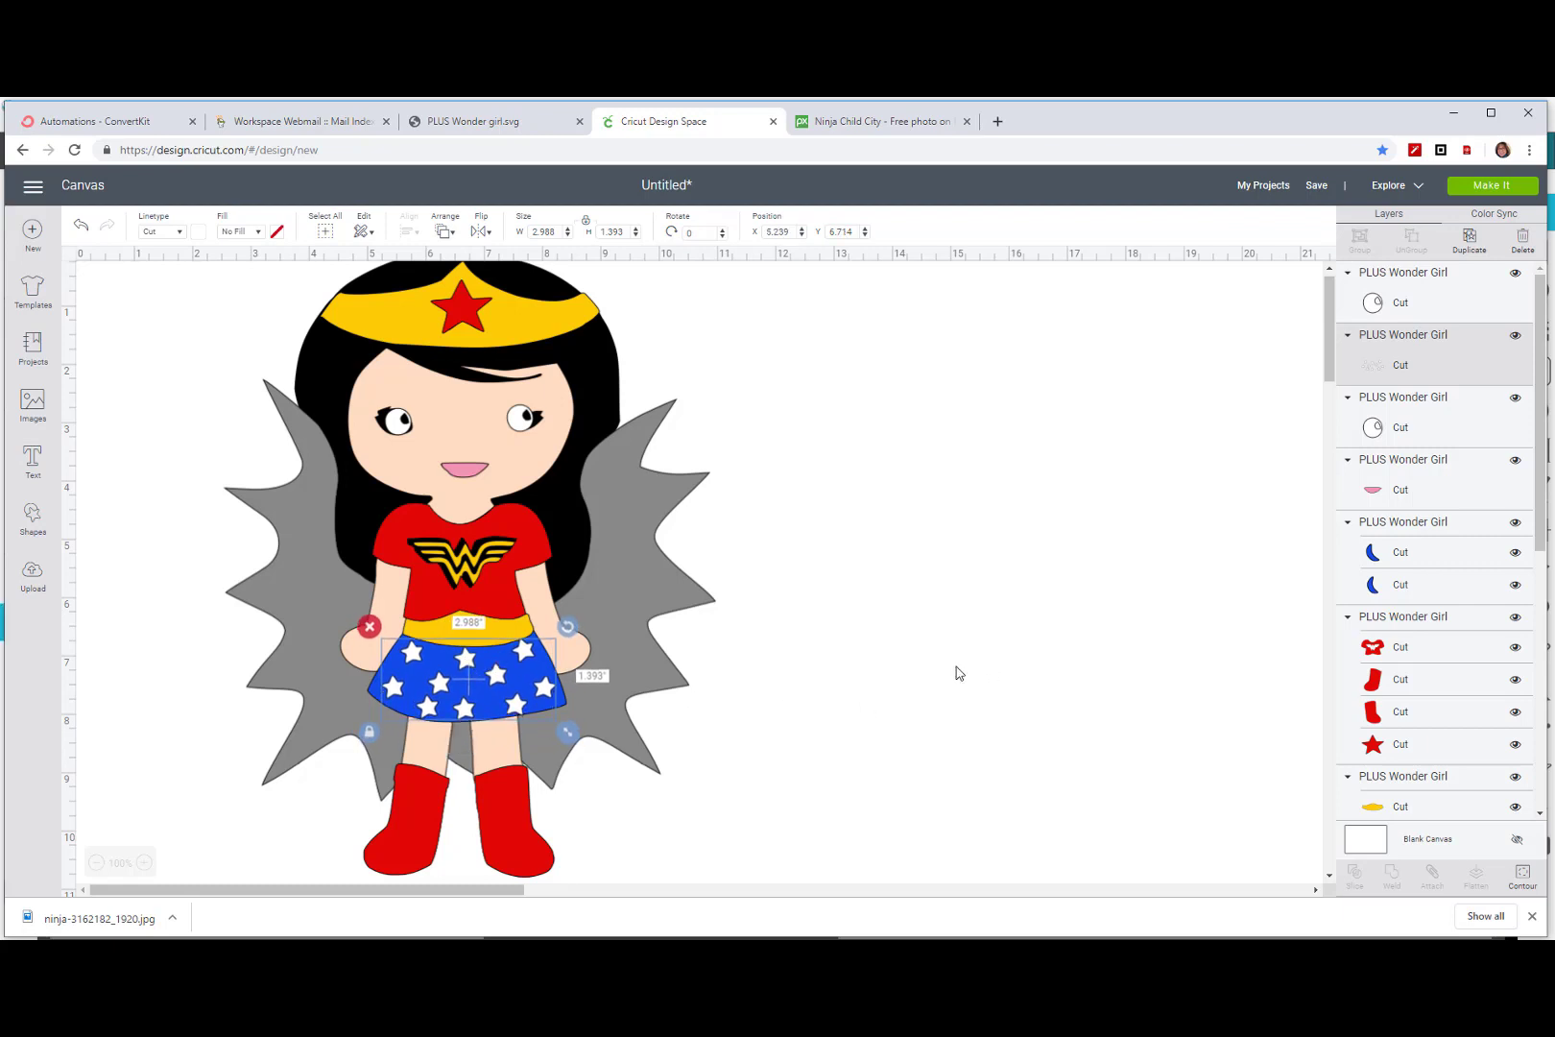
{"action": "left_click", "coordinate": [958, 673]}
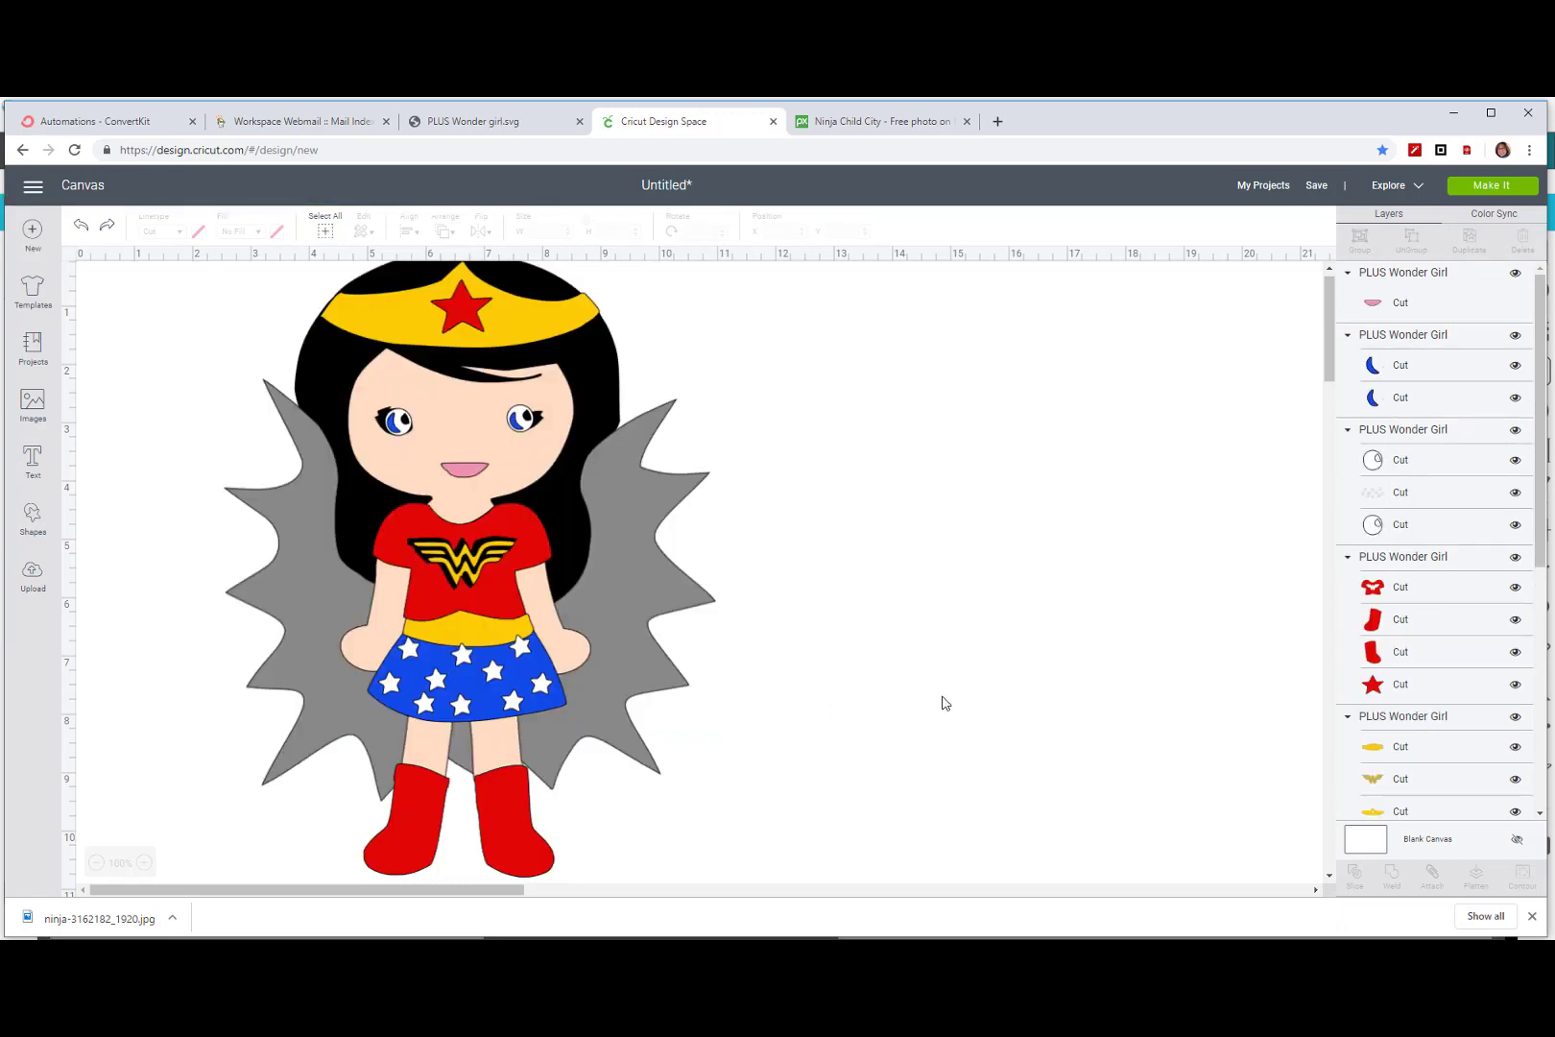
{"action": "mouse_move", "coordinate": [666, 528]}
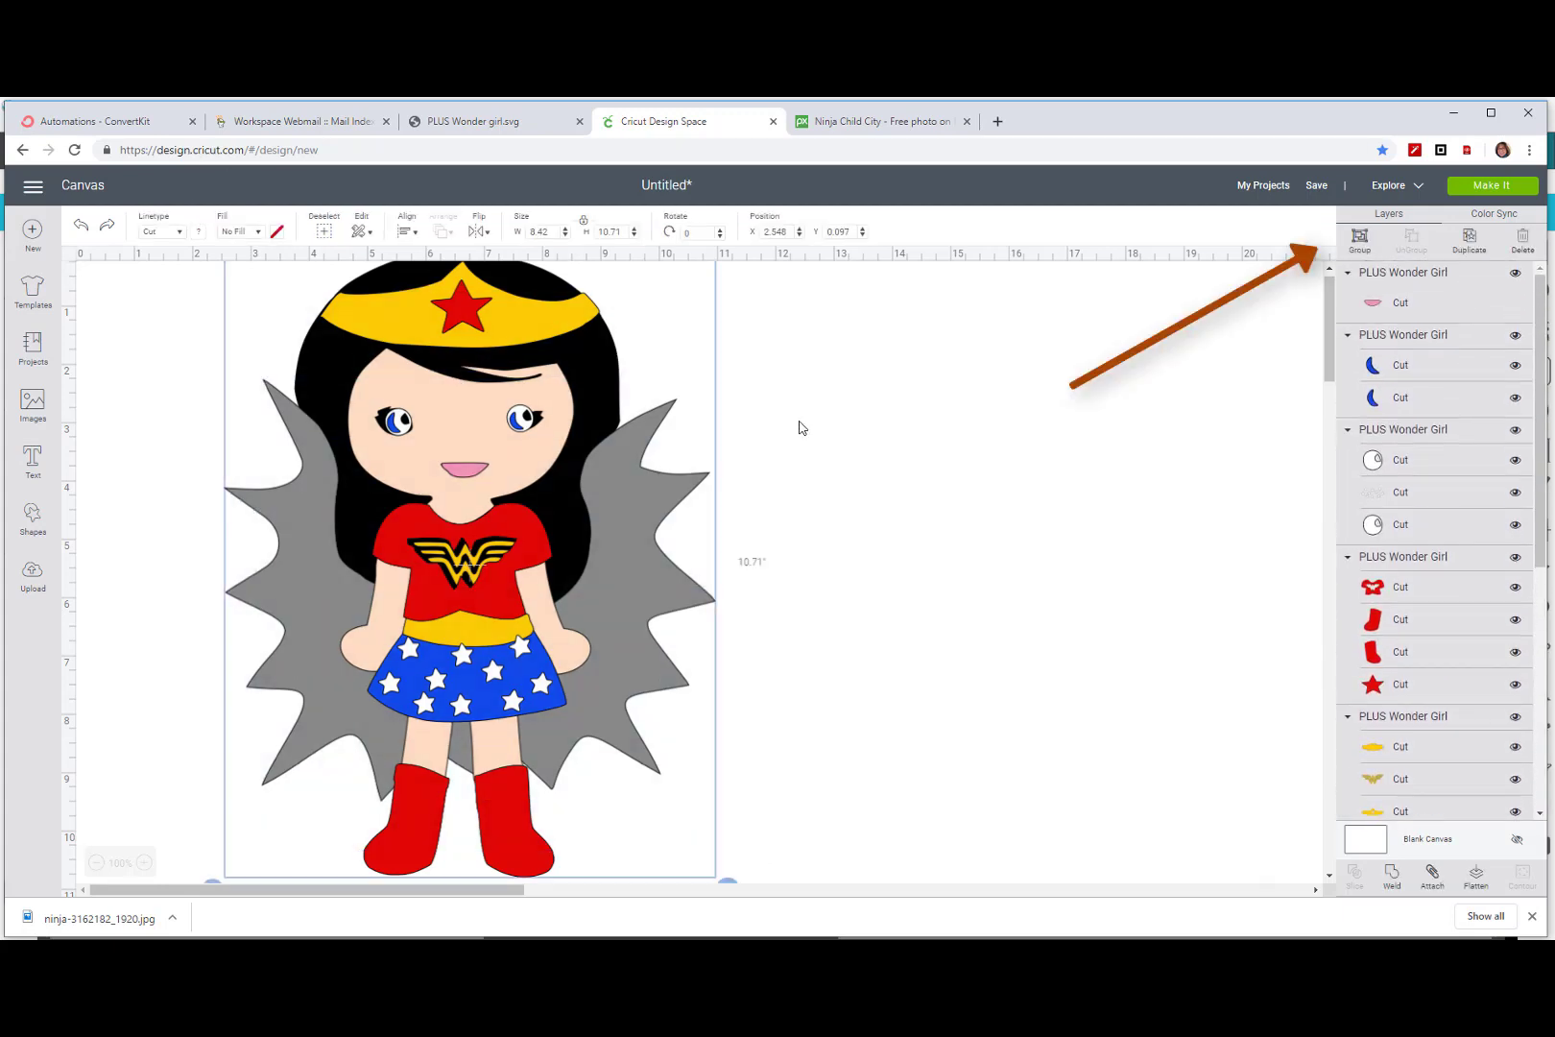
Step: Group every Wonder Girl layer, then flatten the group into a single print-then-cut image
{"action": "left_click", "coordinate": [1359, 238]}
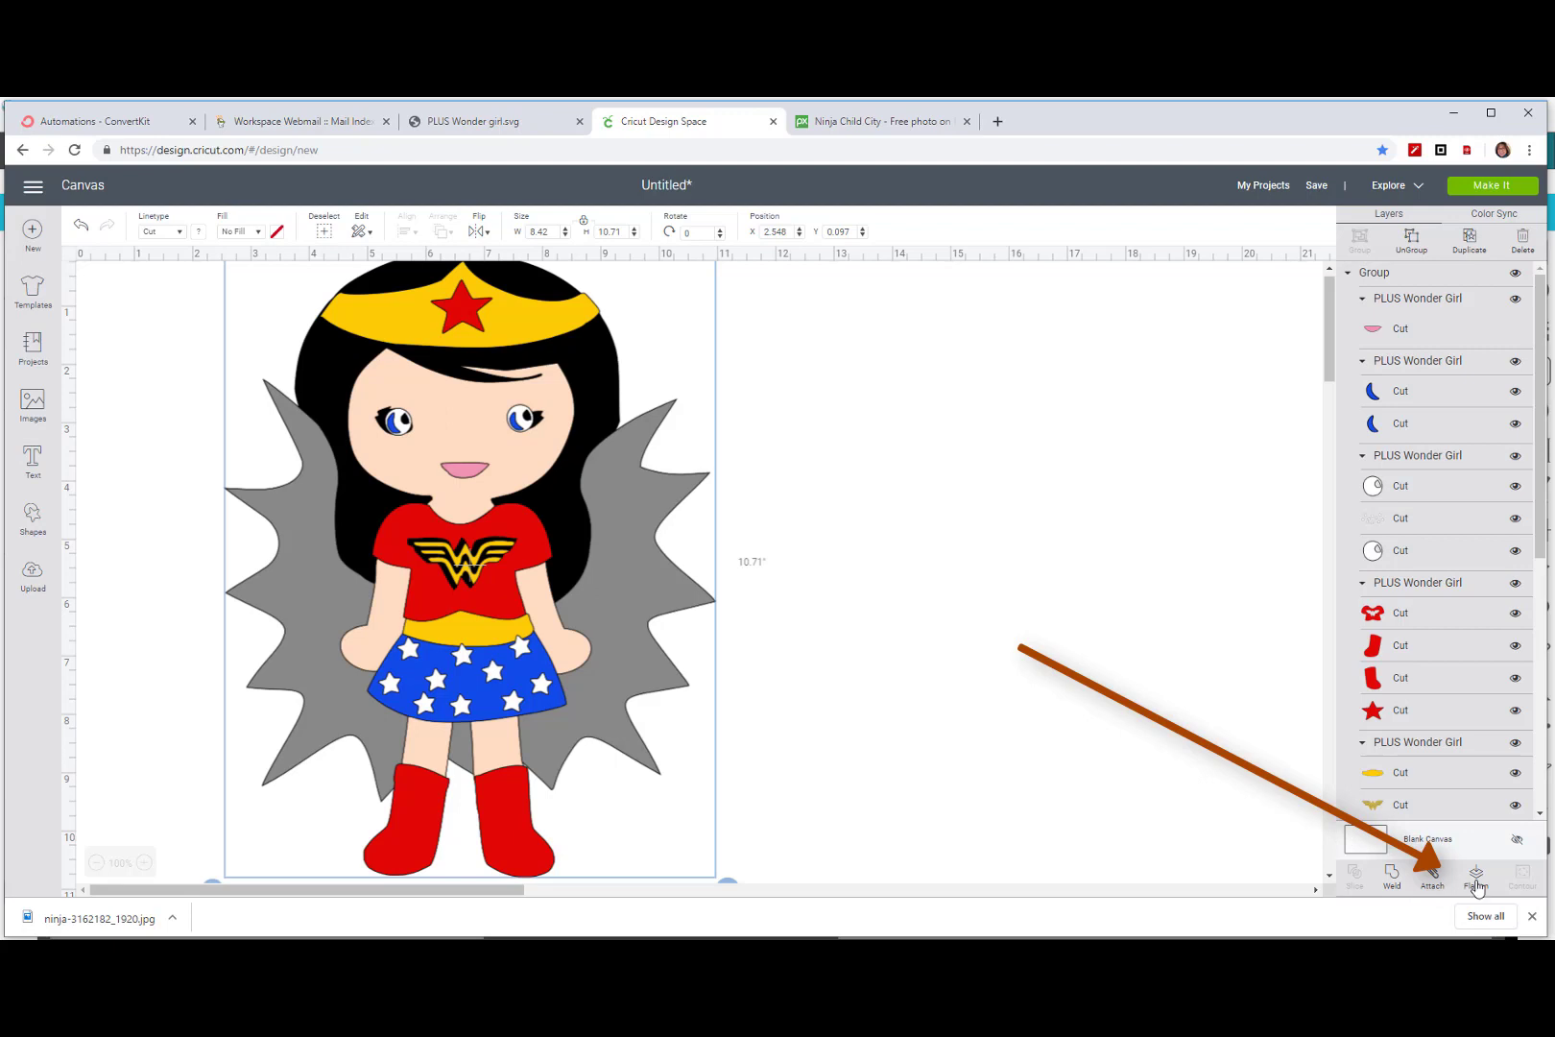
{"action": "left_click", "coordinate": [1474, 877]}
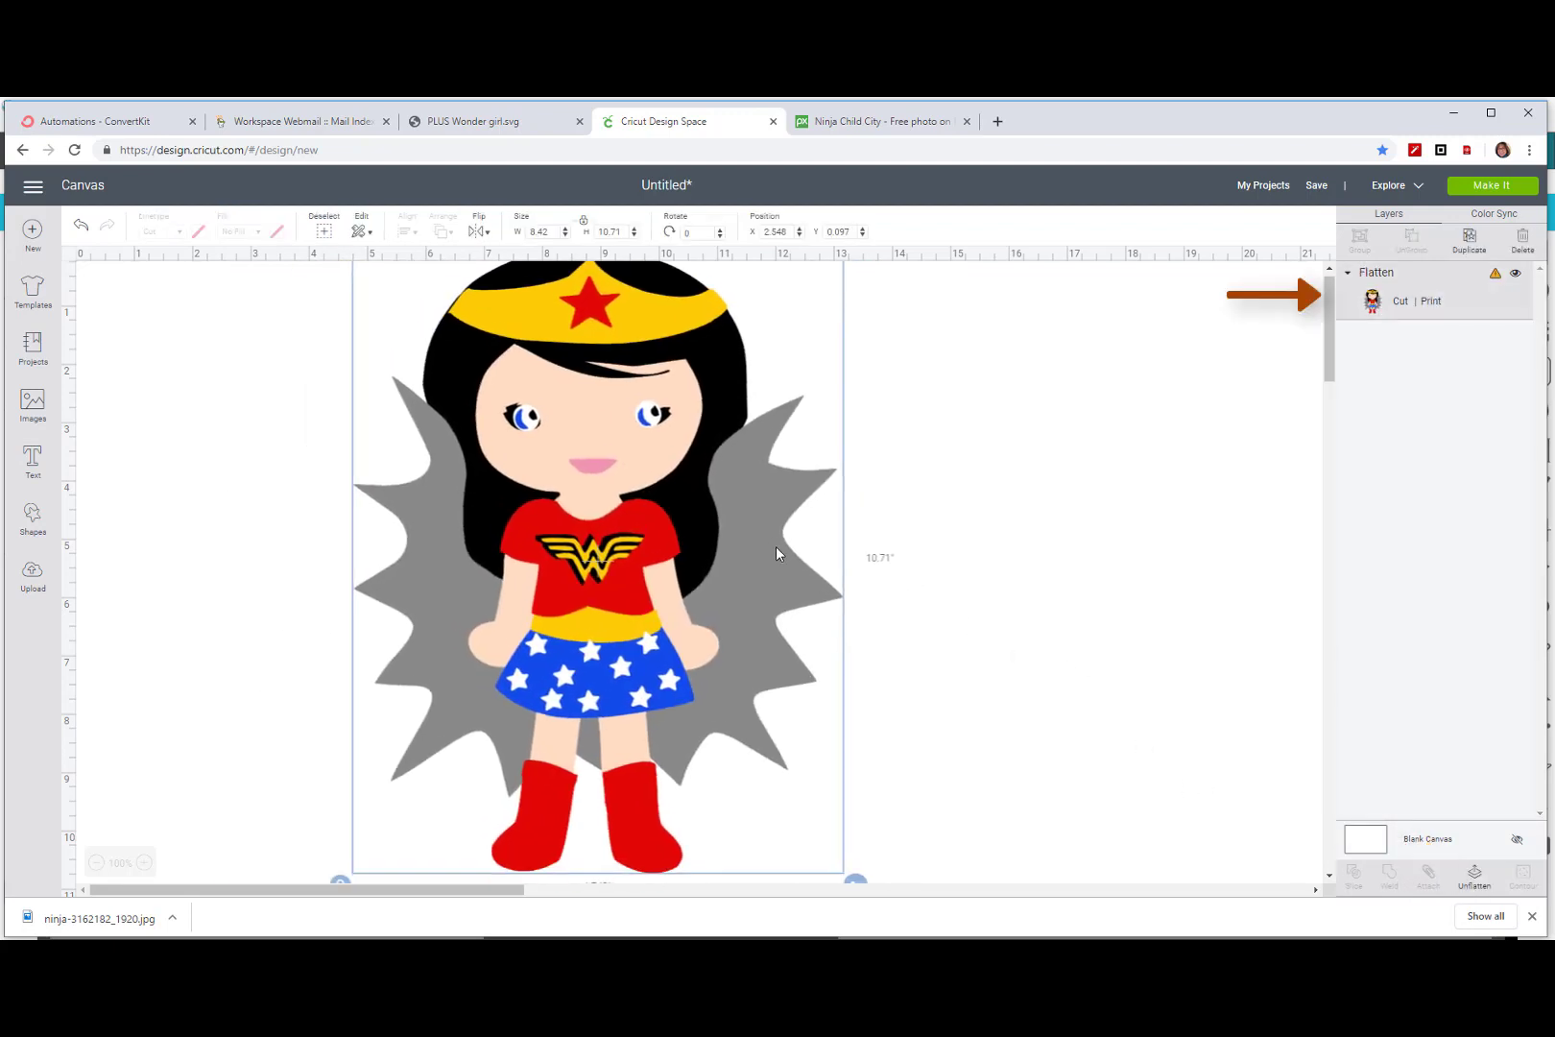
Step: Move the flattened Wonder Girl image right and scale it to about 6.8 by 8.66 inches
{"action": "left_click_drag", "start_coordinate": [777, 554], "coordinate": [671, 405]}
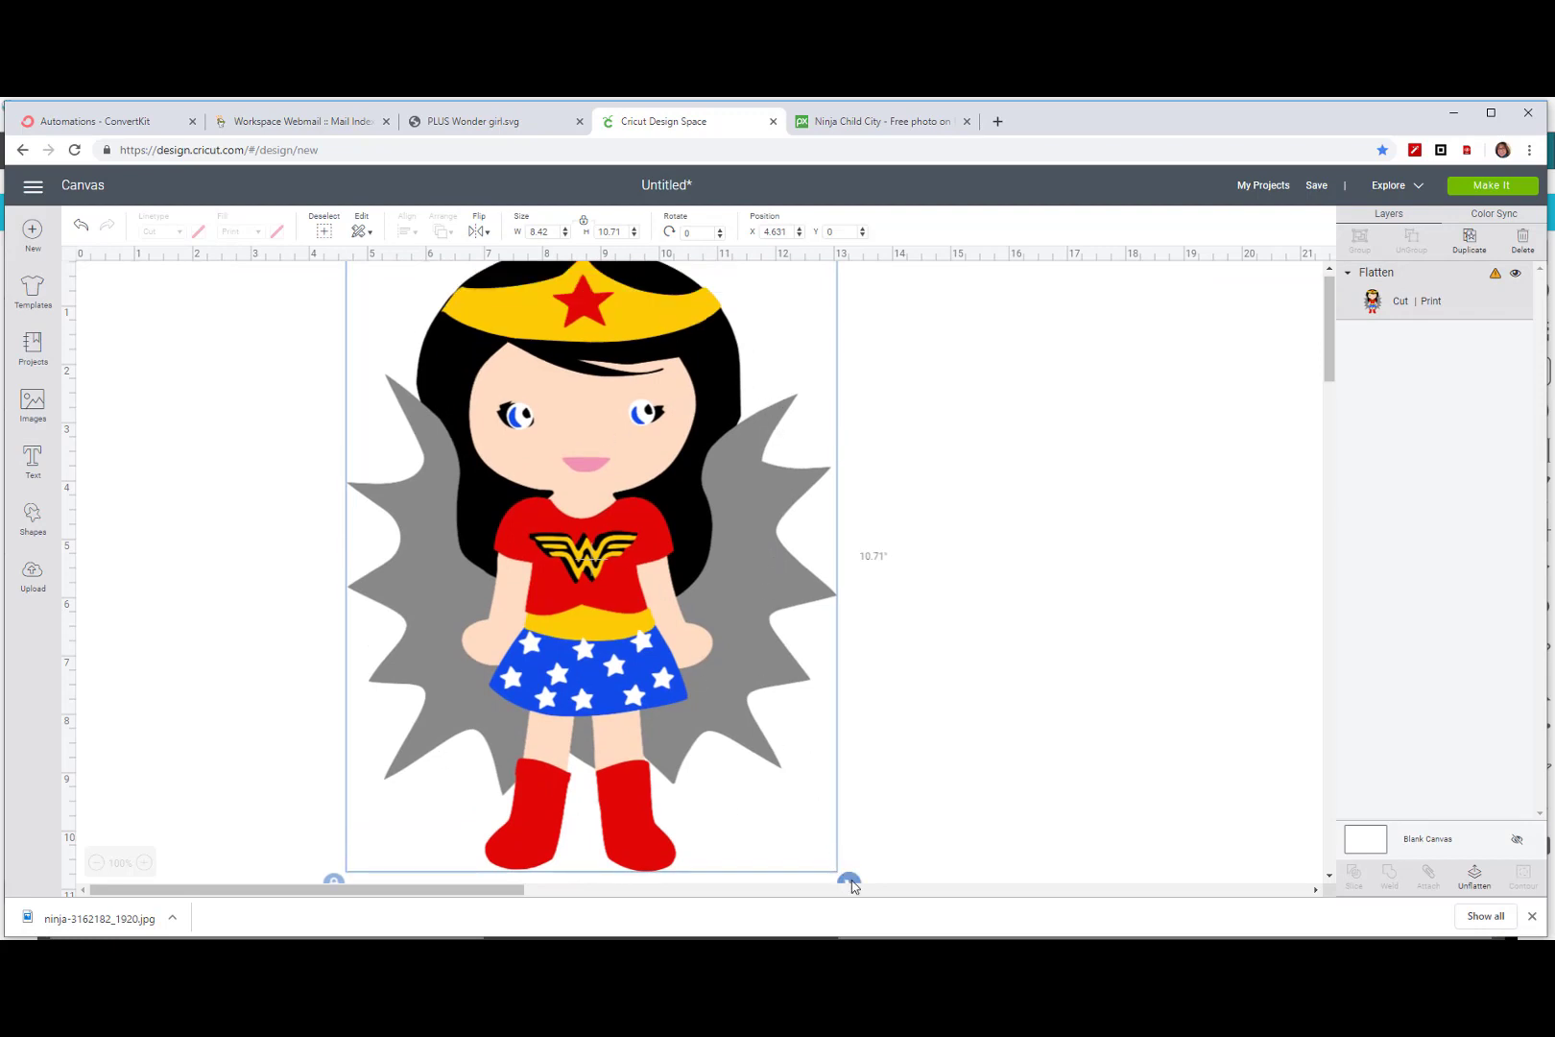
{"action": "left_click_drag", "start_coordinate": [850, 880], "coordinate": [754, 764]}
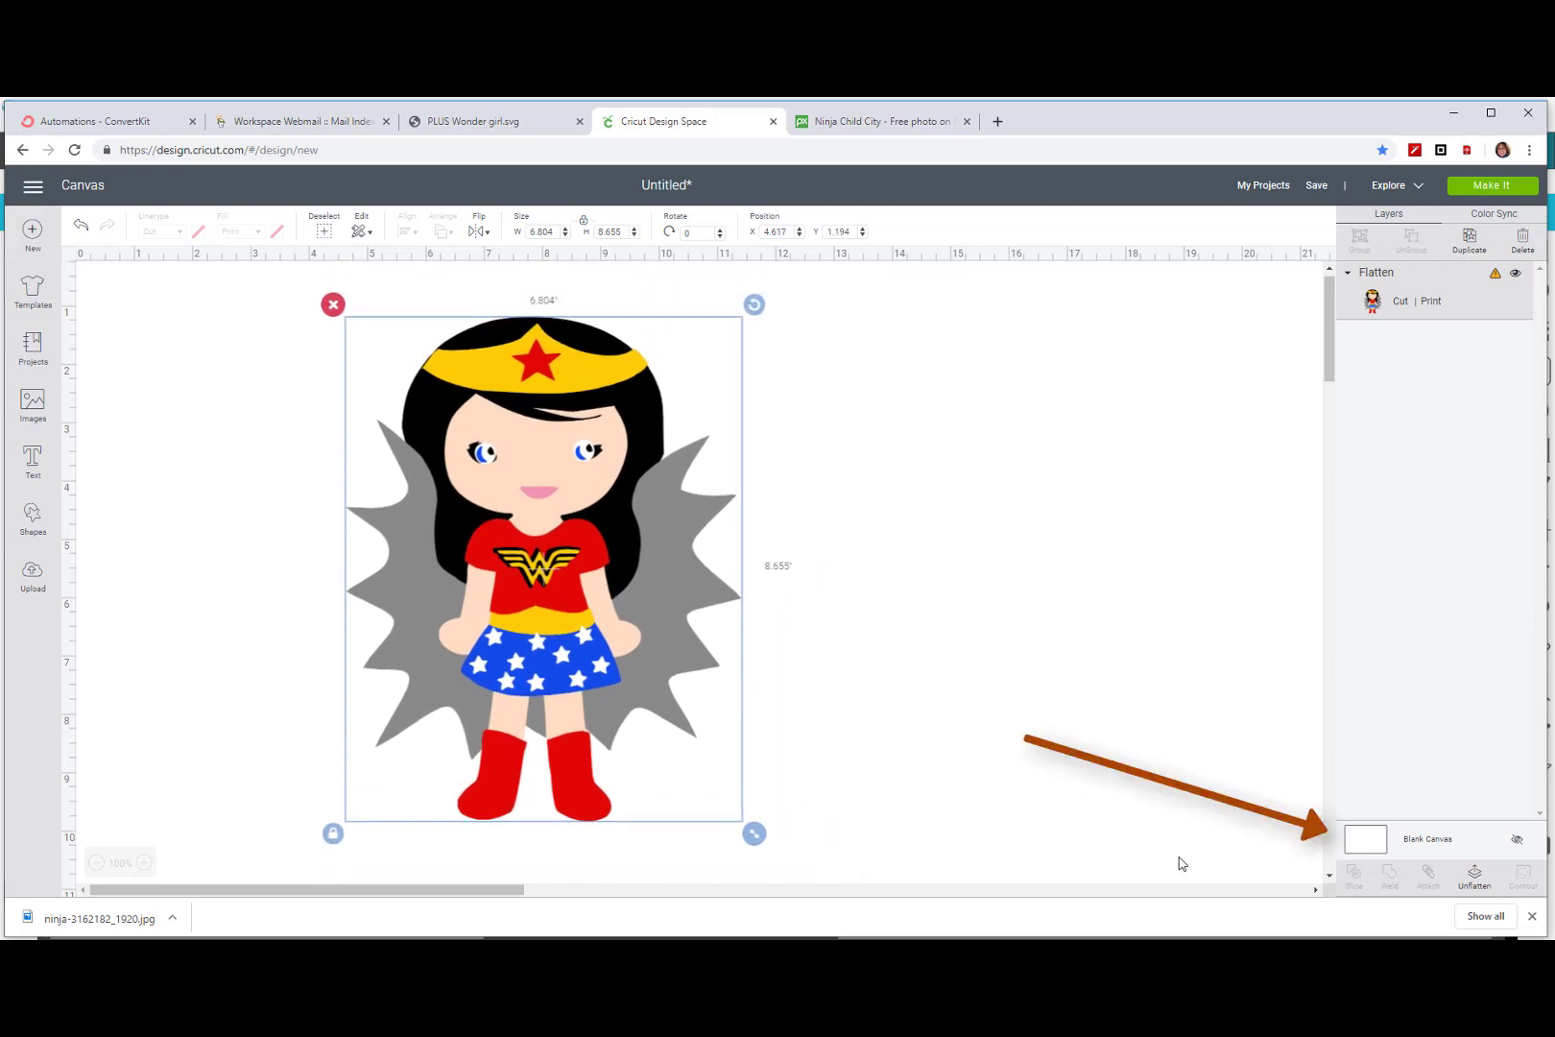
{"action": "mouse_move", "coordinate": [1245, 877]}
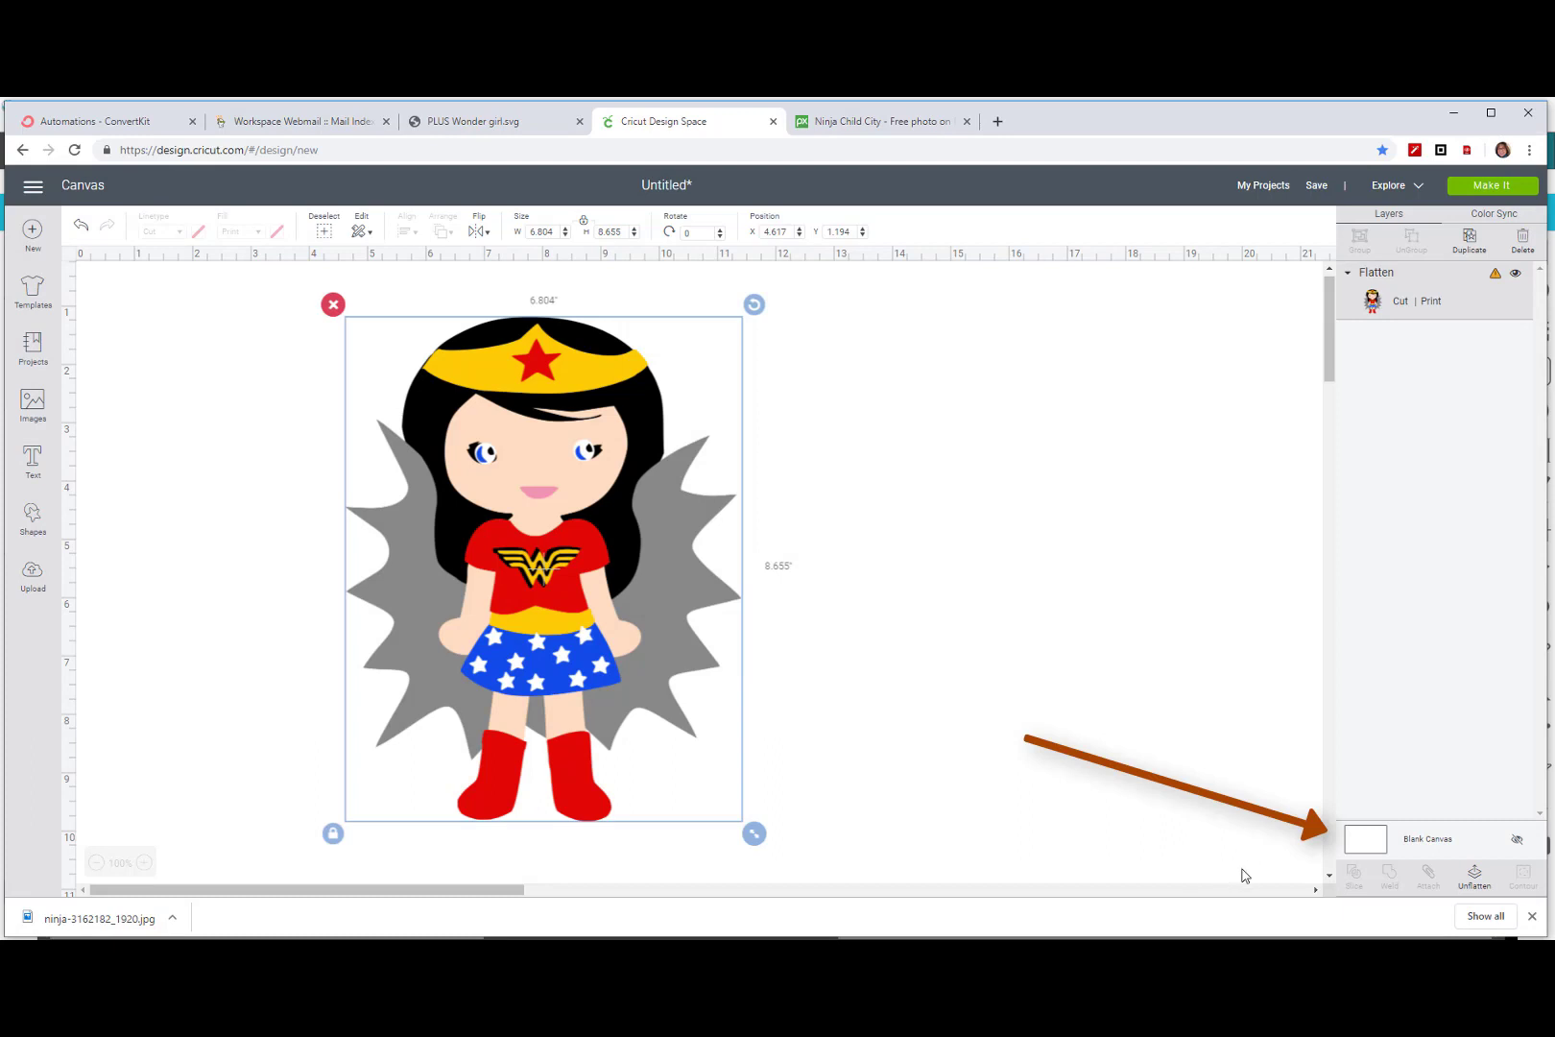
{"action": "mouse_move", "coordinate": [1445, 841]}
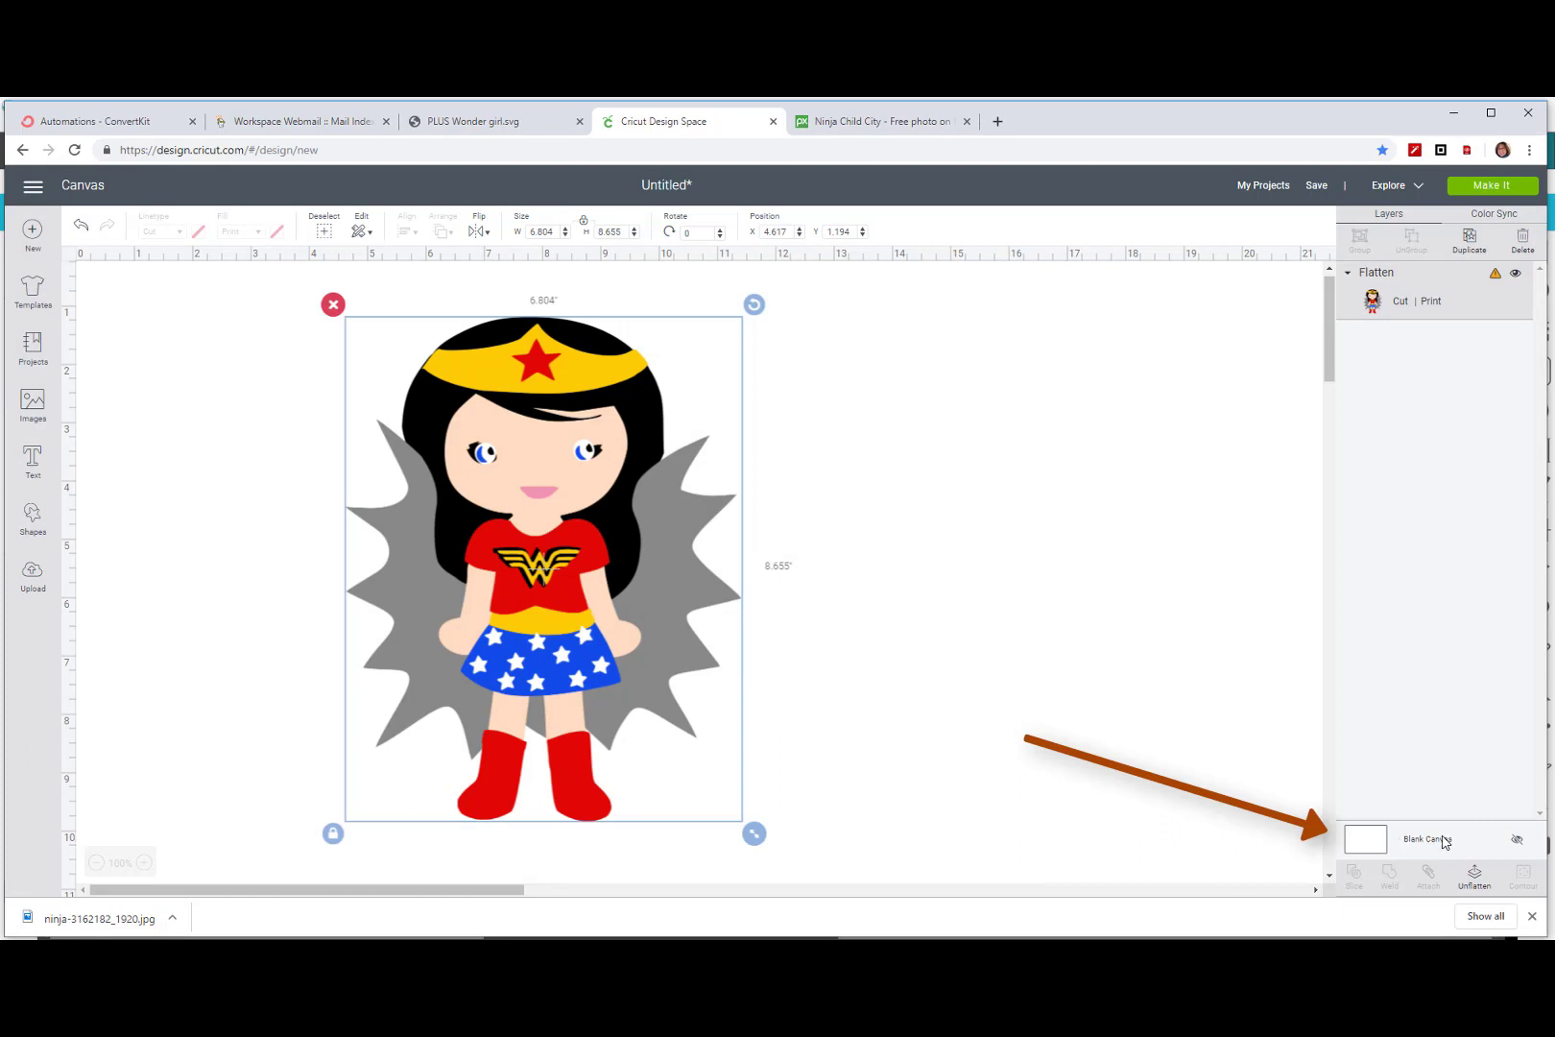
{"action": "mouse_move", "coordinate": [1434, 851]}
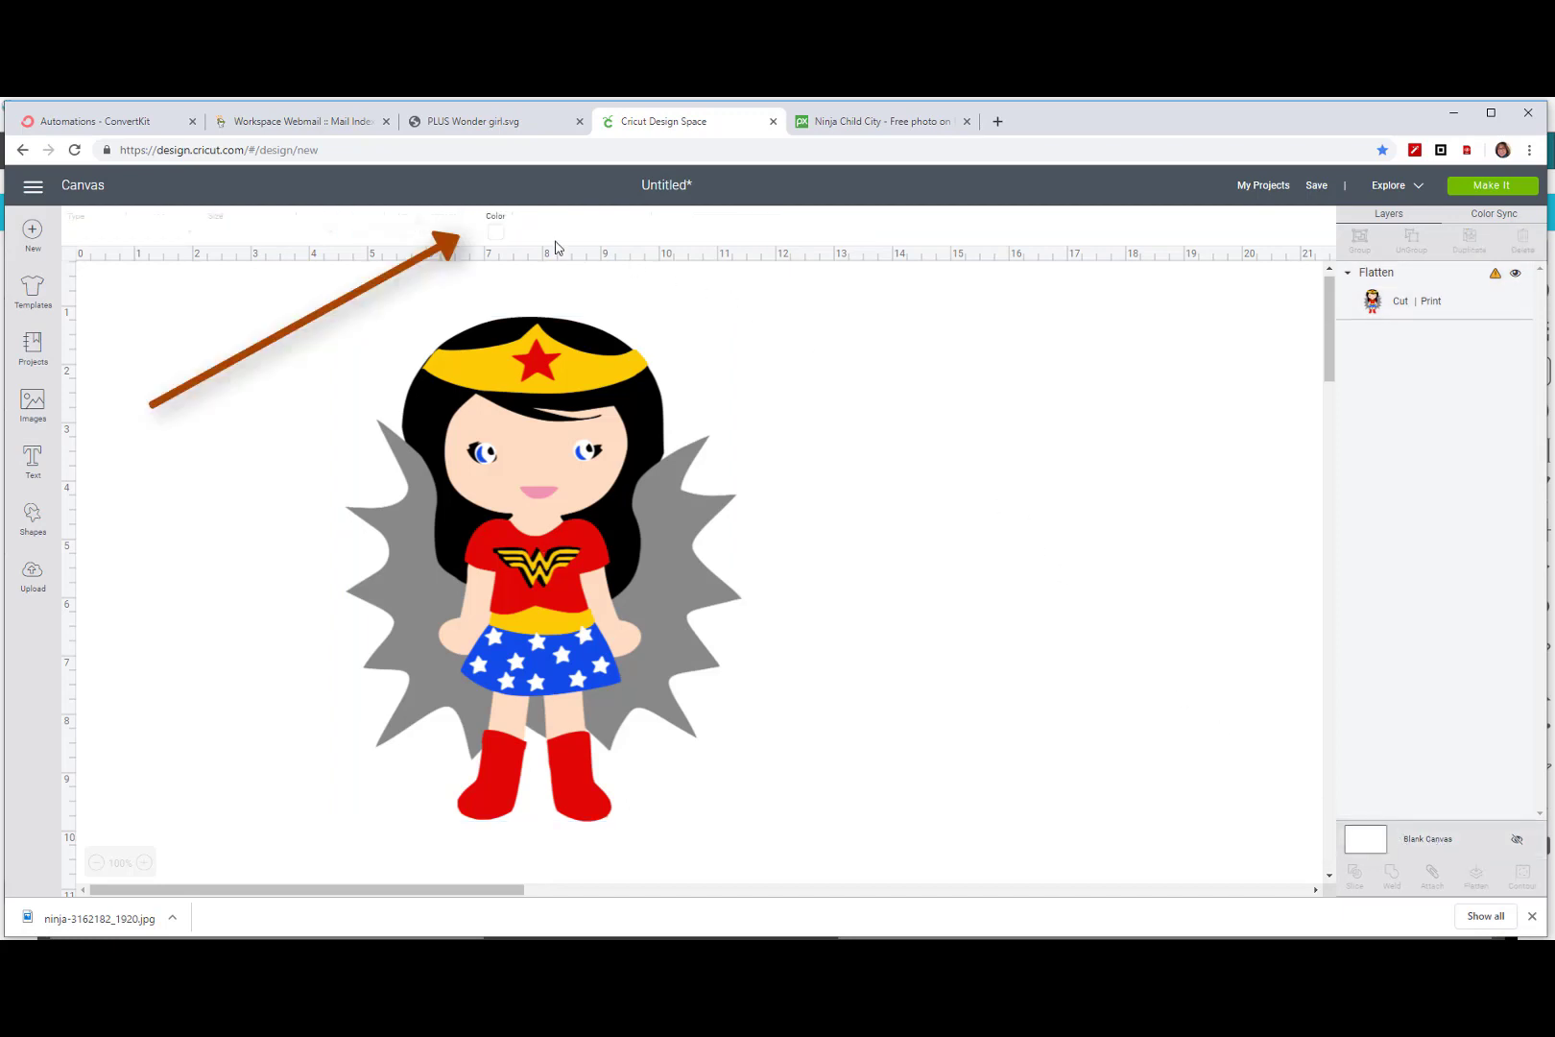
{"action": "mouse_move", "coordinate": [533, 236]}
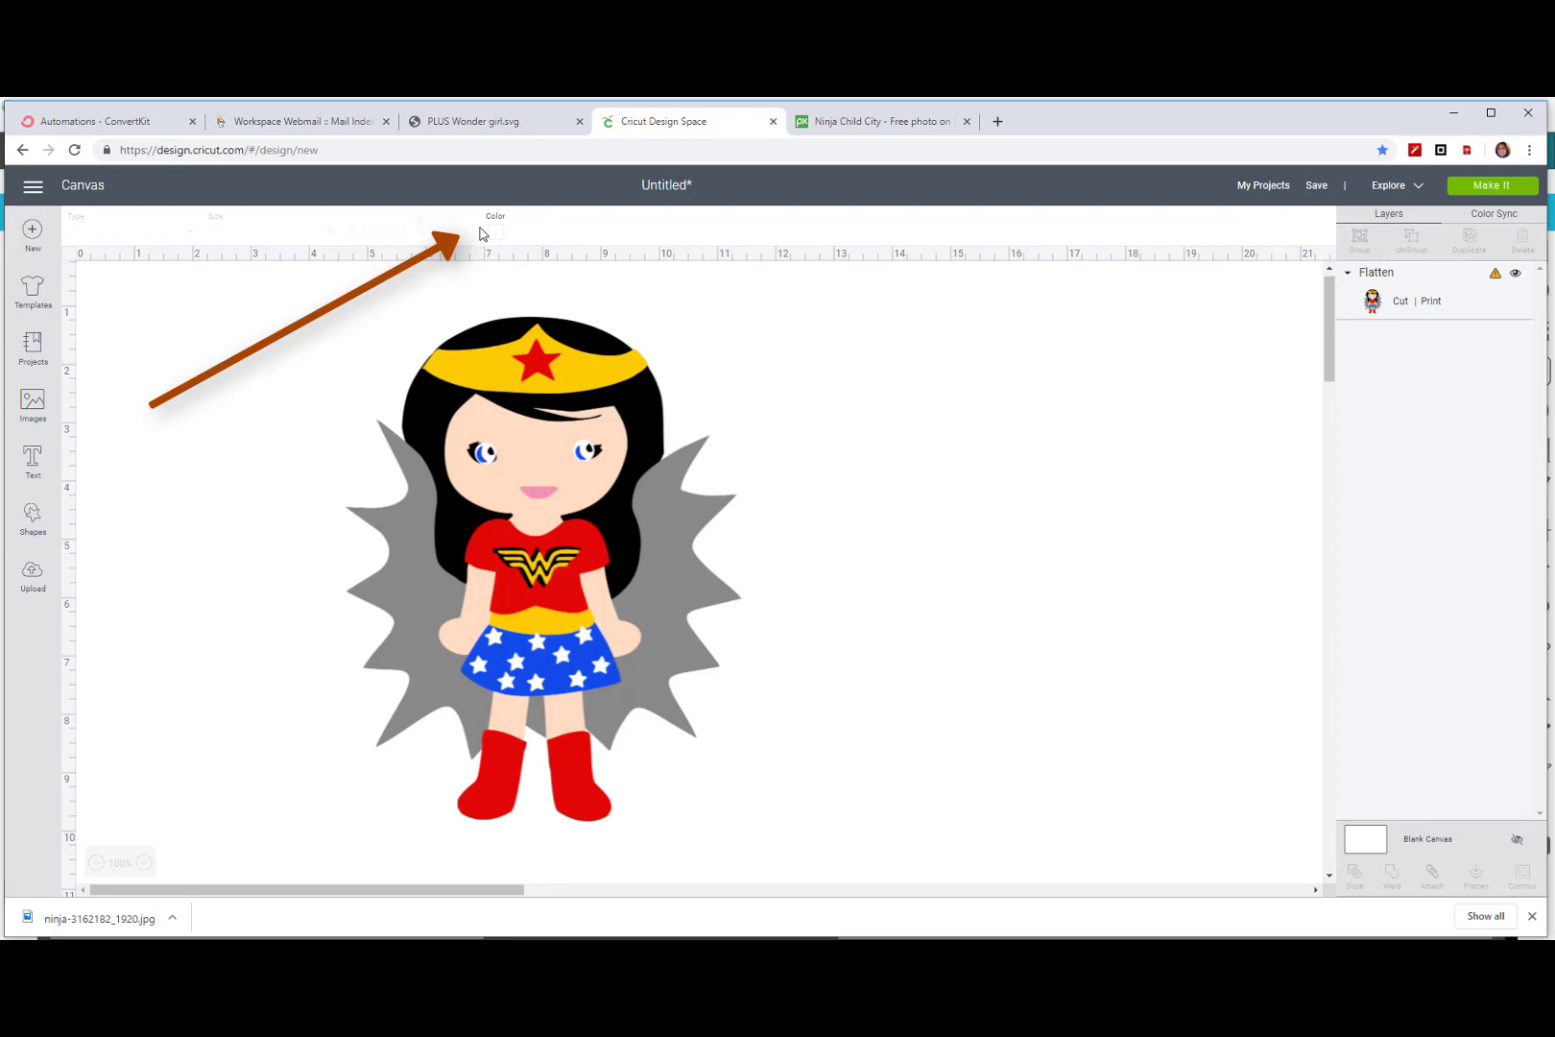
Step: Turn the canvas background light blue and try Make It, raising a 'Project incompatible' warning
{"action": "left_click", "coordinate": [495, 233]}
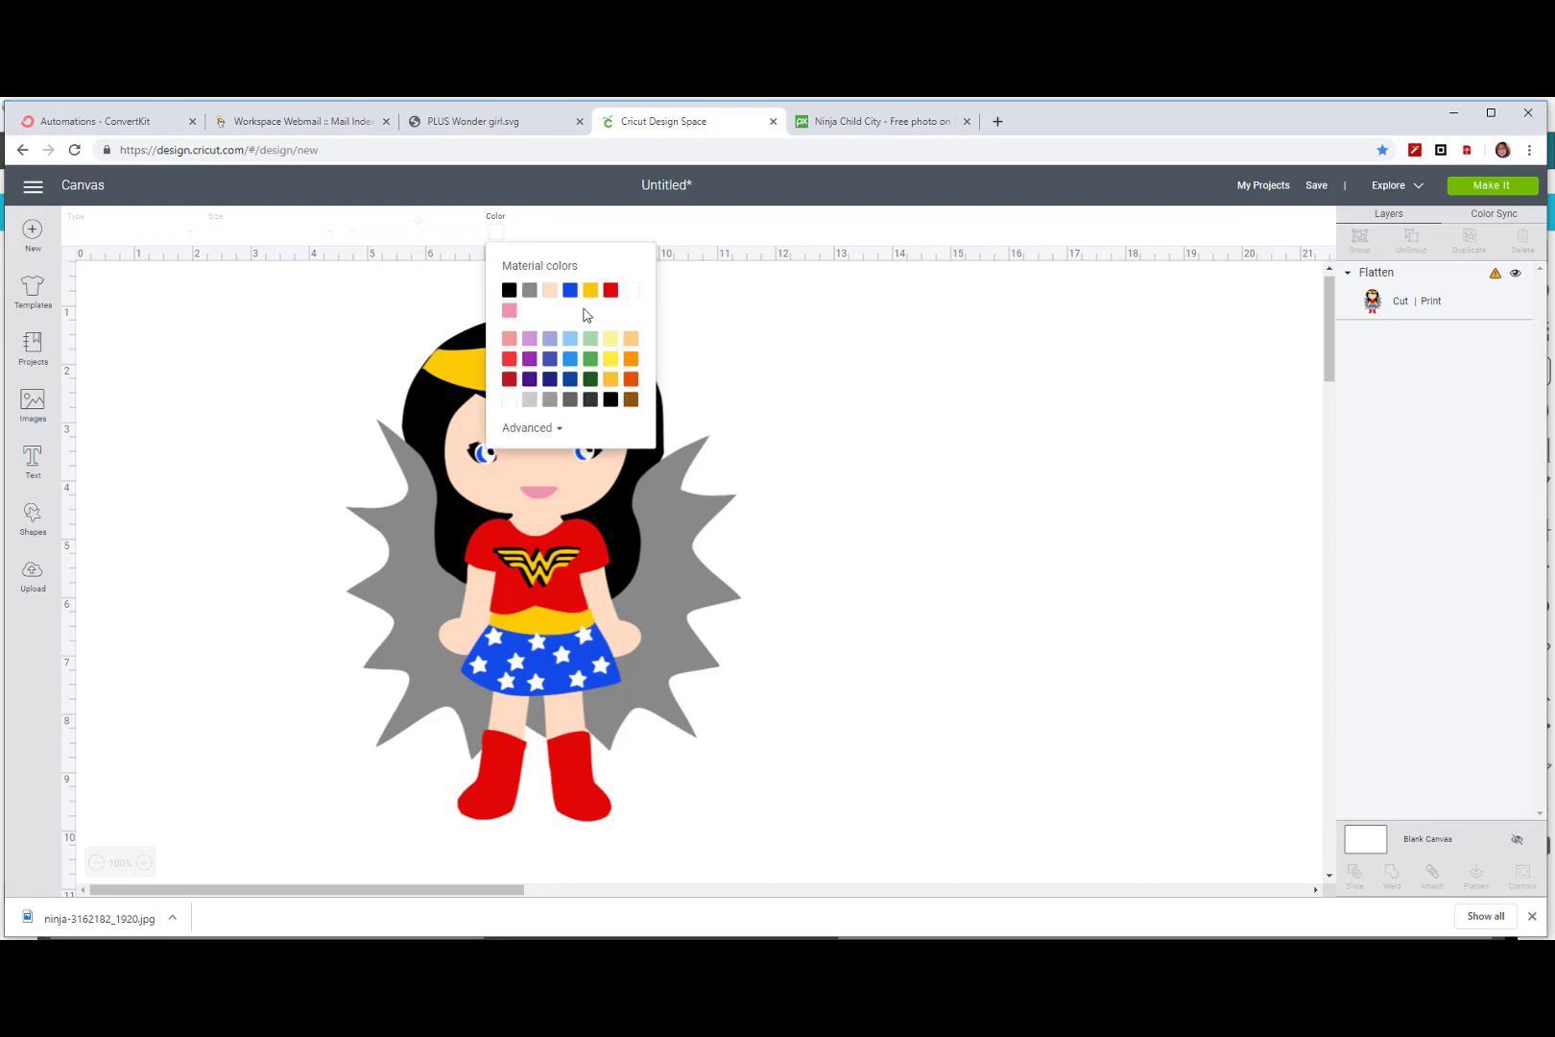
{"action": "left_click", "coordinate": [568, 291]}
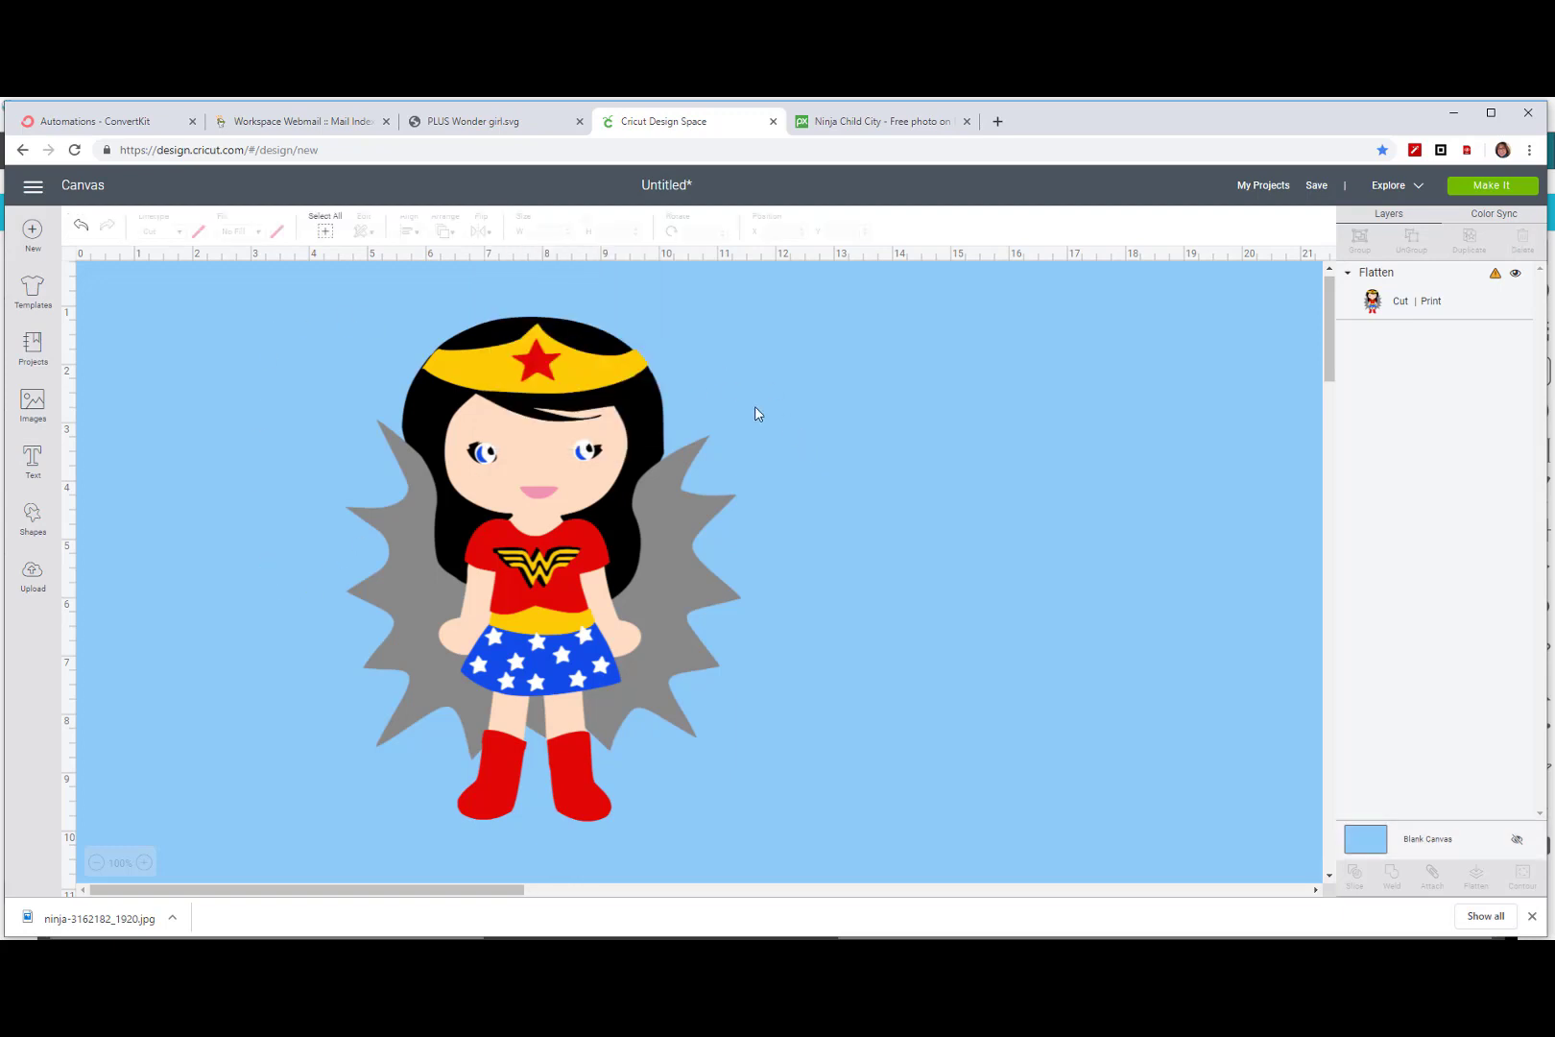
{"action": "mouse_move", "coordinate": [572, 859]}
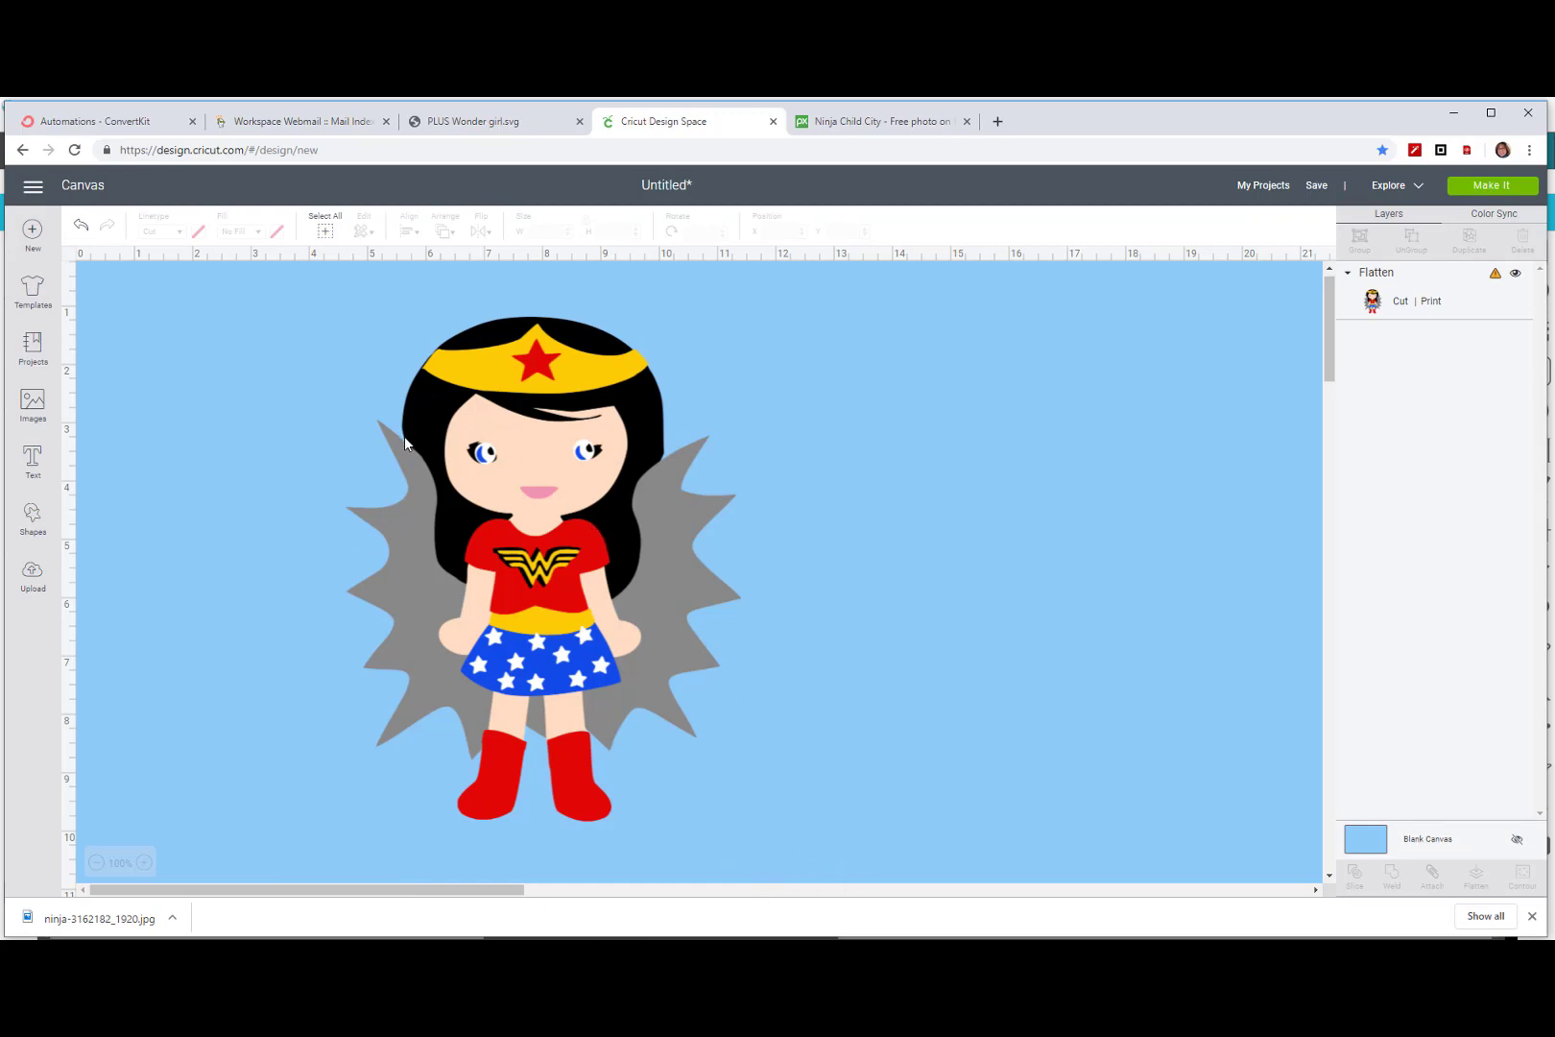
{"action": "mouse_move", "coordinate": [350, 607]}
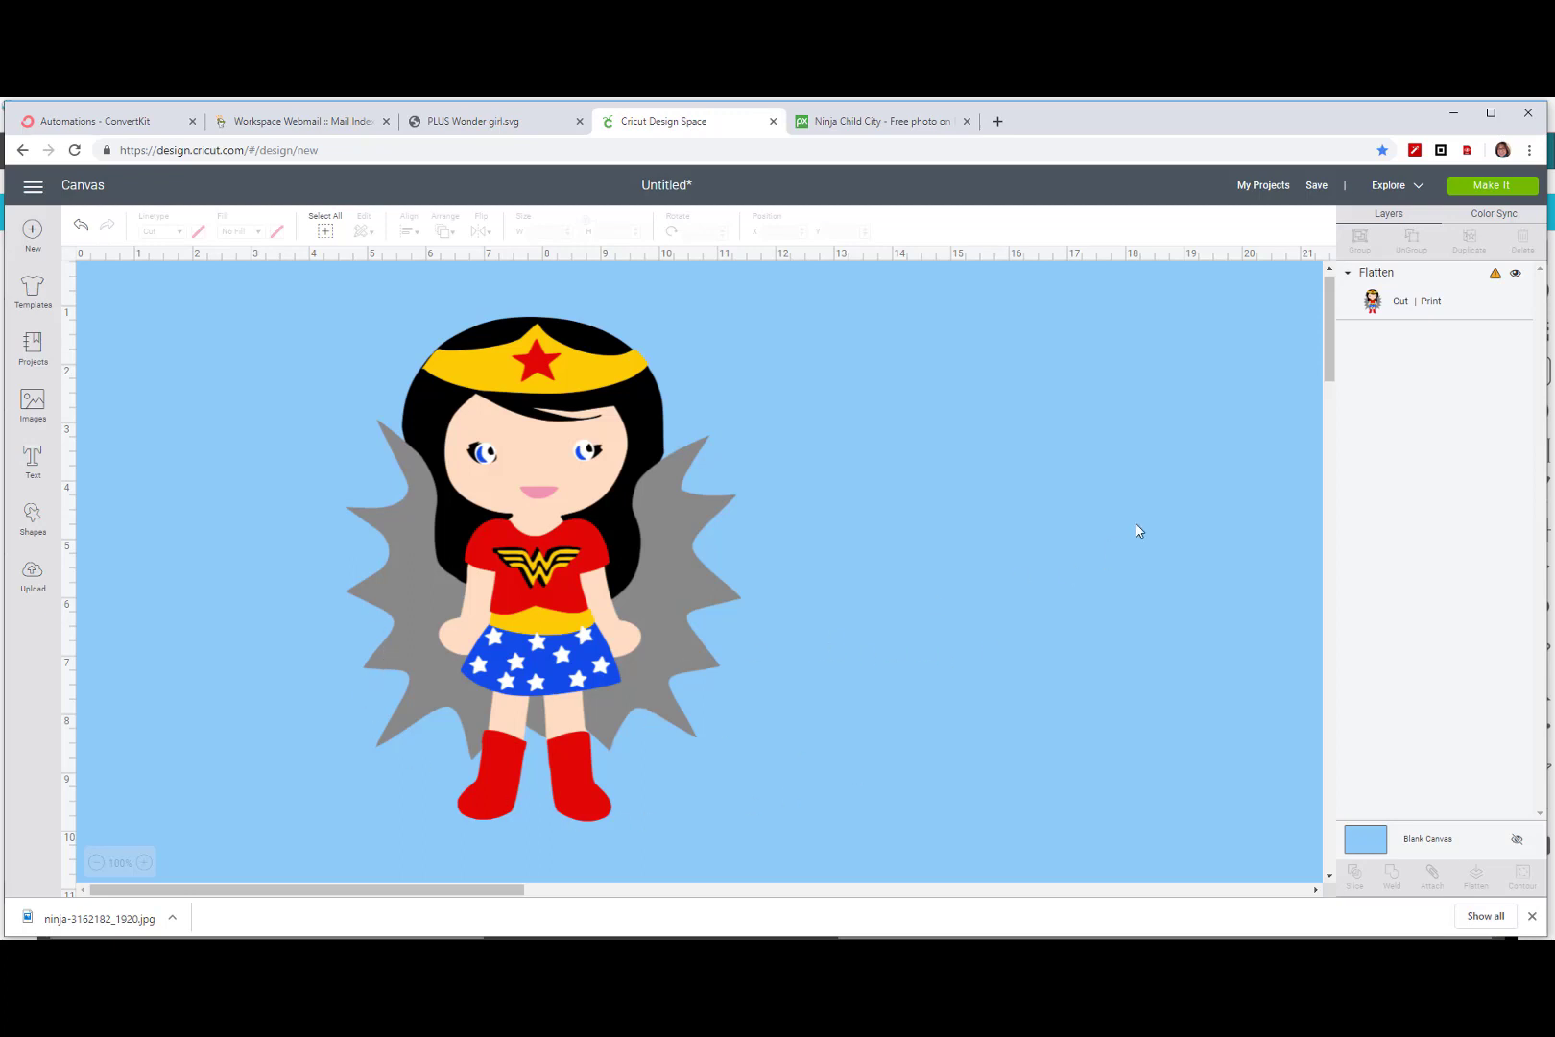
{"action": "left_click", "coordinate": [1492, 185]}
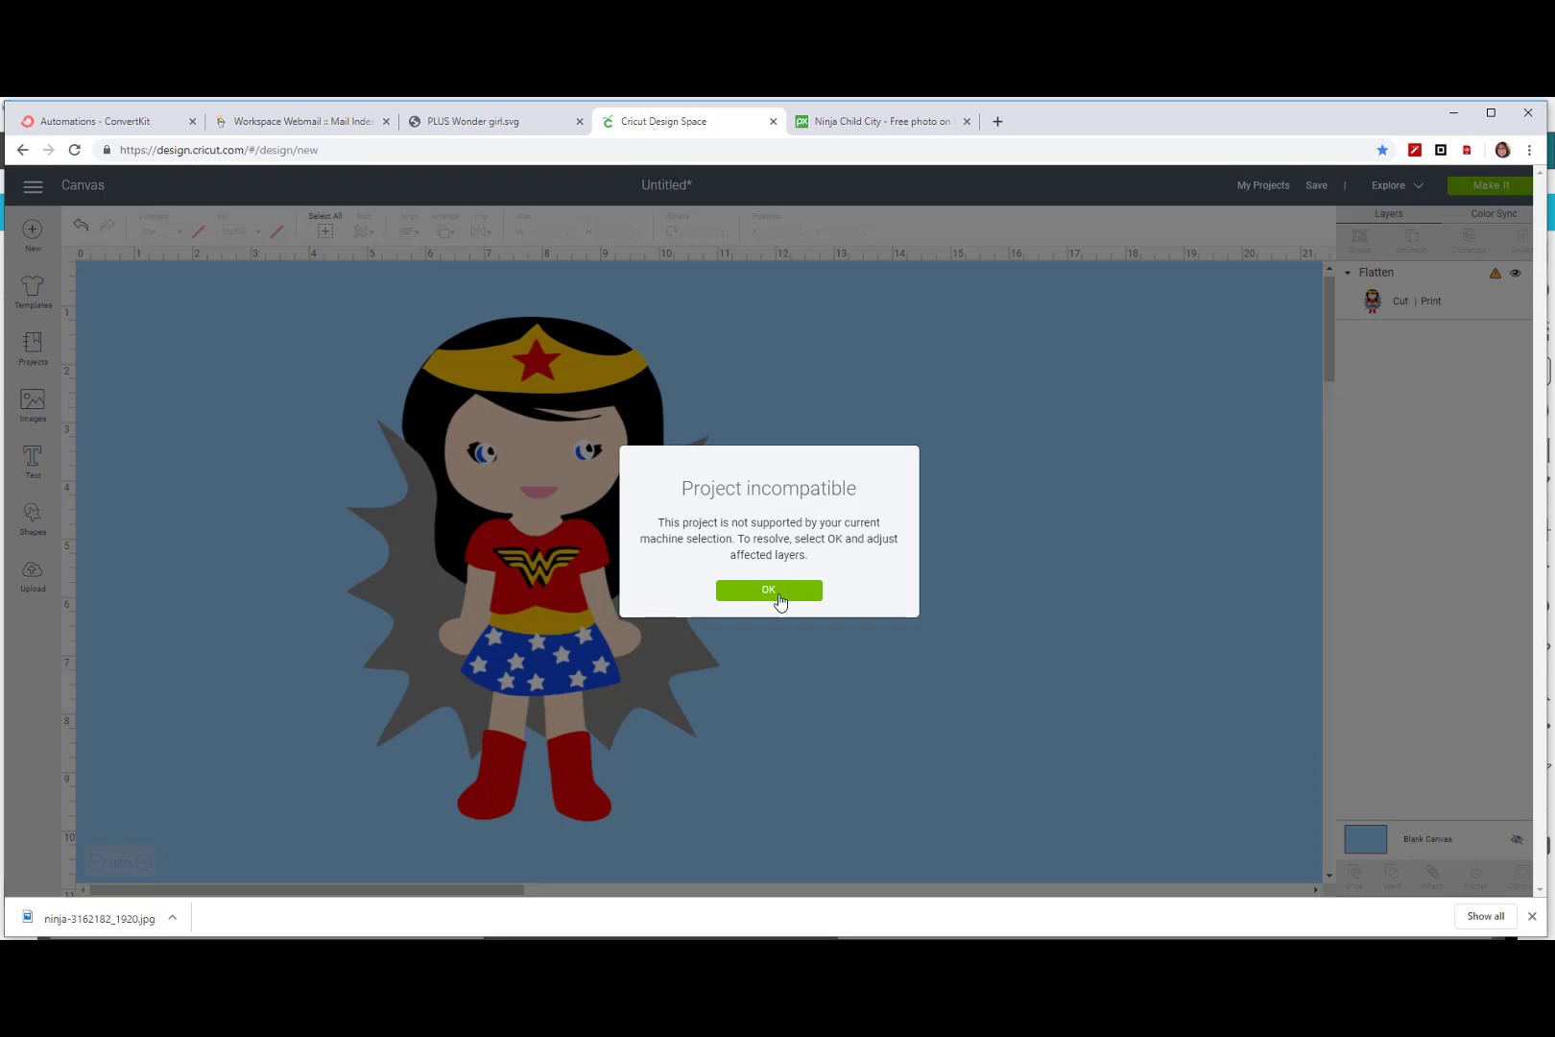
Step: Dismiss the incompatible warning and shrink the flattened image below 6.75 by 9.25 inches
{"action": "left_click", "coordinate": [768, 591]}
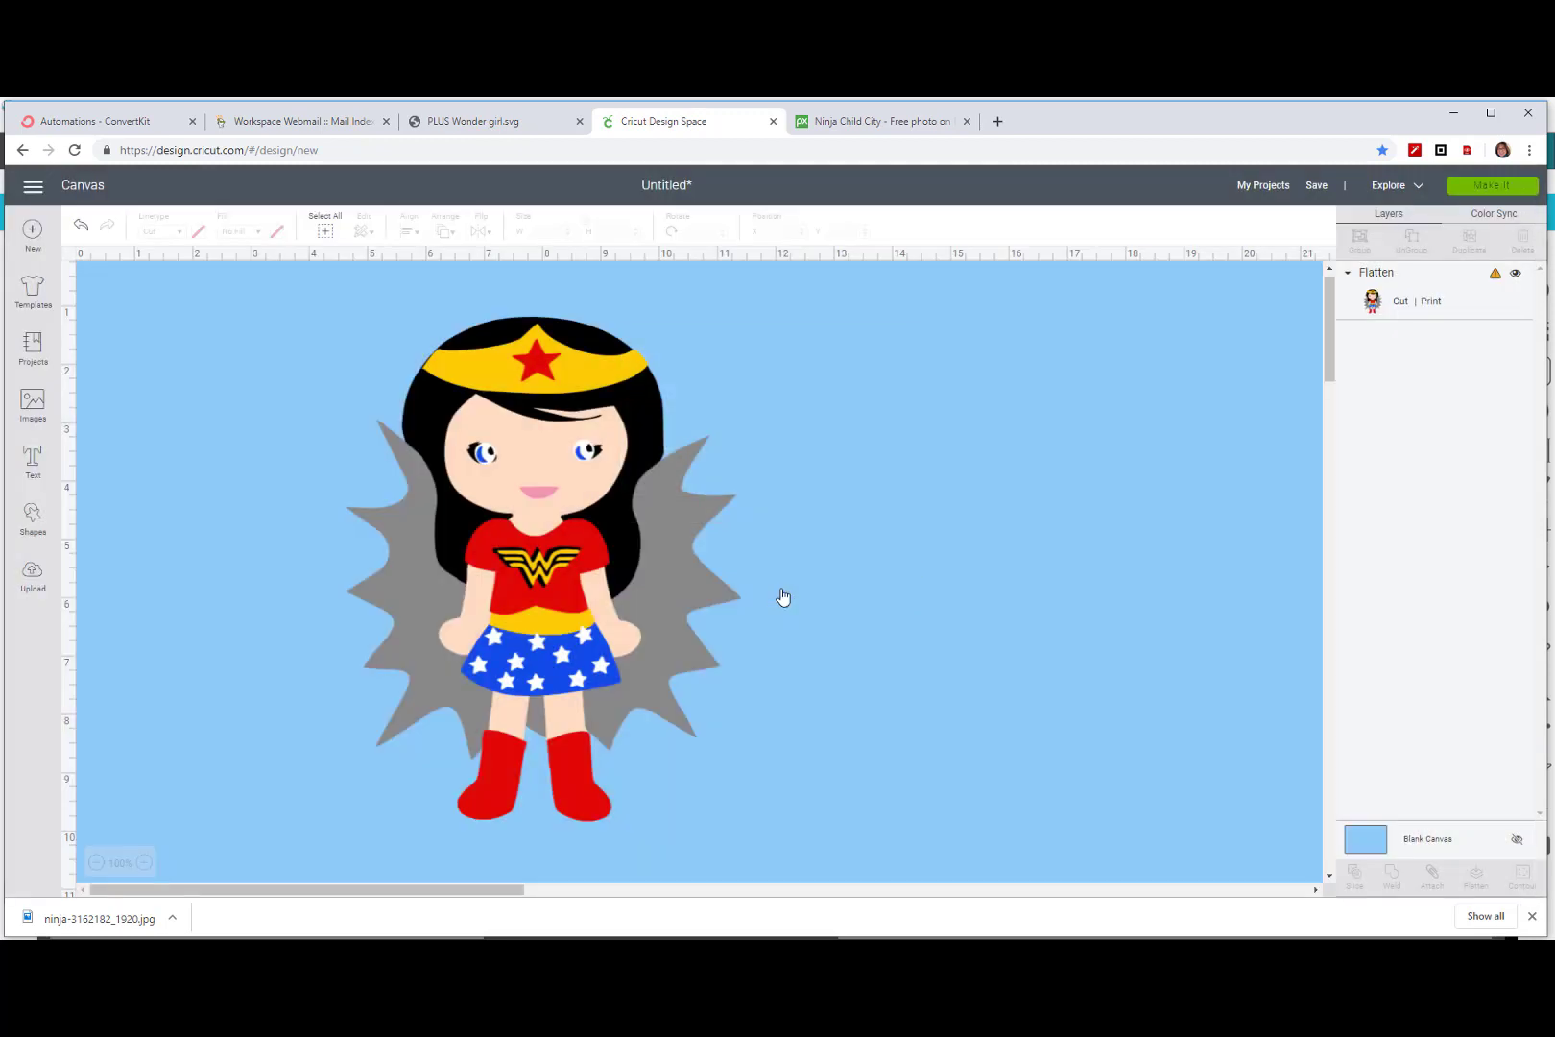
{"action": "left_click", "coordinate": [543, 565]}
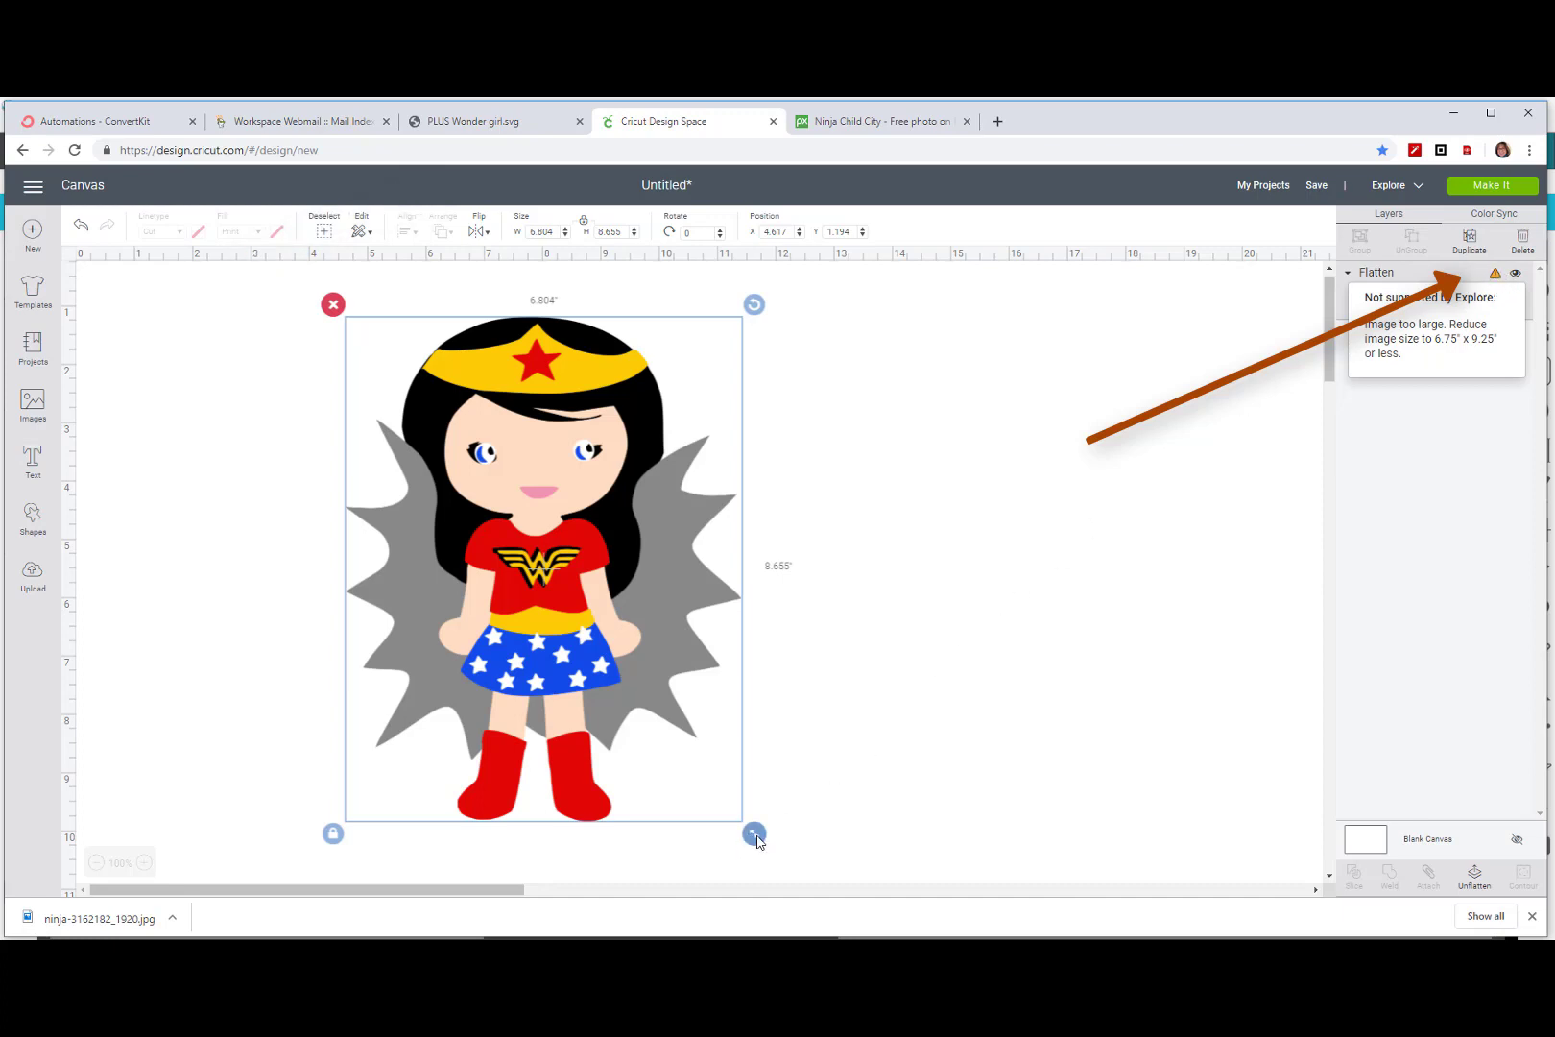
{"action": "left_click_drag", "start_coordinate": [755, 833], "coordinate": [683, 744]}
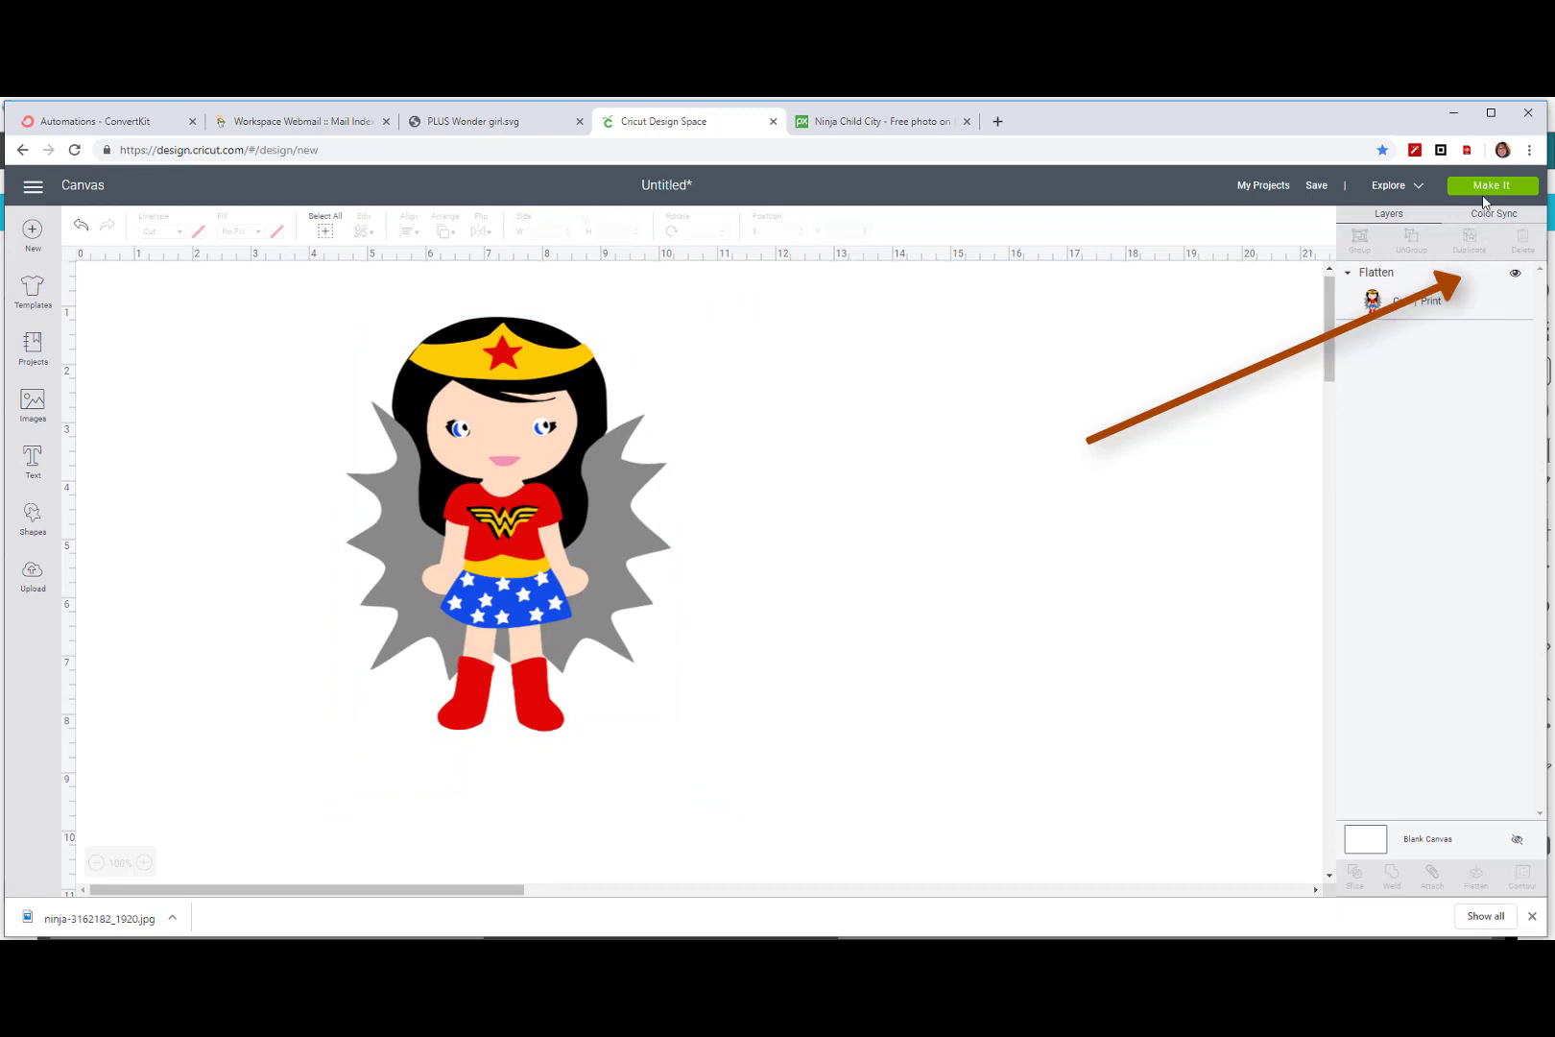
Step: View the print-then-cut mat preview, then cancel back to the canvas
{"action": "left_click", "coordinate": [1492, 186]}
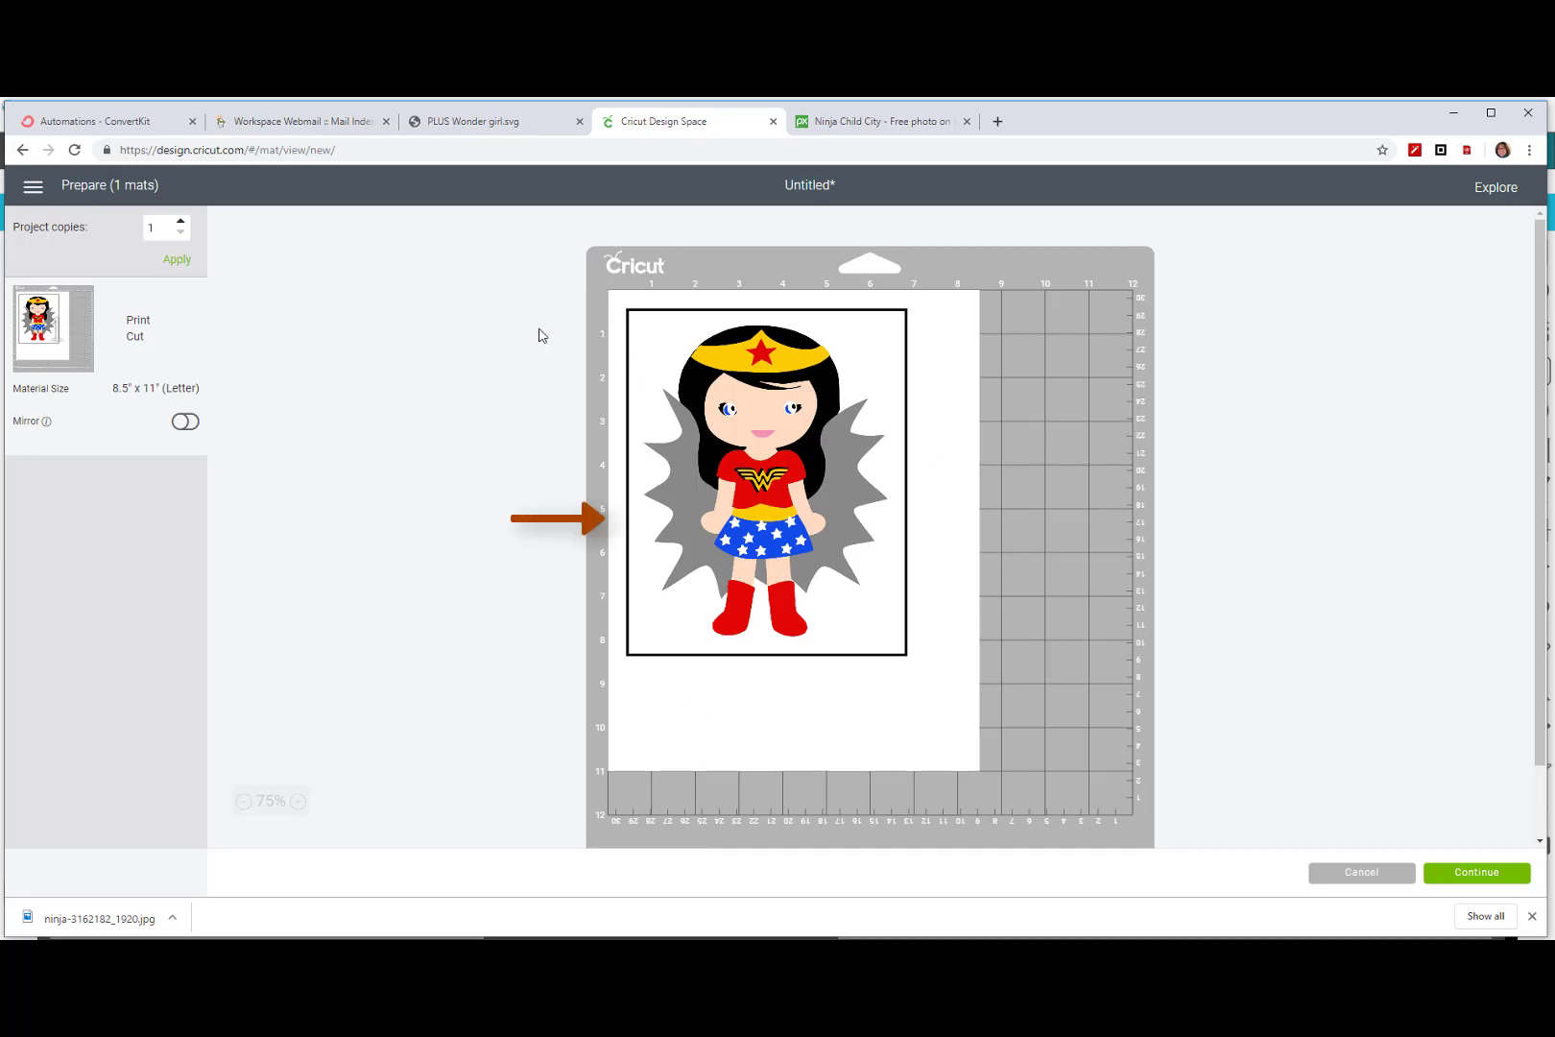
{"action": "mouse_move", "coordinate": [913, 326]}
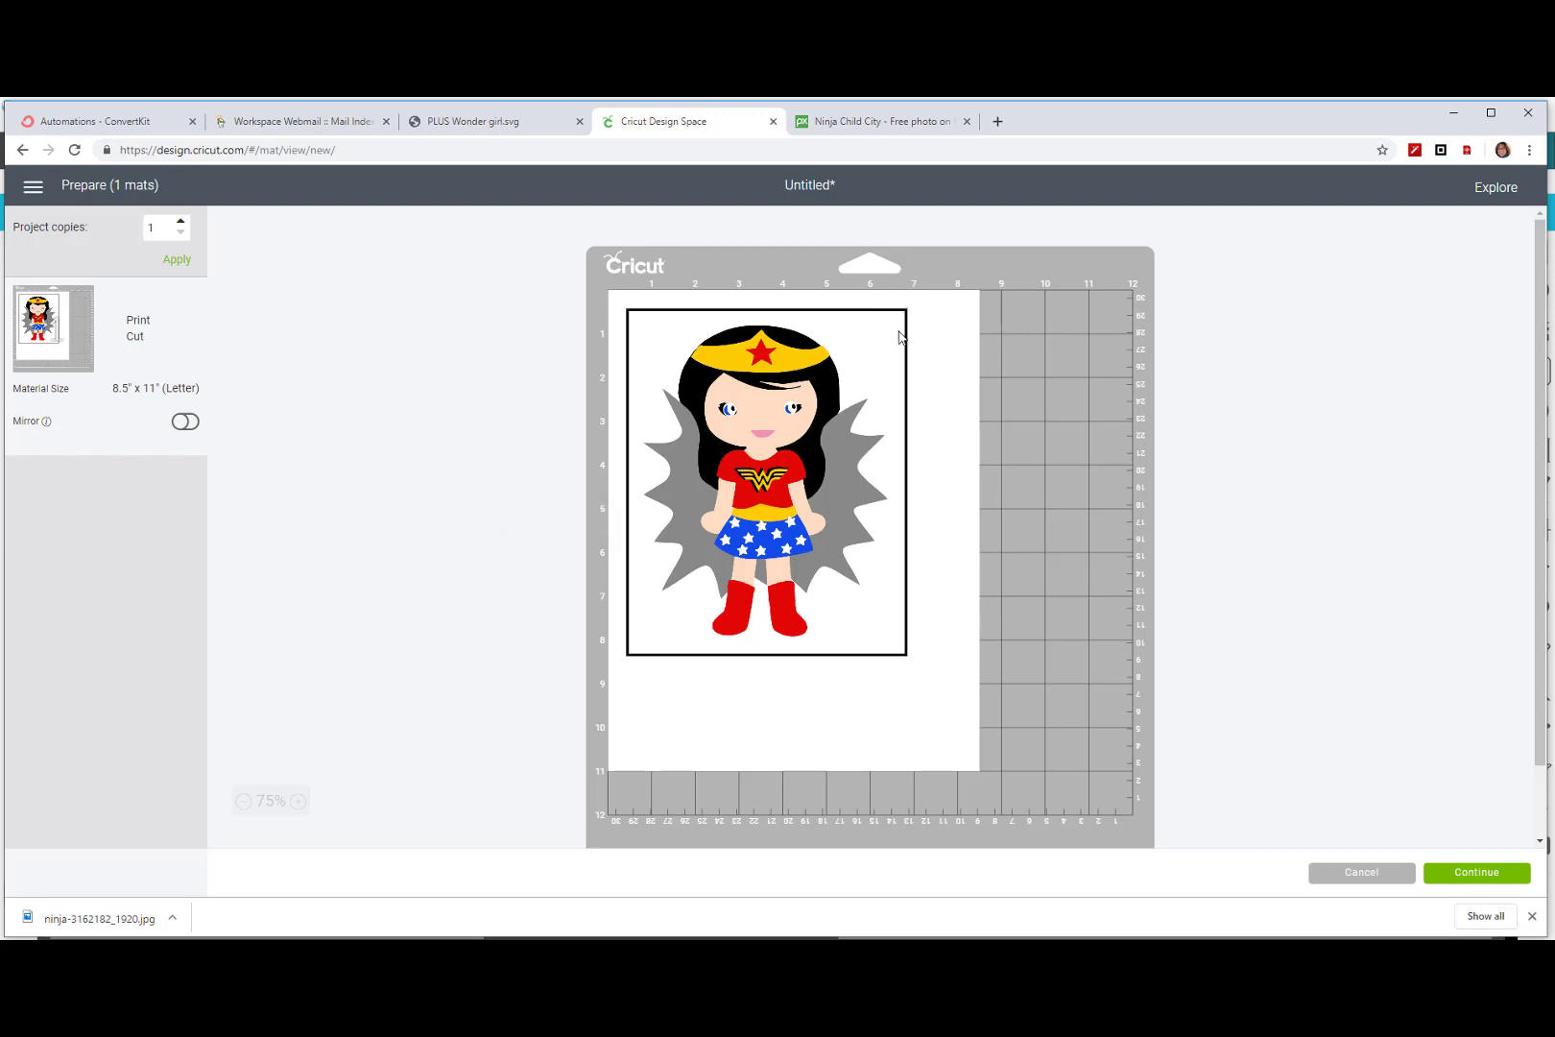
{"action": "mouse_move", "coordinate": [726, 634]}
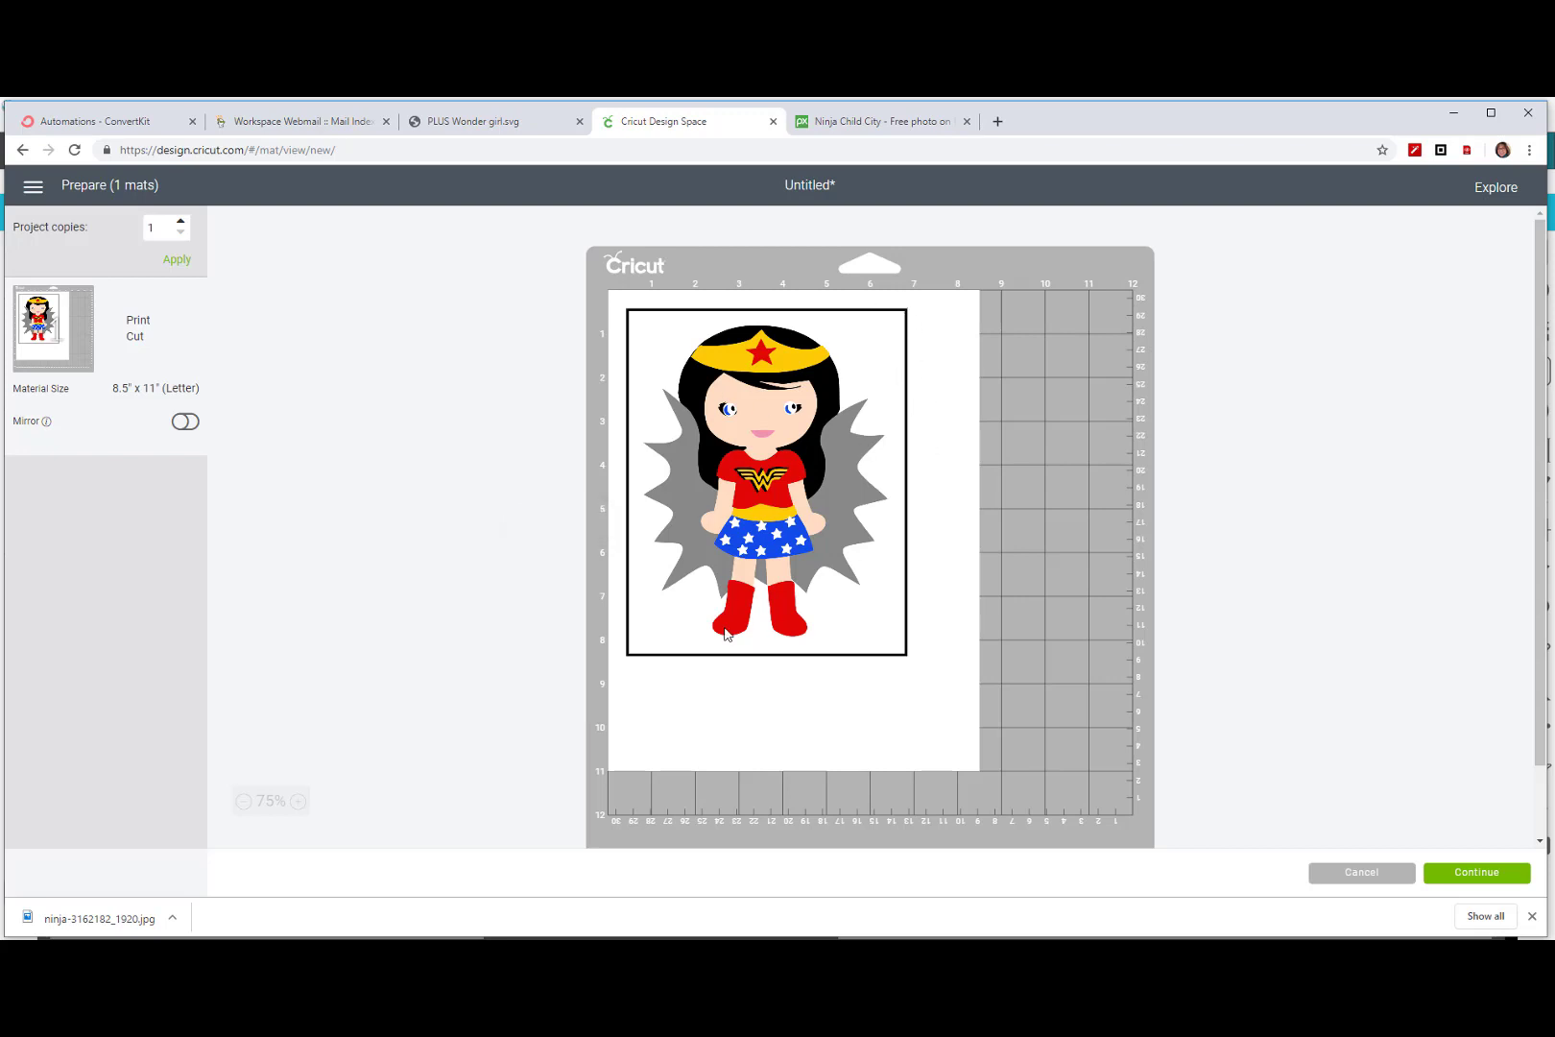
{"action": "mouse_move", "coordinate": [889, 576]}
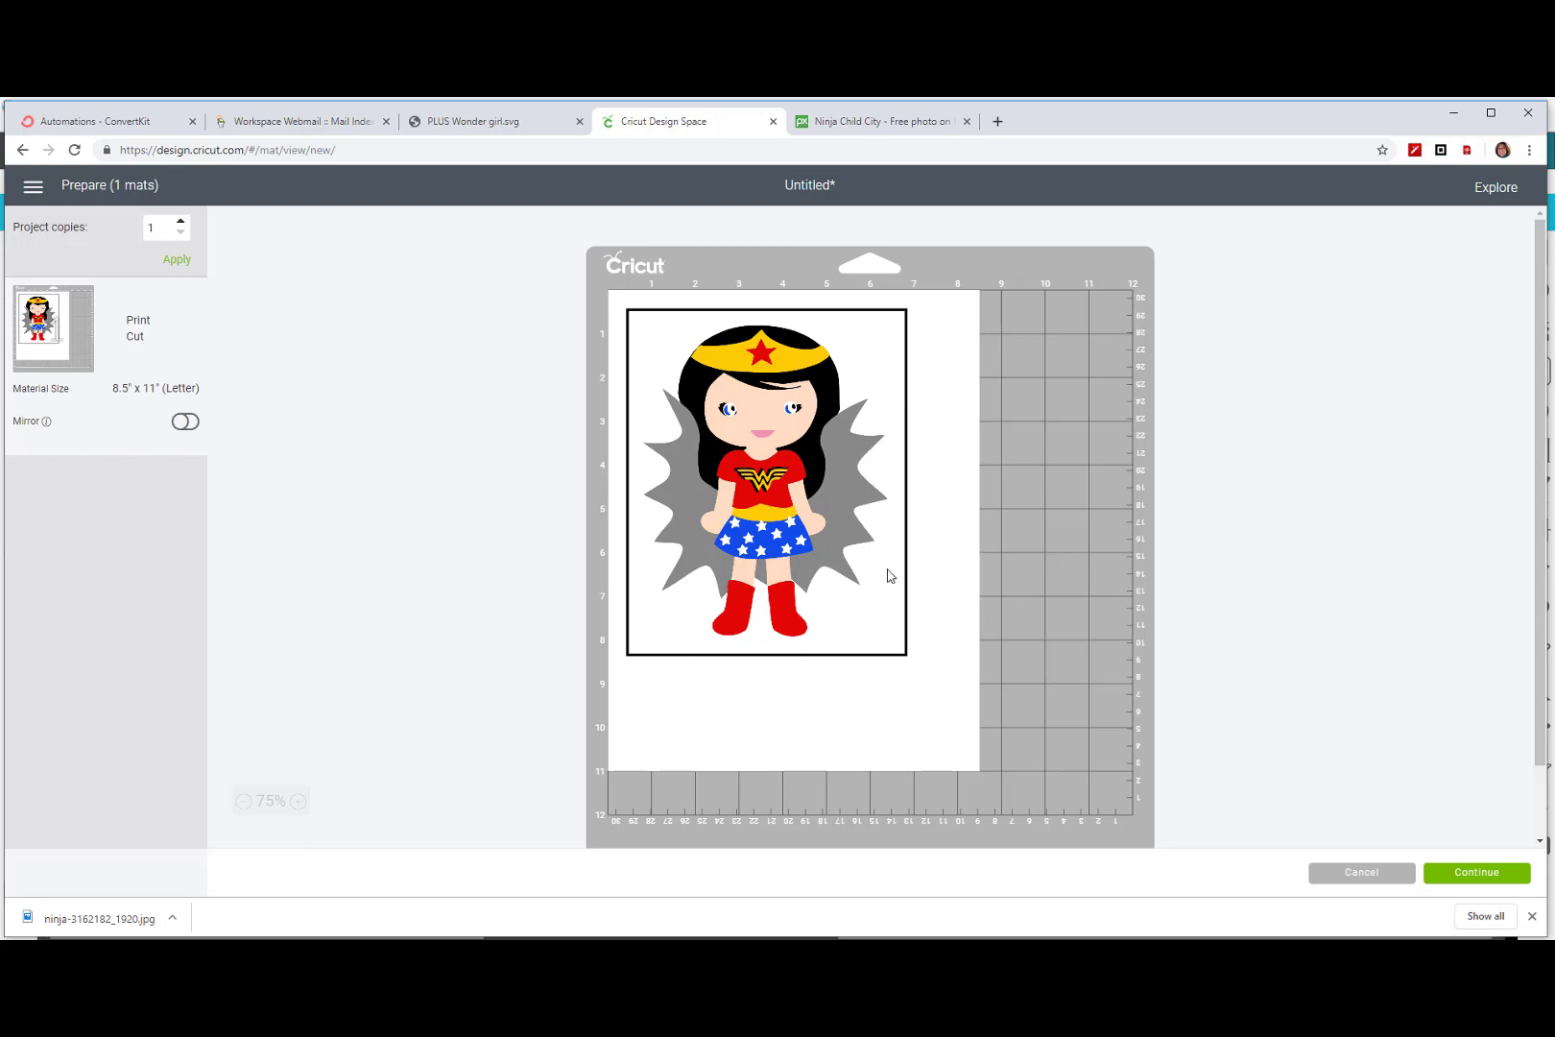
{"action": "mouse_move", "coordinate": [634, 699]}
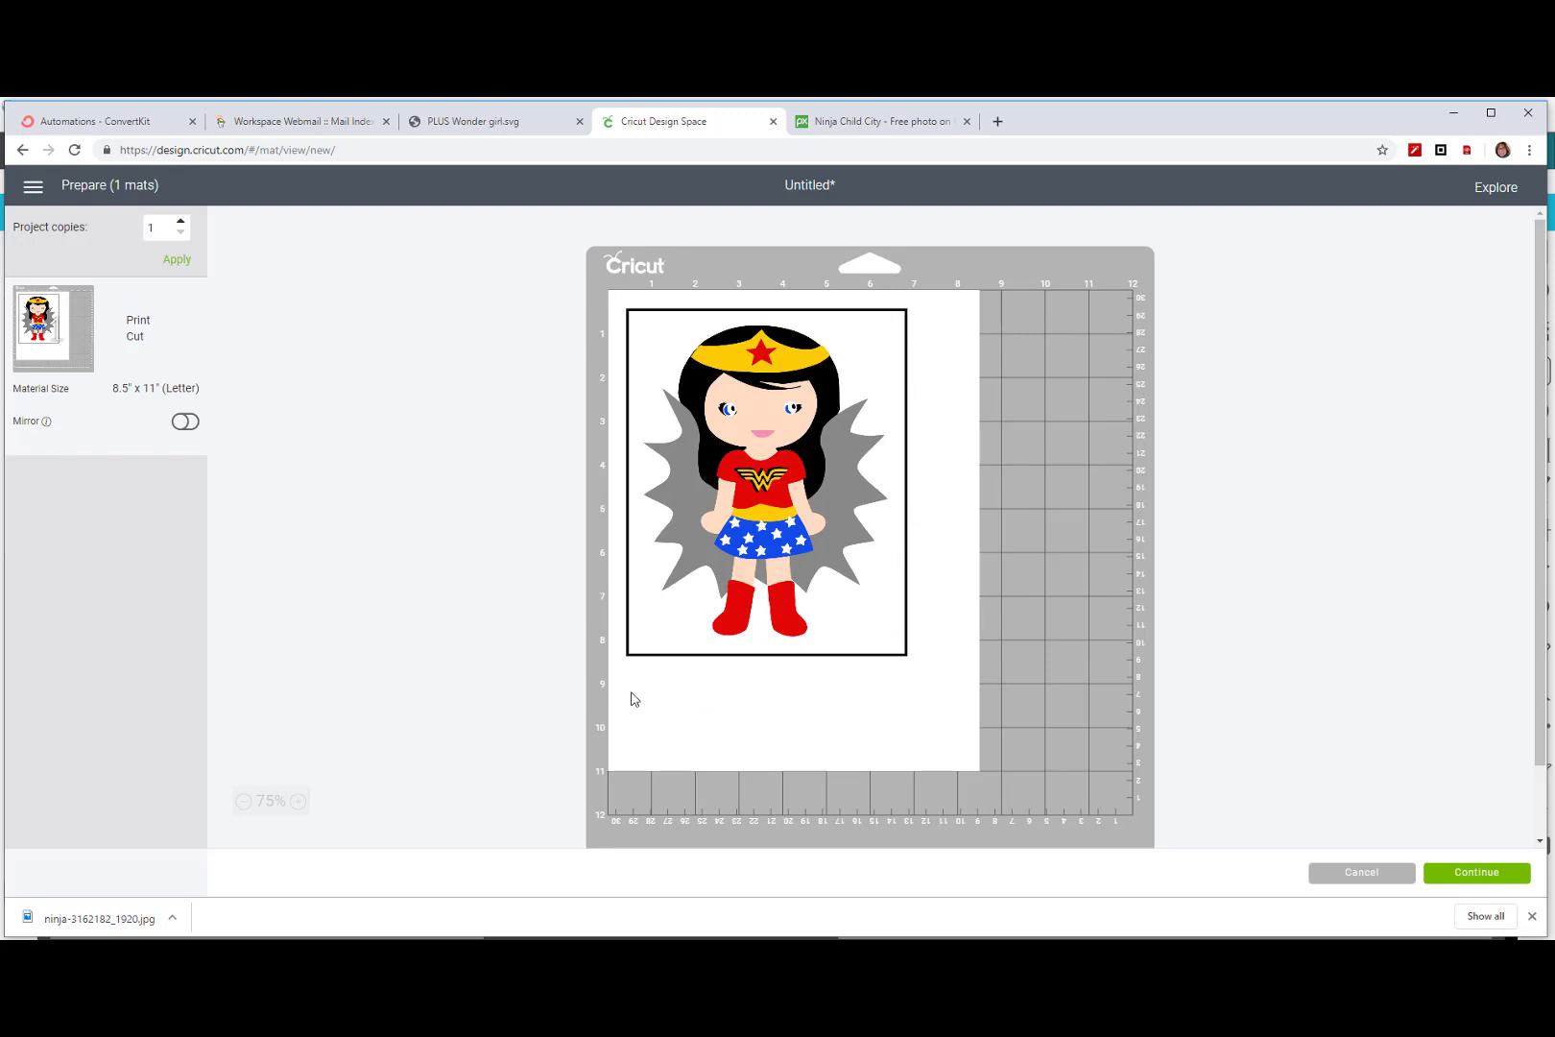
{"action": "mouse_move", "coordinate": [719, 612]}
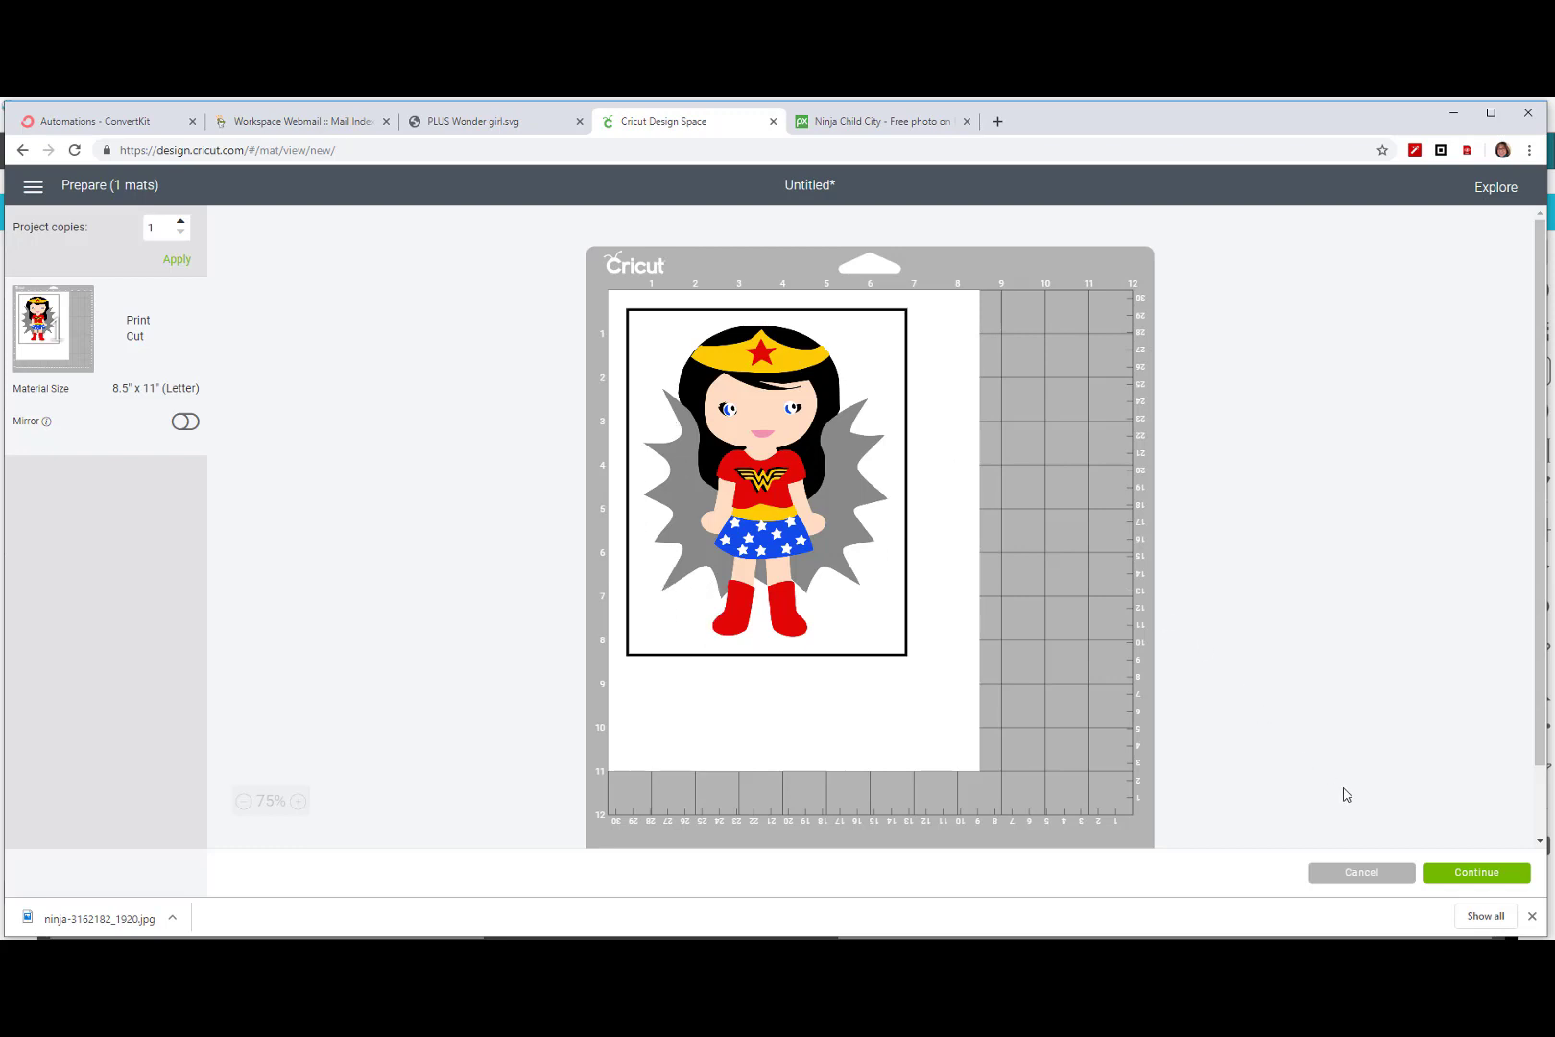
{"action": "left_click", "coordinate": [1359, 871]}
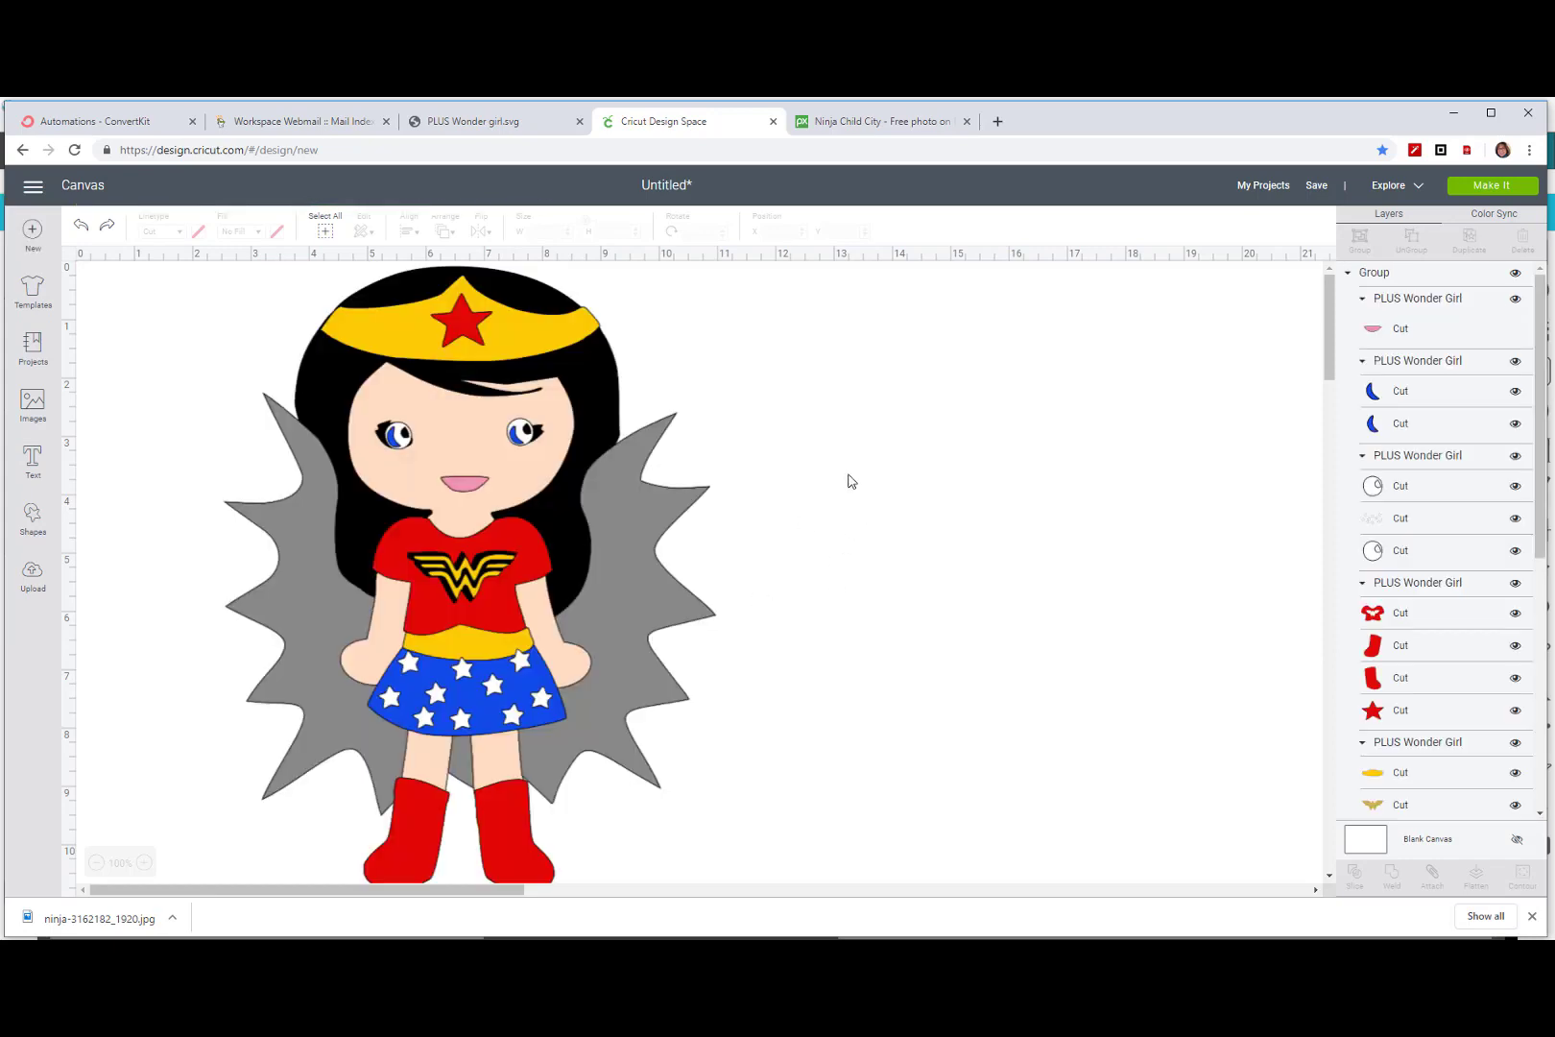
{"action": "mouse_move", "coordinate": [880, 428]}
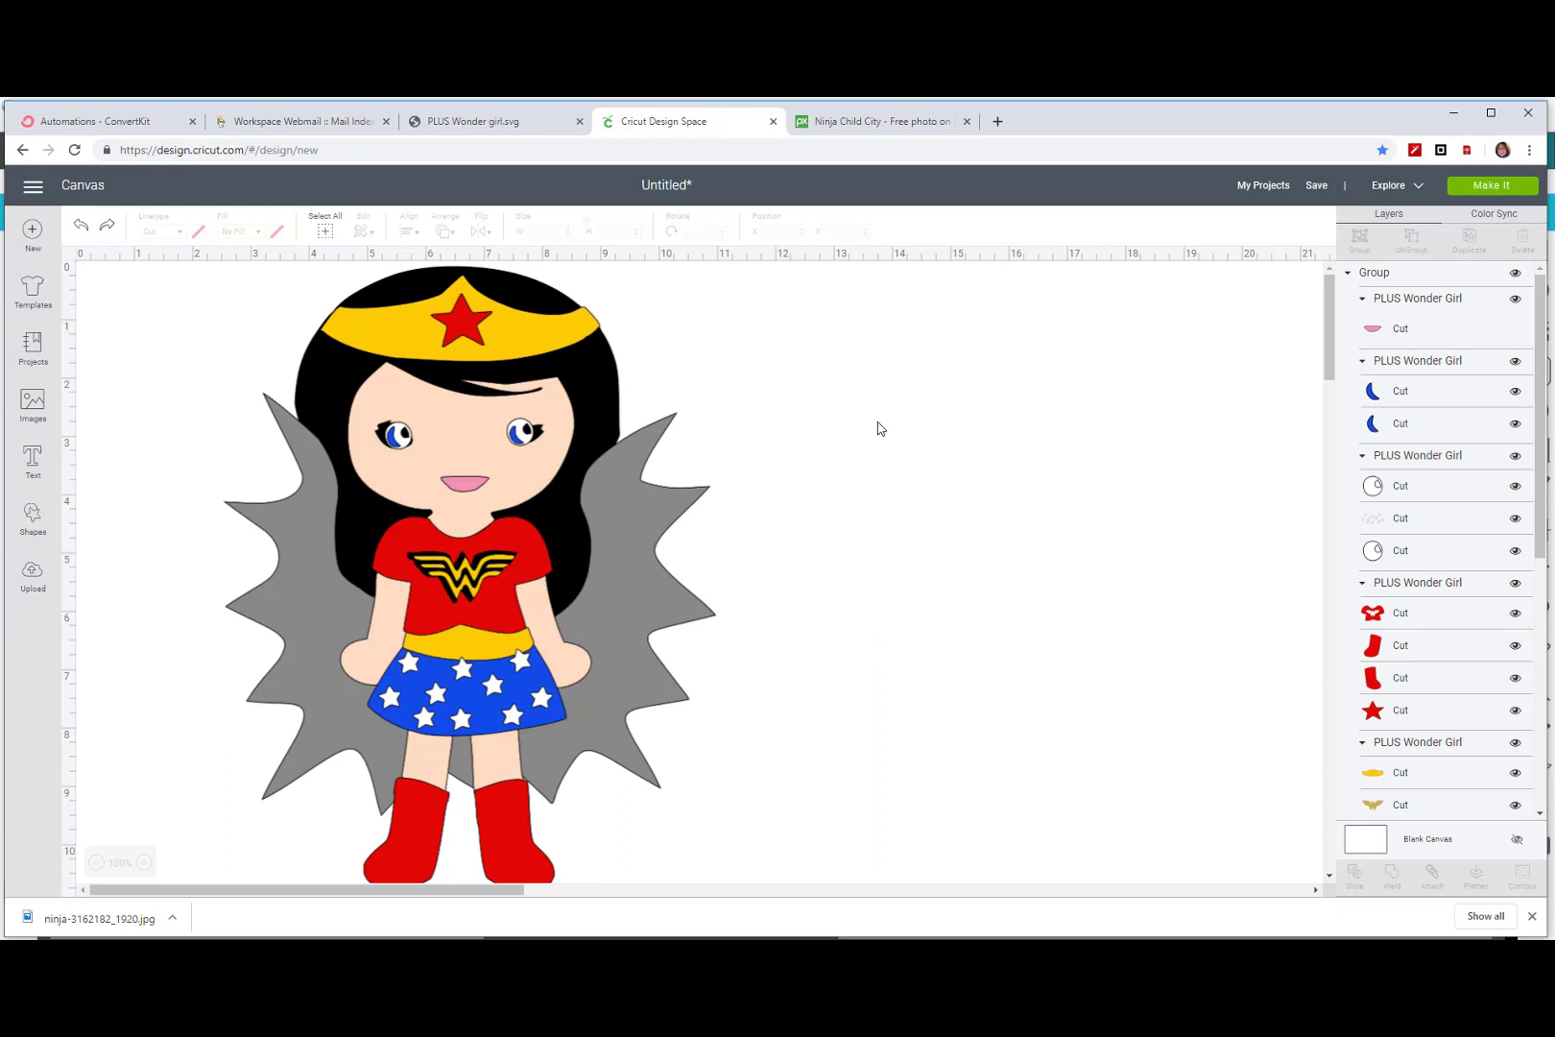
{"action": "mouse_move", "coordinate": [437, 342]}
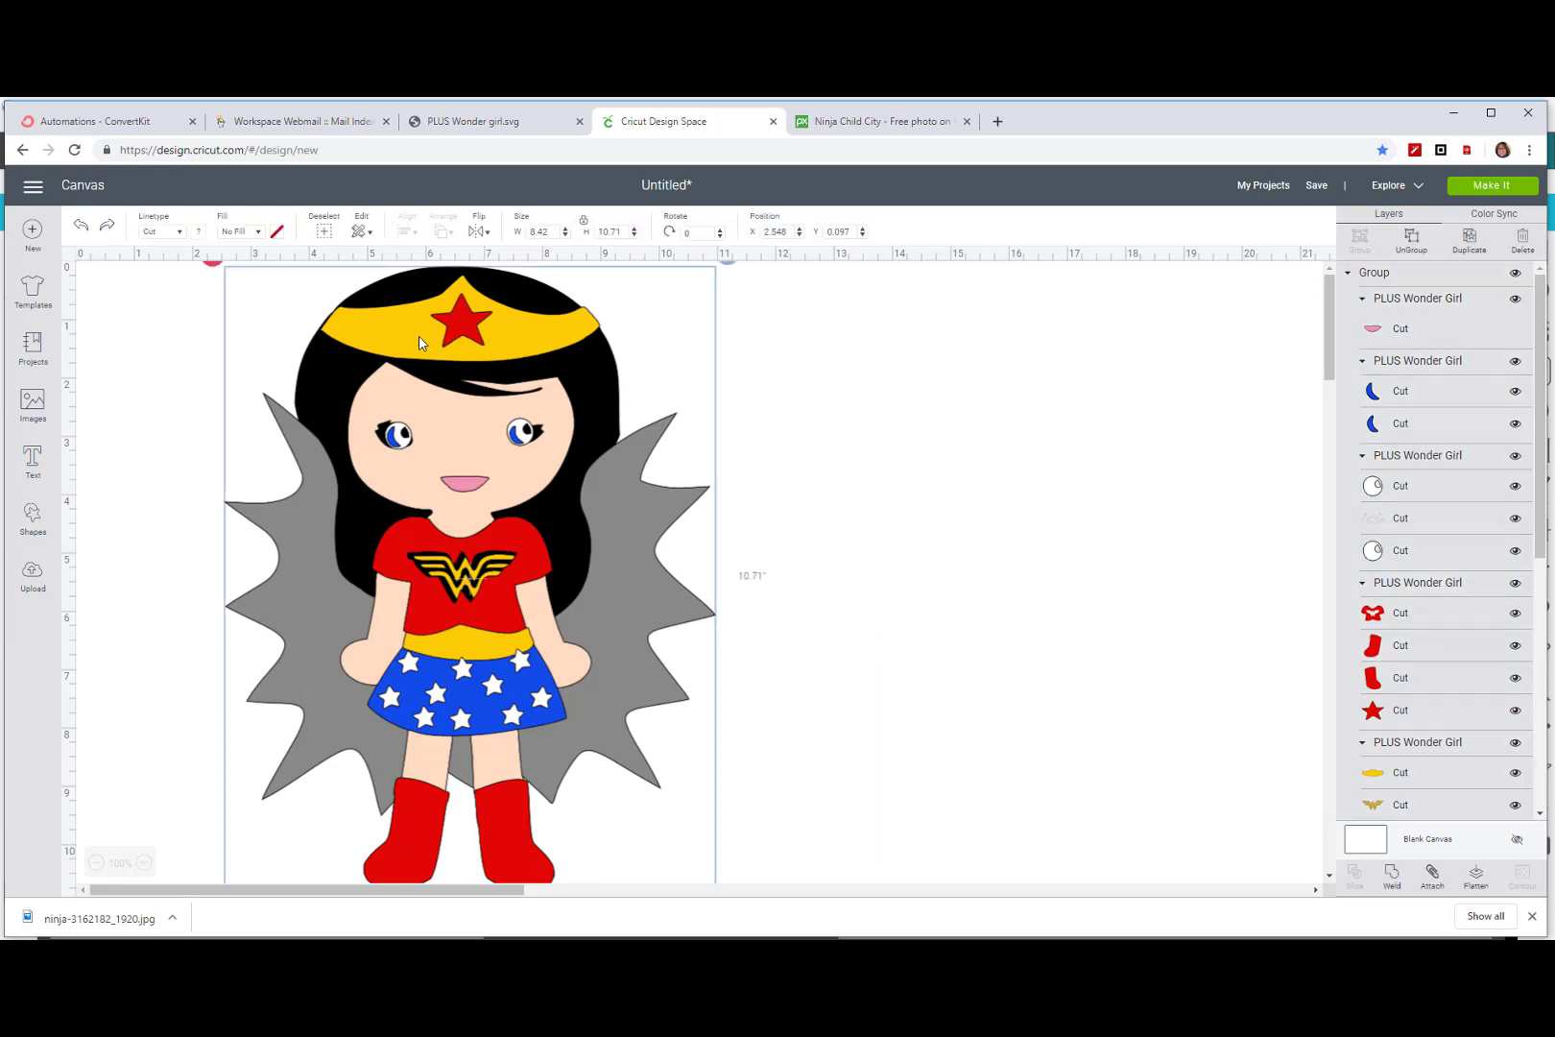
Step: Ungroup Wonder Girl and move the yellow tiara, emblem and belt layer beside her
{"action": "right_click", "coordinate": [418, 343]}
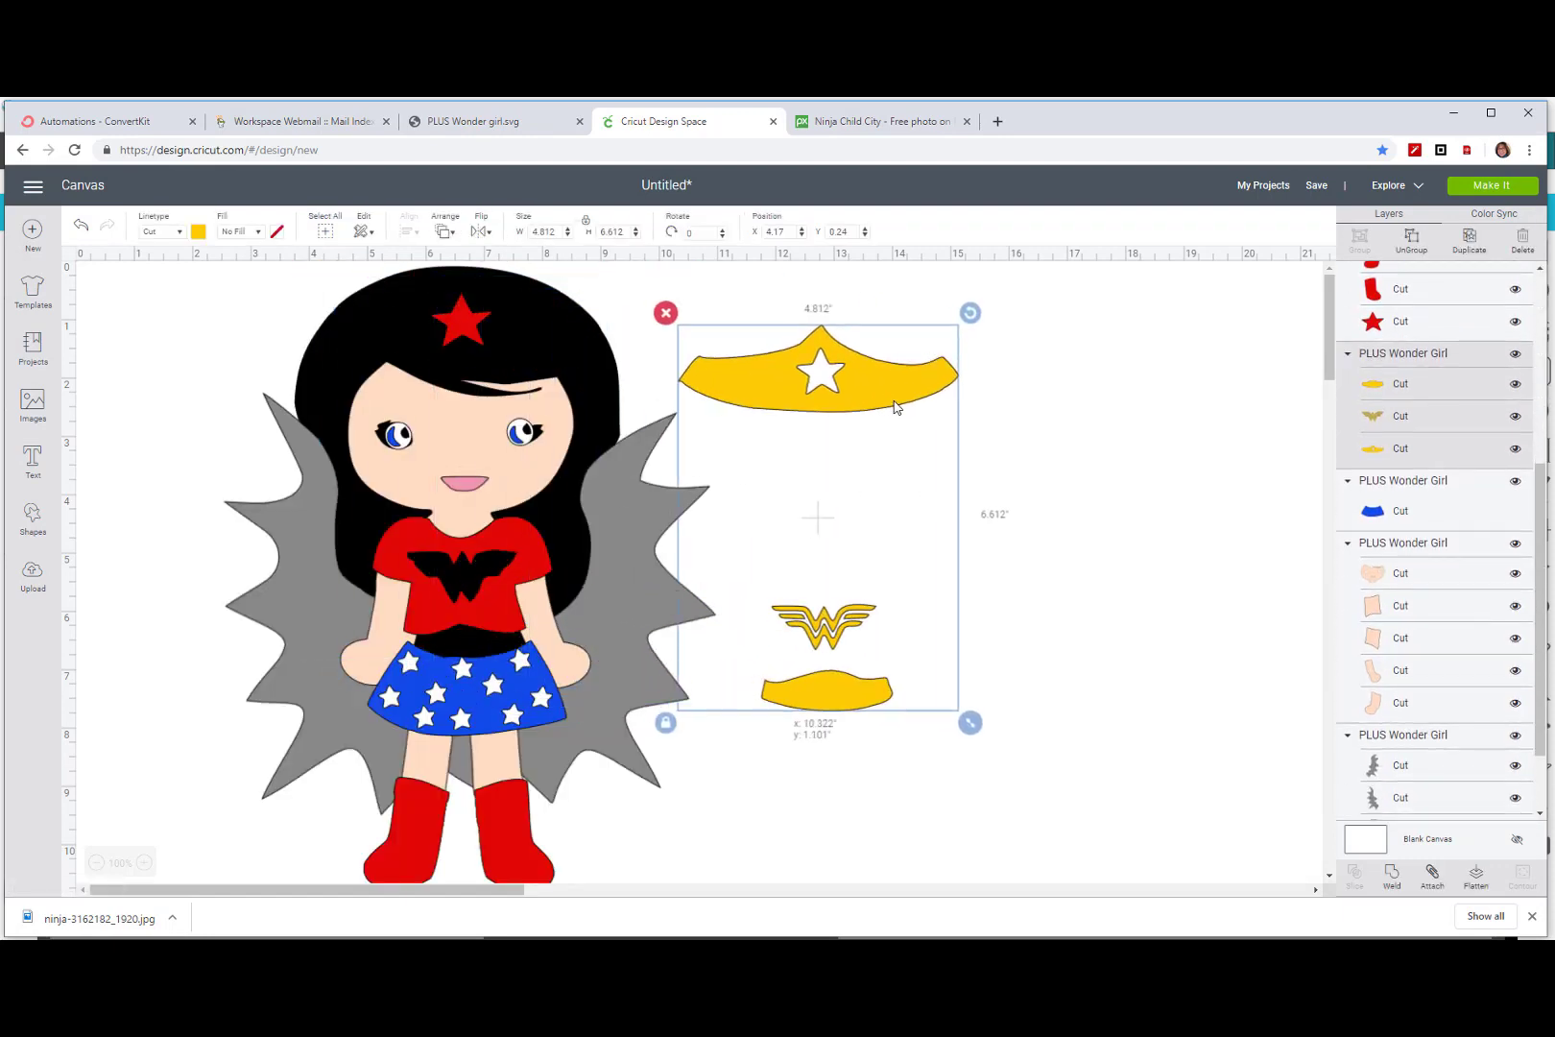
{"action": "left_click_drag", "start_coordinate": [817, 373], "coordinate": [897, 362]}
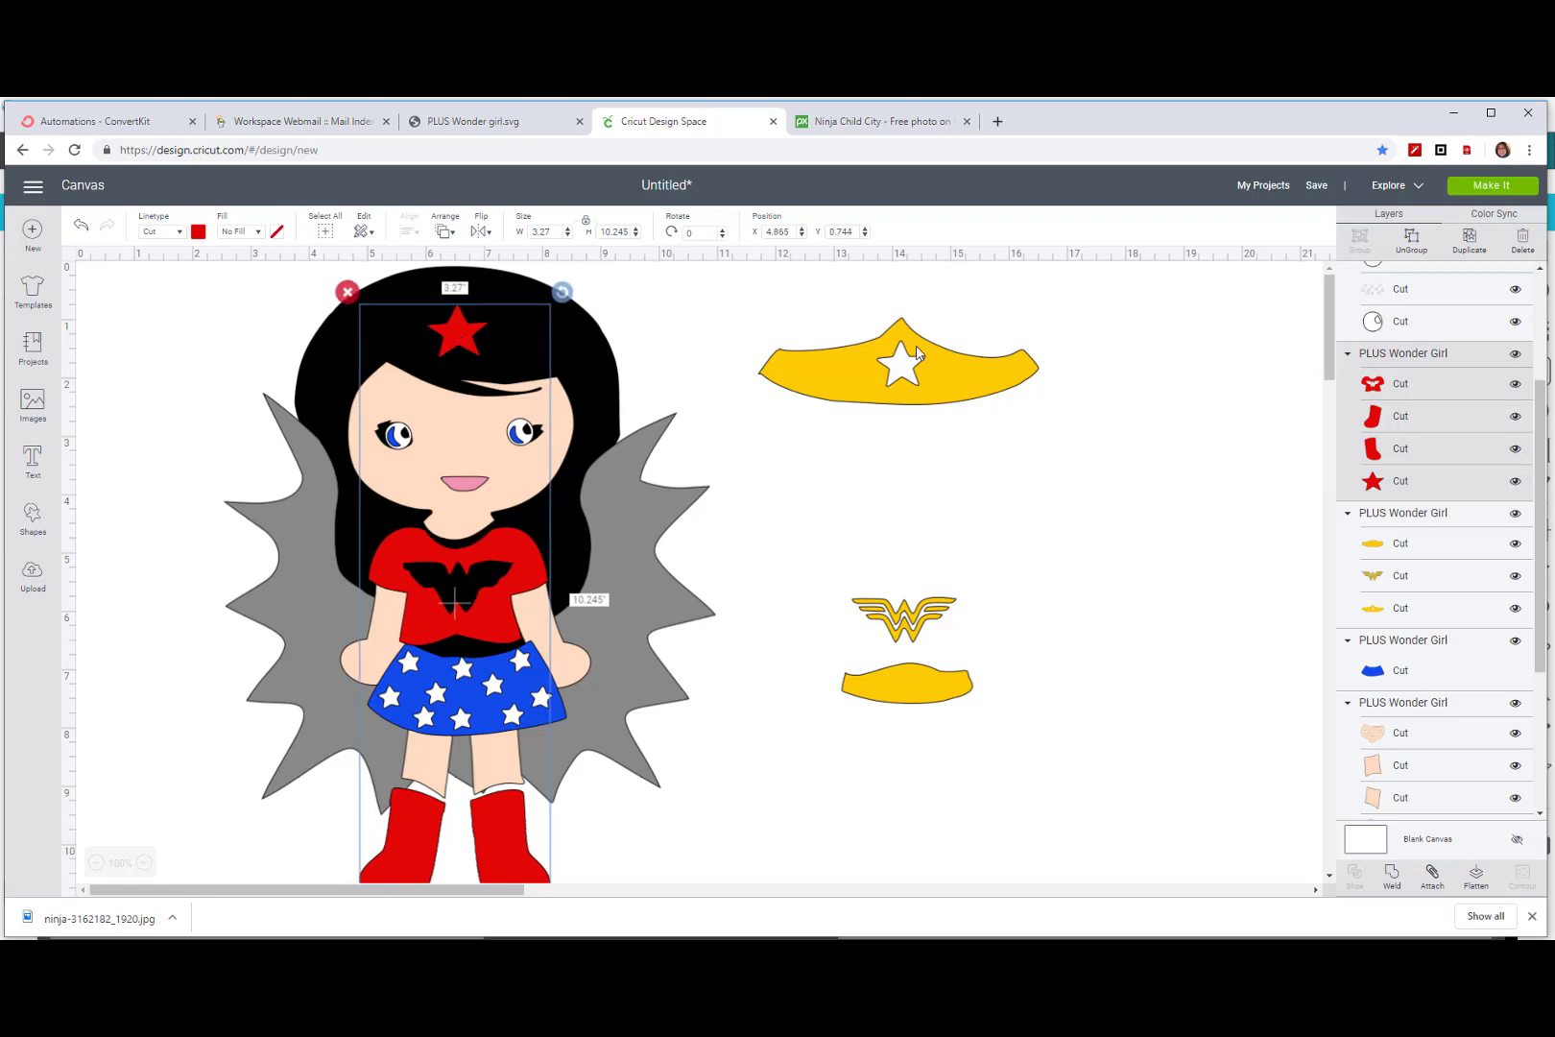
{"action": "mouse_move", "coordinate": [878, 365]}
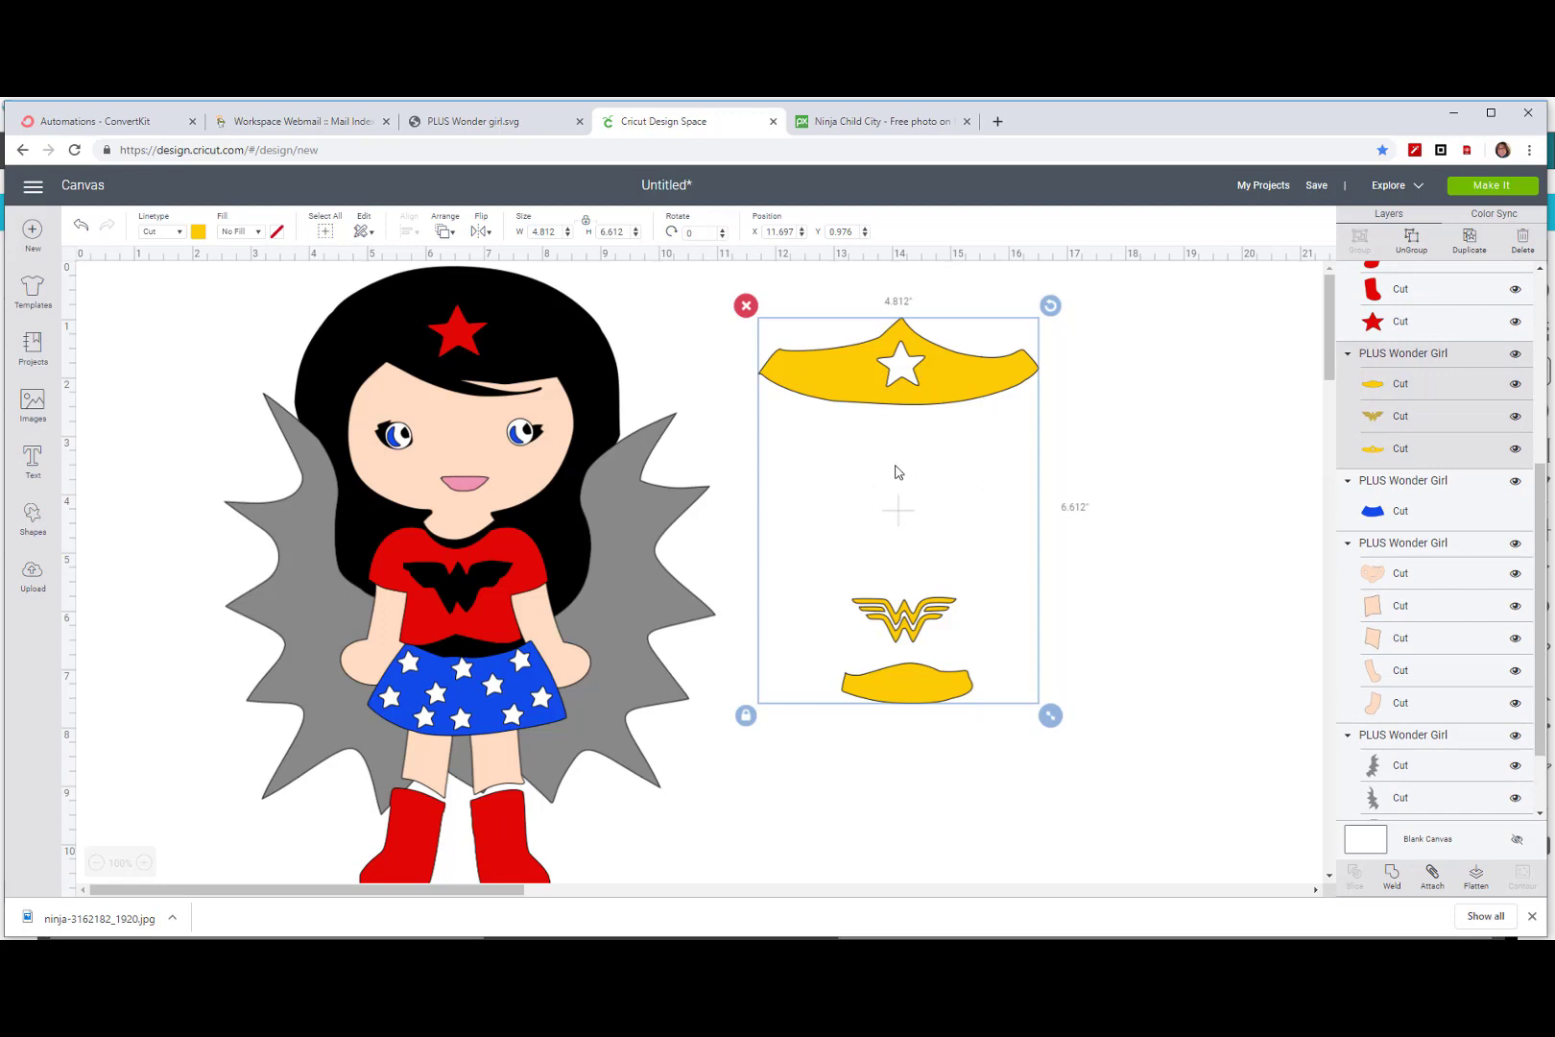
{"action": "mouse_move", "coordinate": [1158, 543]}
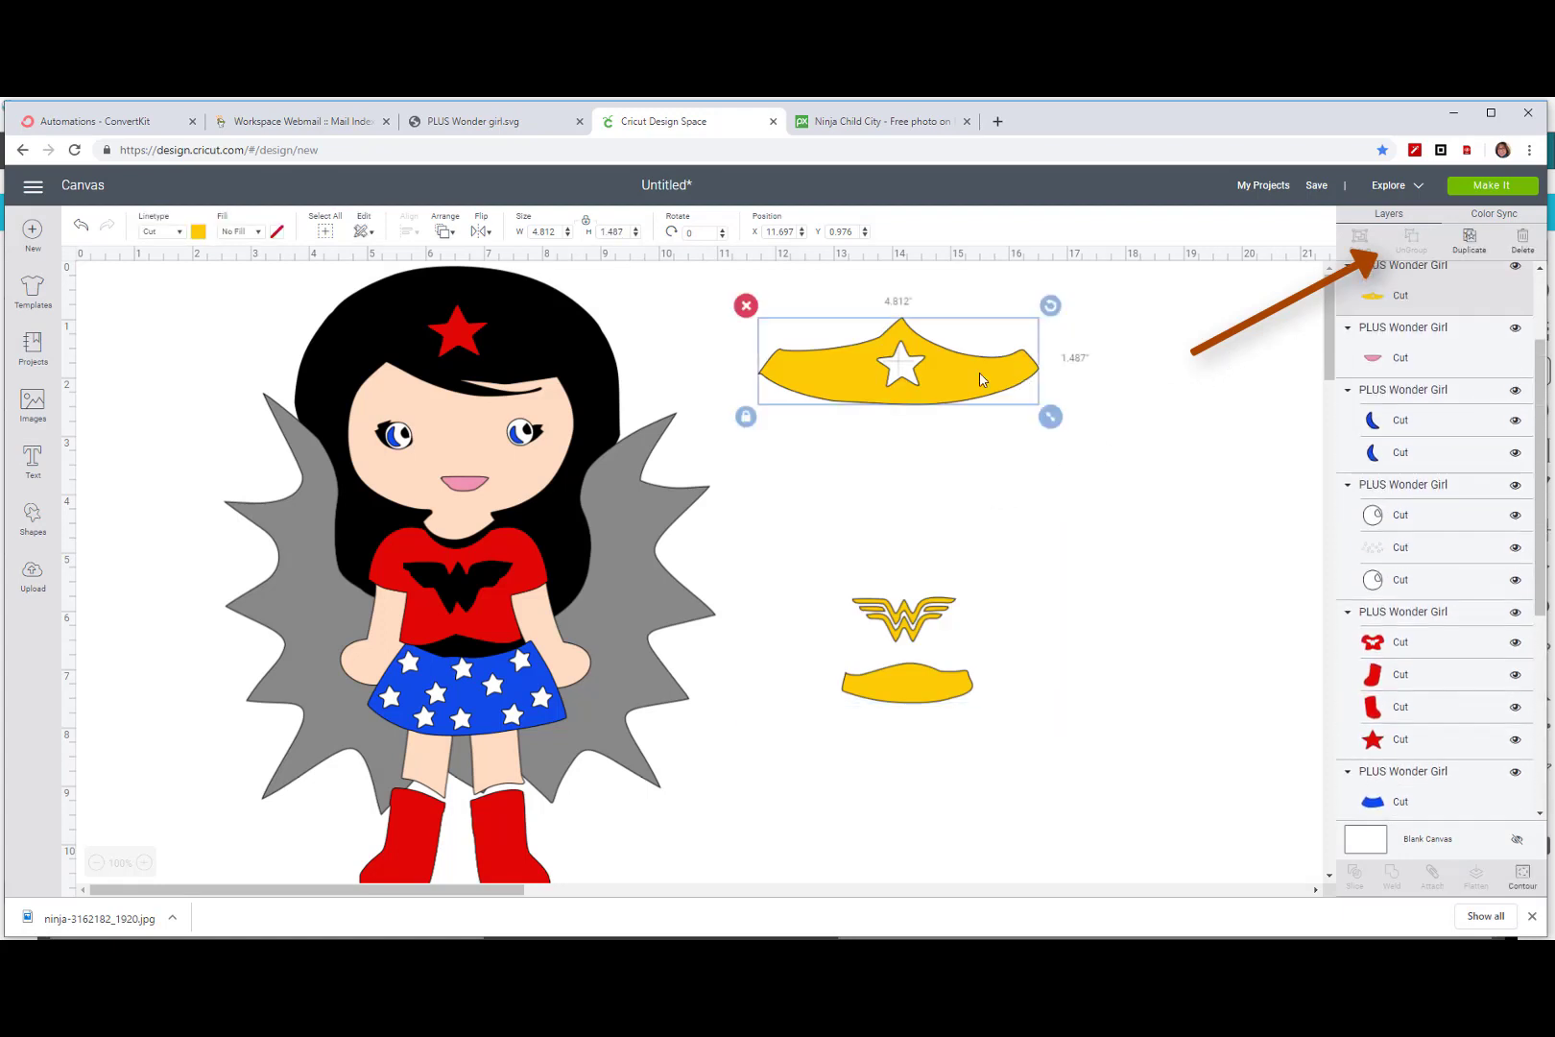
Step: Hide the star contour in the yellow tiara so it becomes a solid crown
{"action": "scroll", "scroll_direction": "down", "scroll_amount": 3}
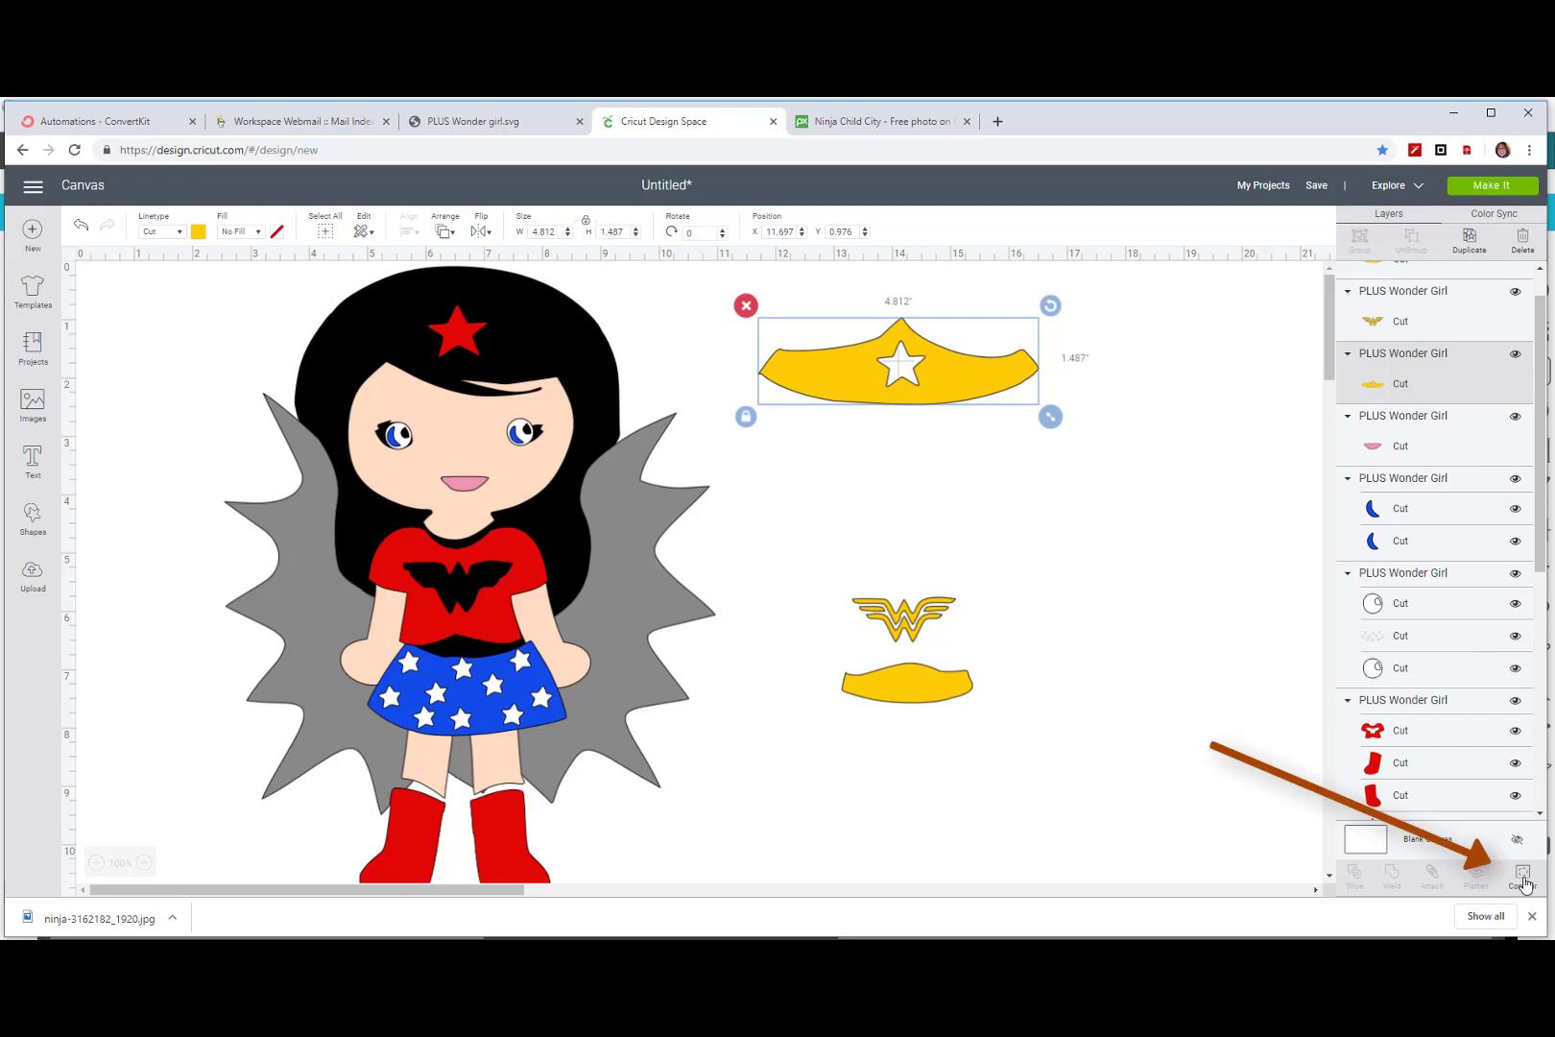
{"action": "left_click", "coordinate": [1520, 871]}
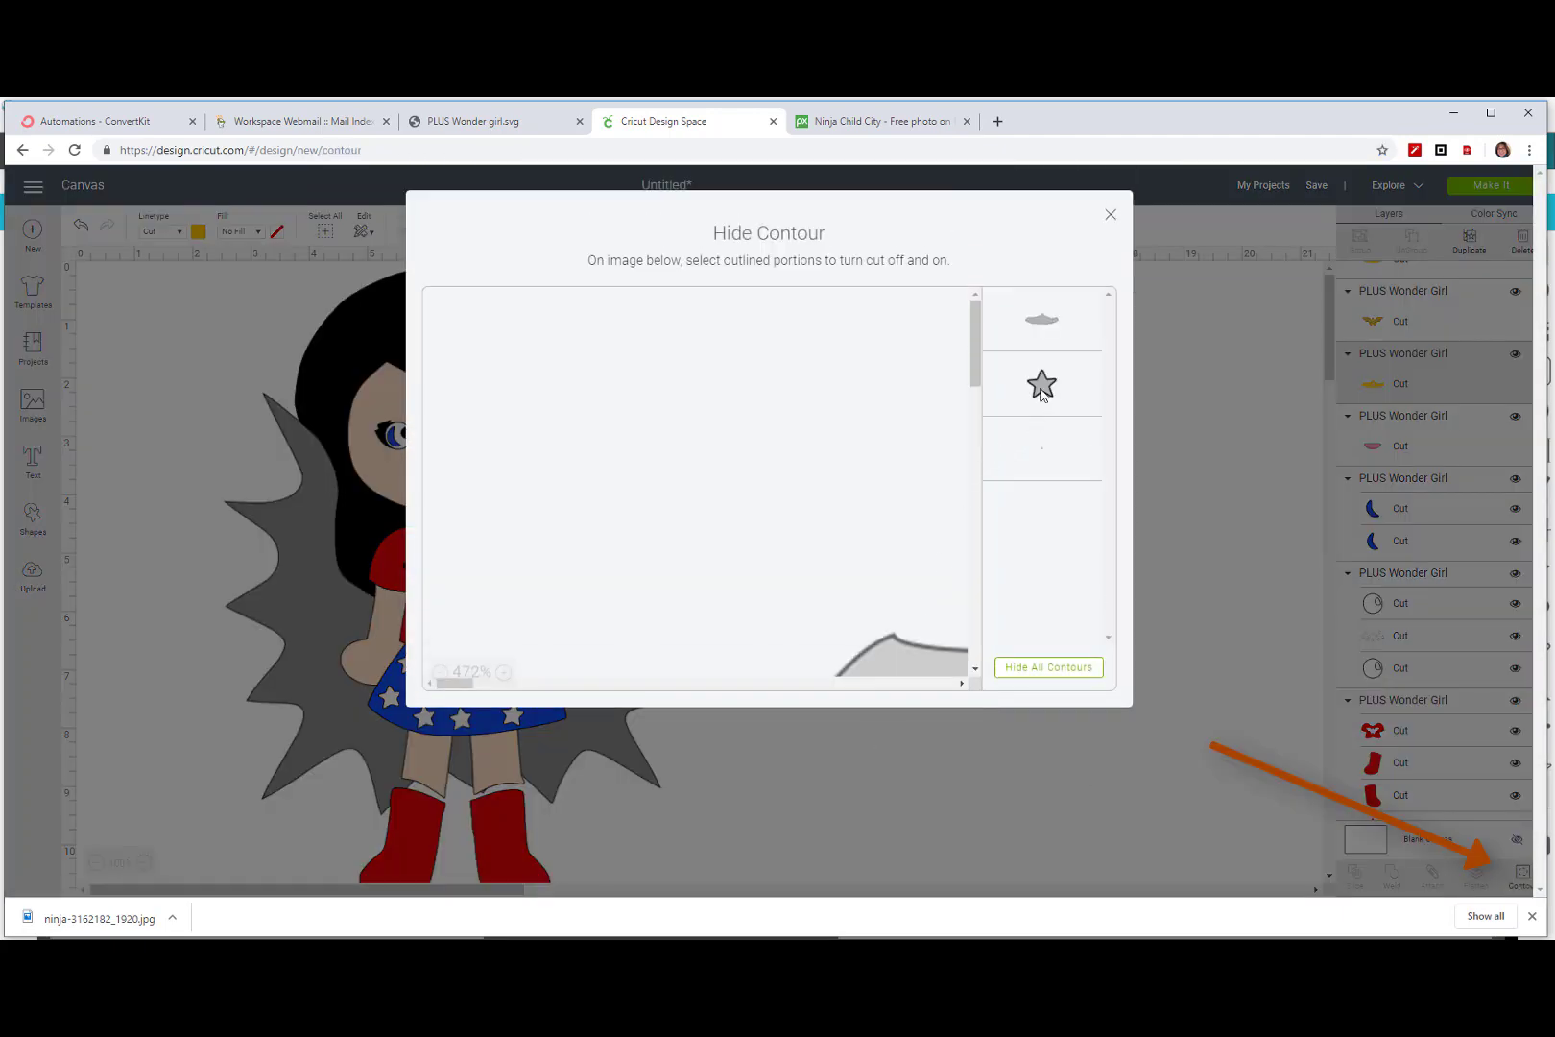
{"action": "left_click", "coordinate": [1041, 384]}
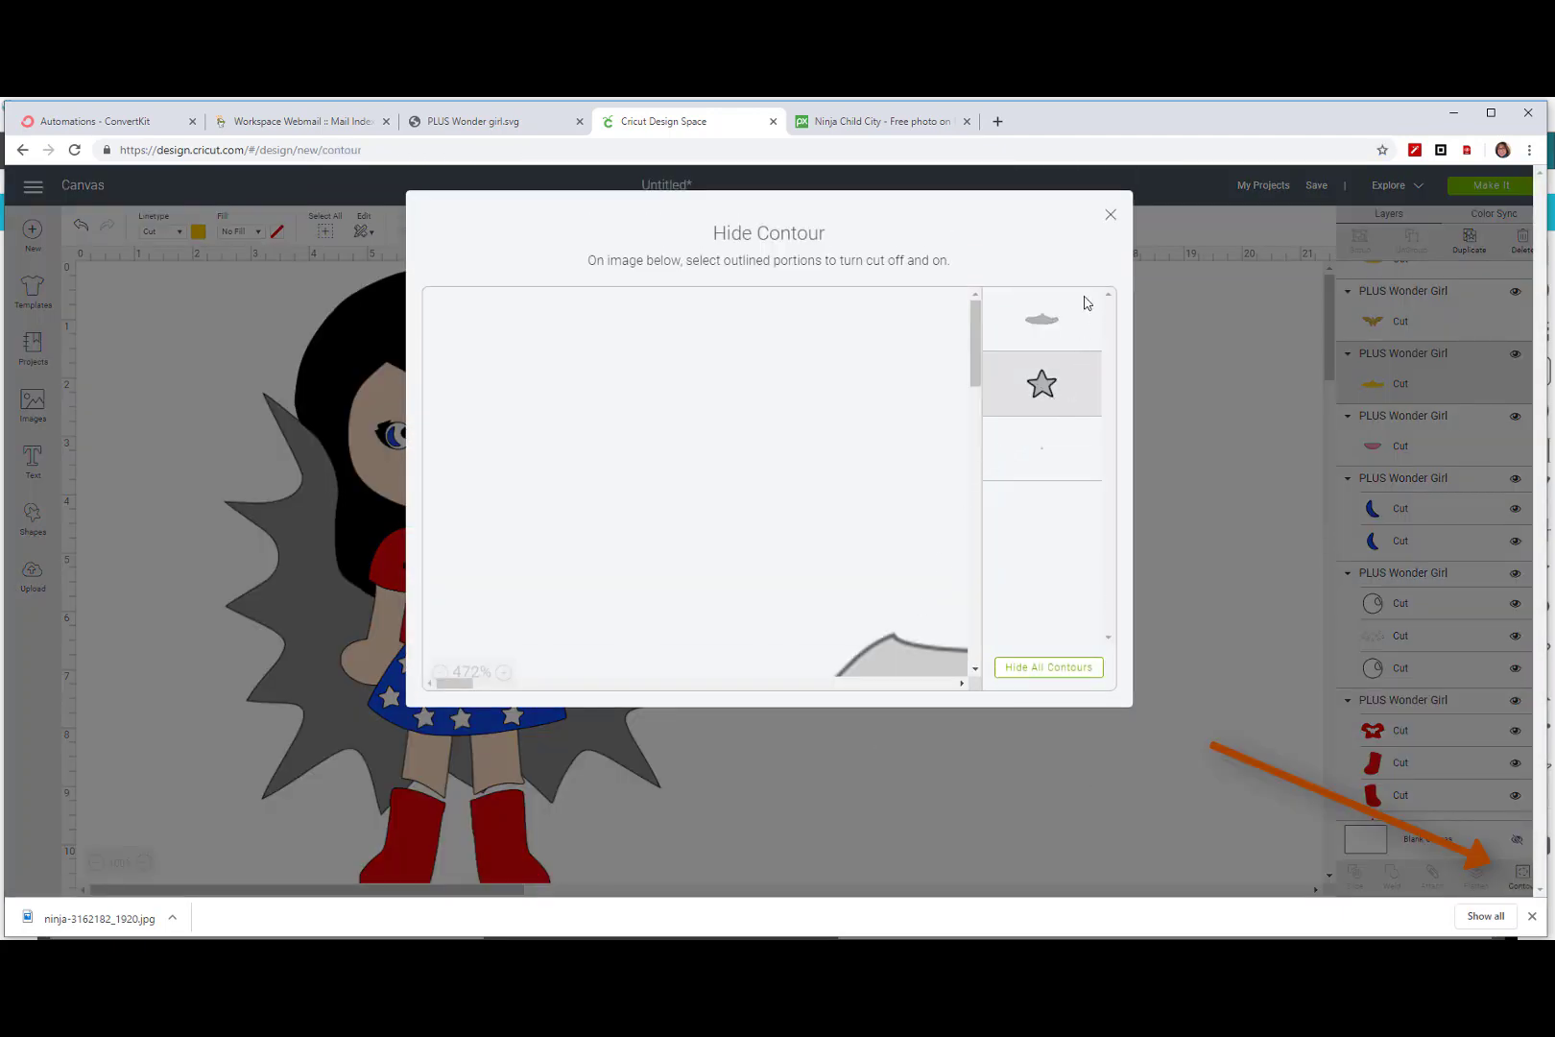
{"action": "left_click", "coordinate": [1109, 214]}
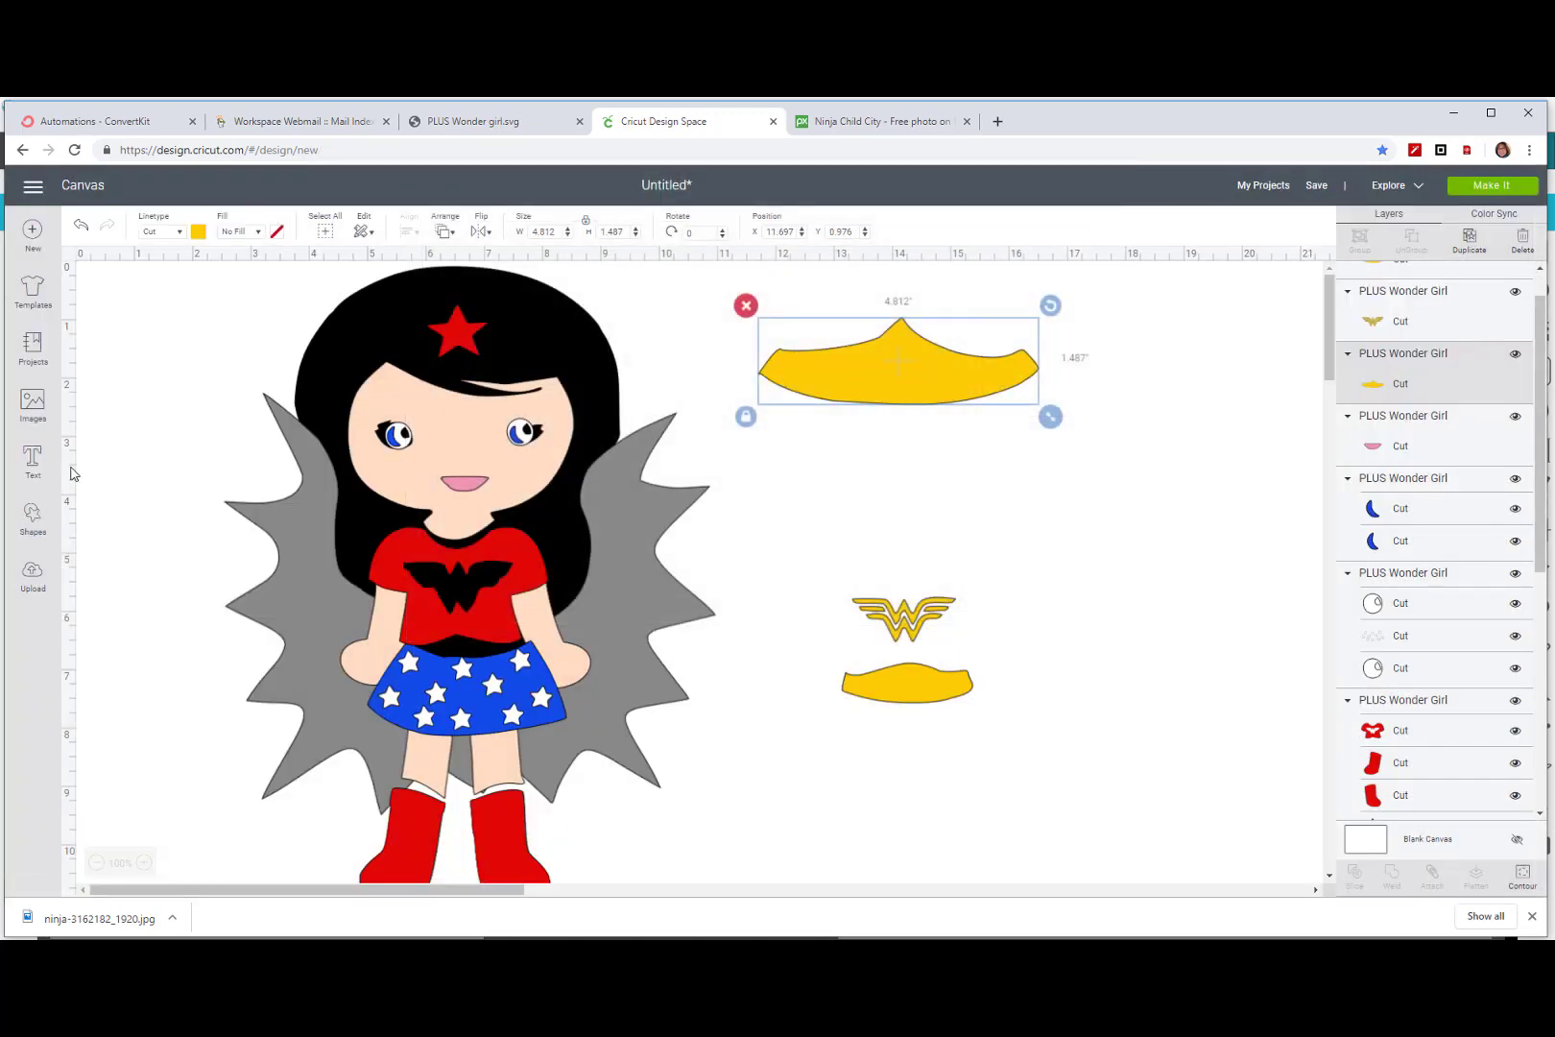
Step: Add 'Ian' text, enlarge it across the tiara, and slice it out of the crown
{"action": "left_click", "coordinate": [31, 460]}
{"action": "type", "text": "Ian"}
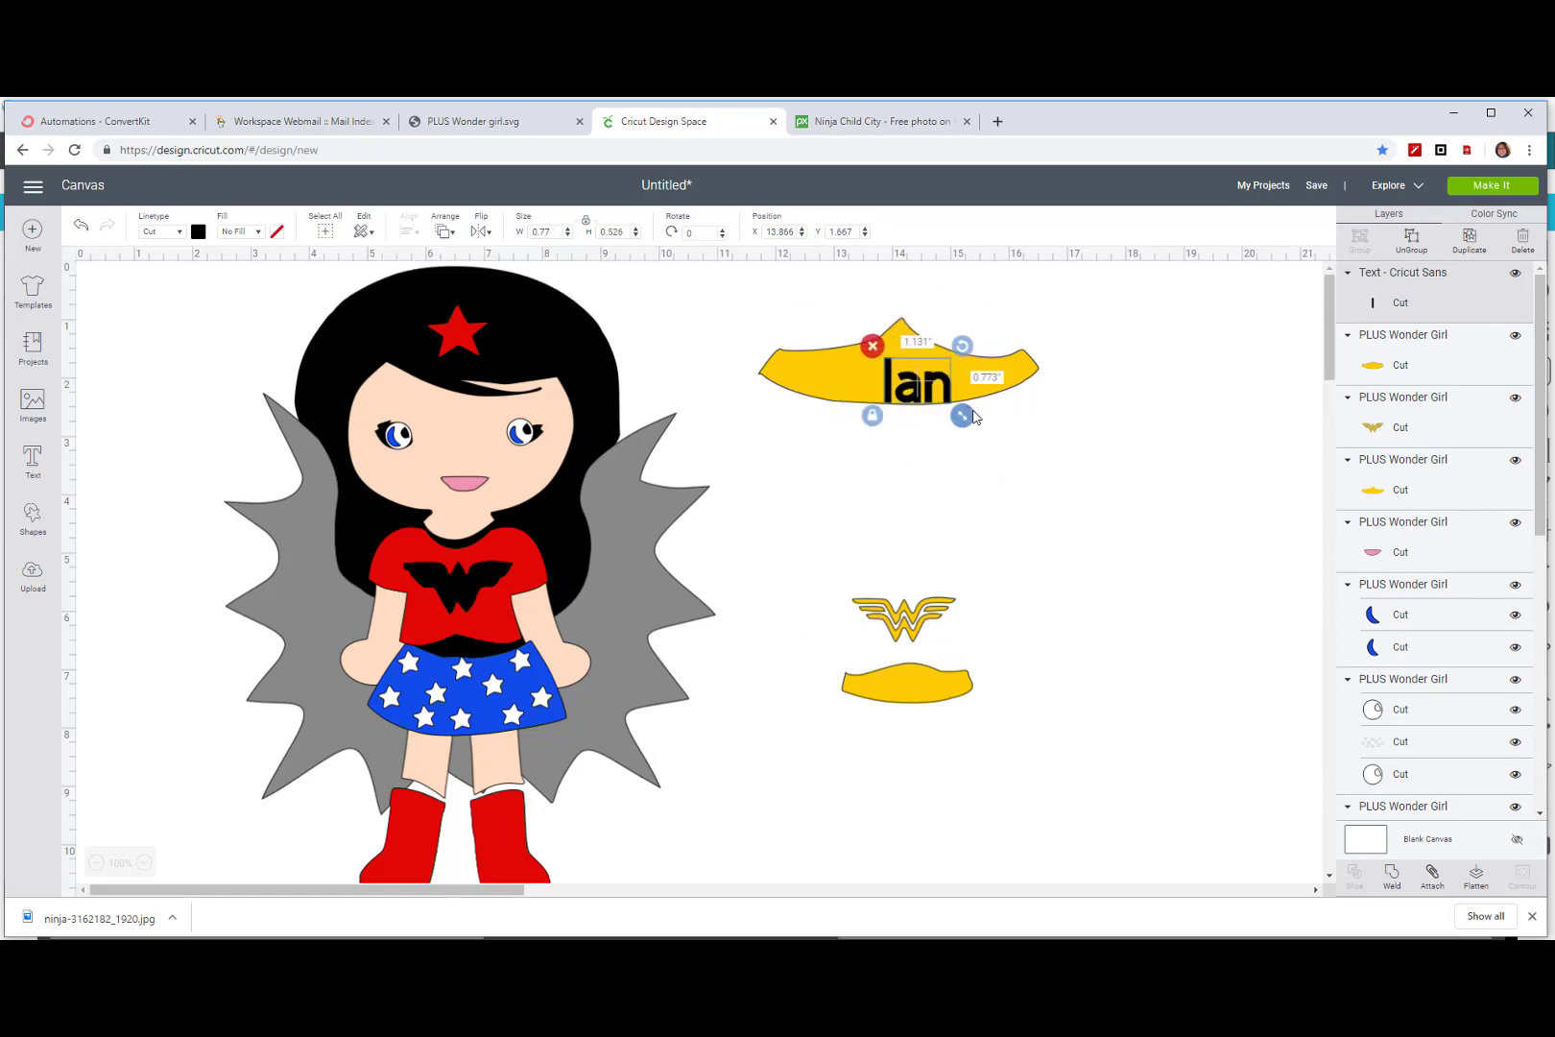
{"action": "left_click_drag", "start_coordinate": [961, 414], "coordinate": [978, 420]}
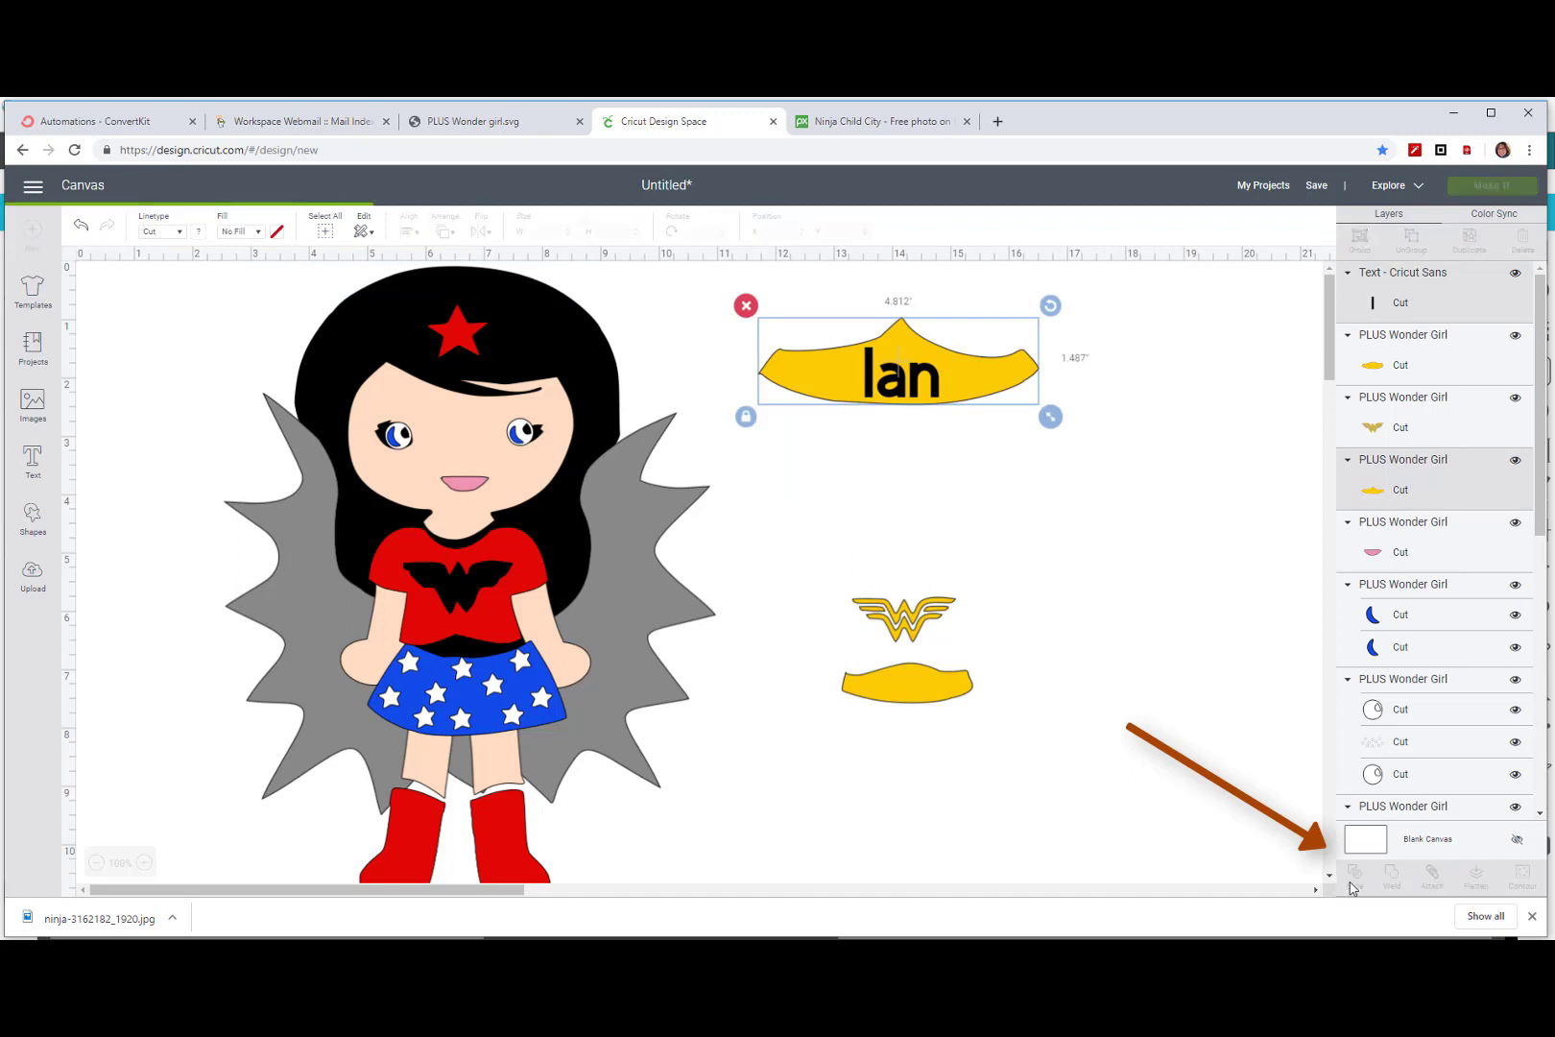
{"action": "left_click", "coordinate": [1354, 878]}
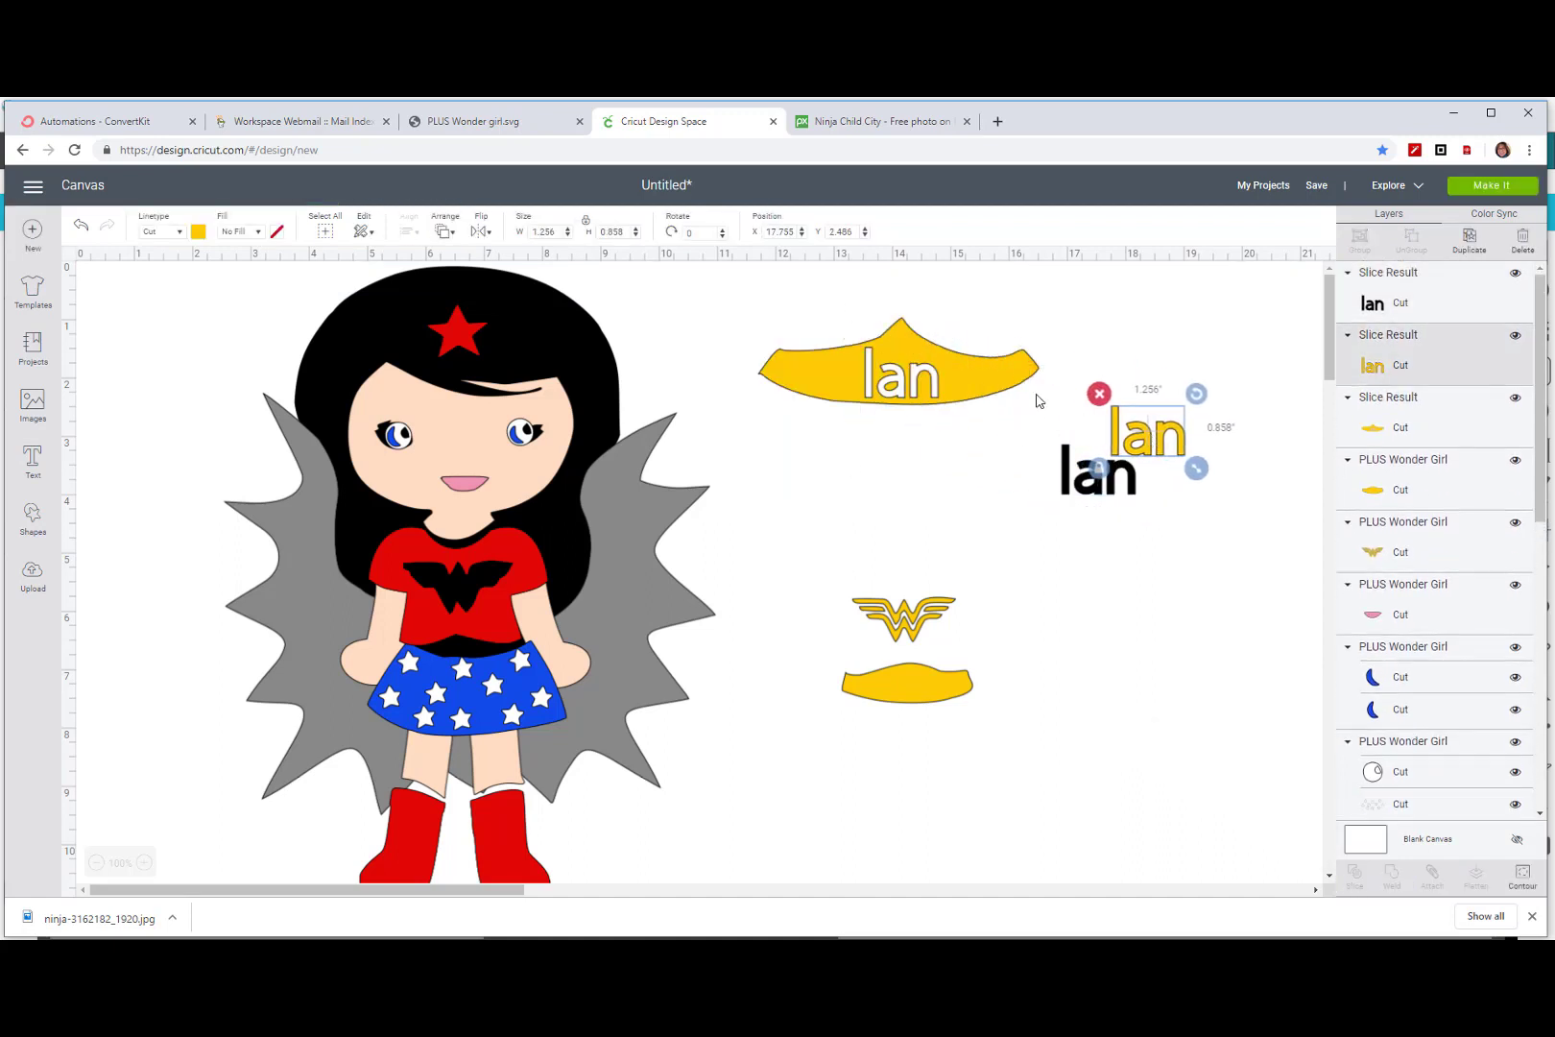
Step: Drag the sliced 'Ian' crown onto Wonder Girl's head and fine-tune its position
{"action": "left_click_drag", "start_coordinate": [897, 366], "coordinate": [456, 332]}
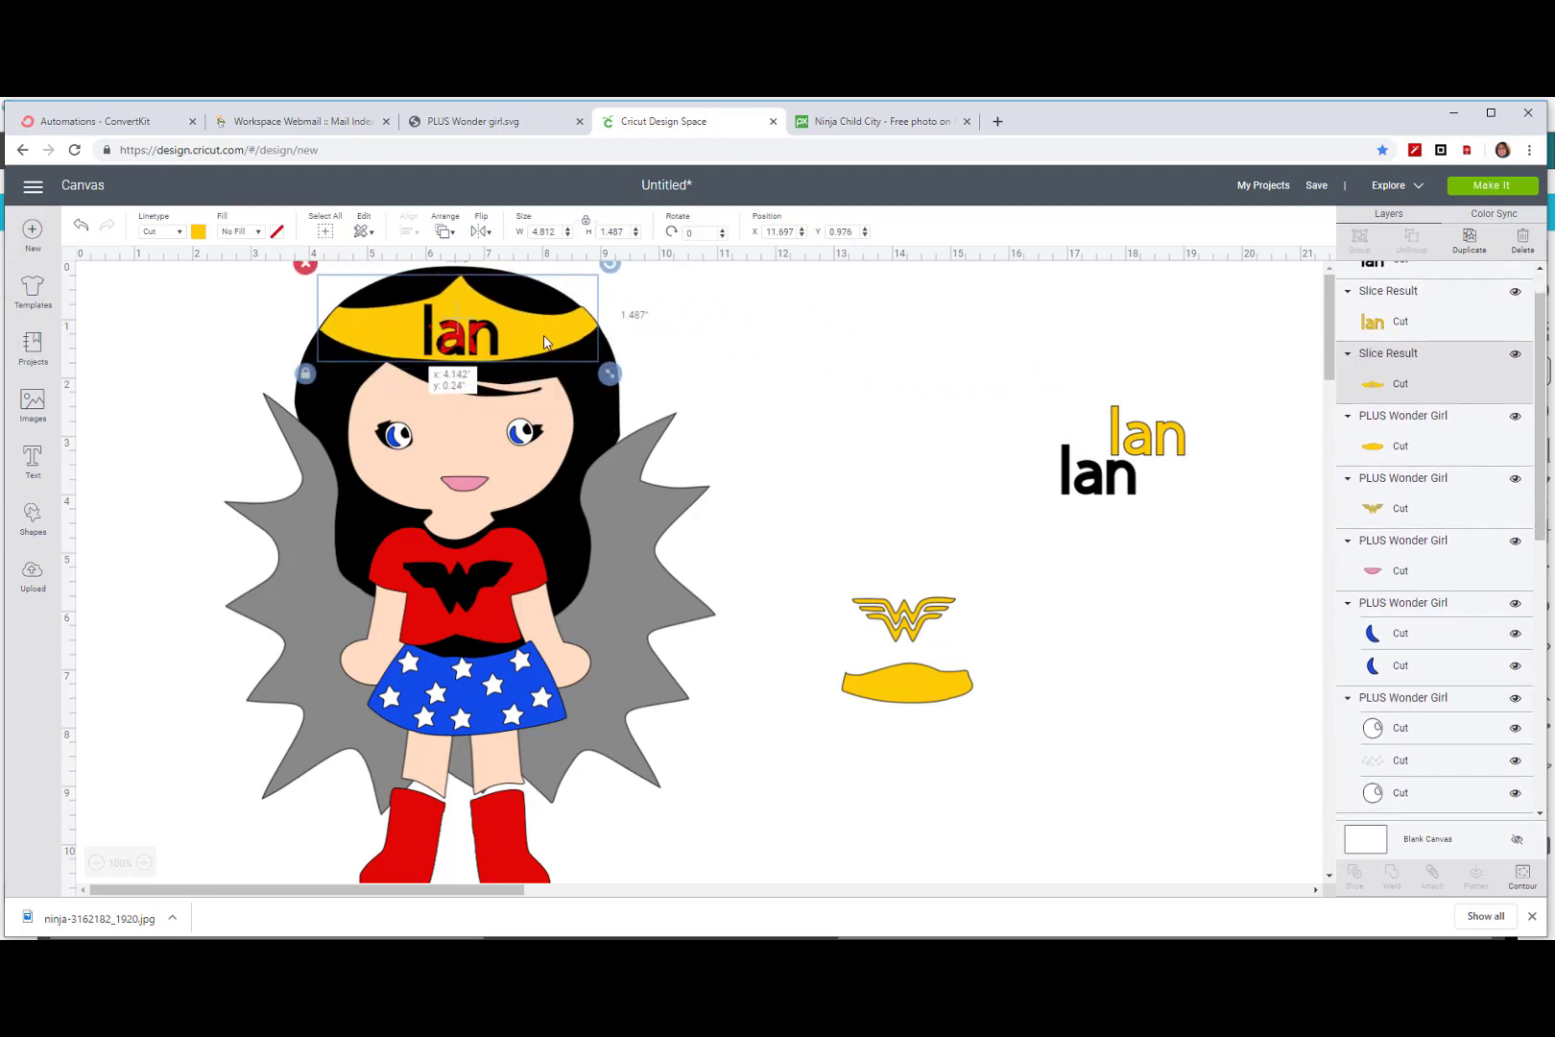
{"action": "left_click_drag", "start_coordinate": [544, 342], "coordinate": [540, 339]}
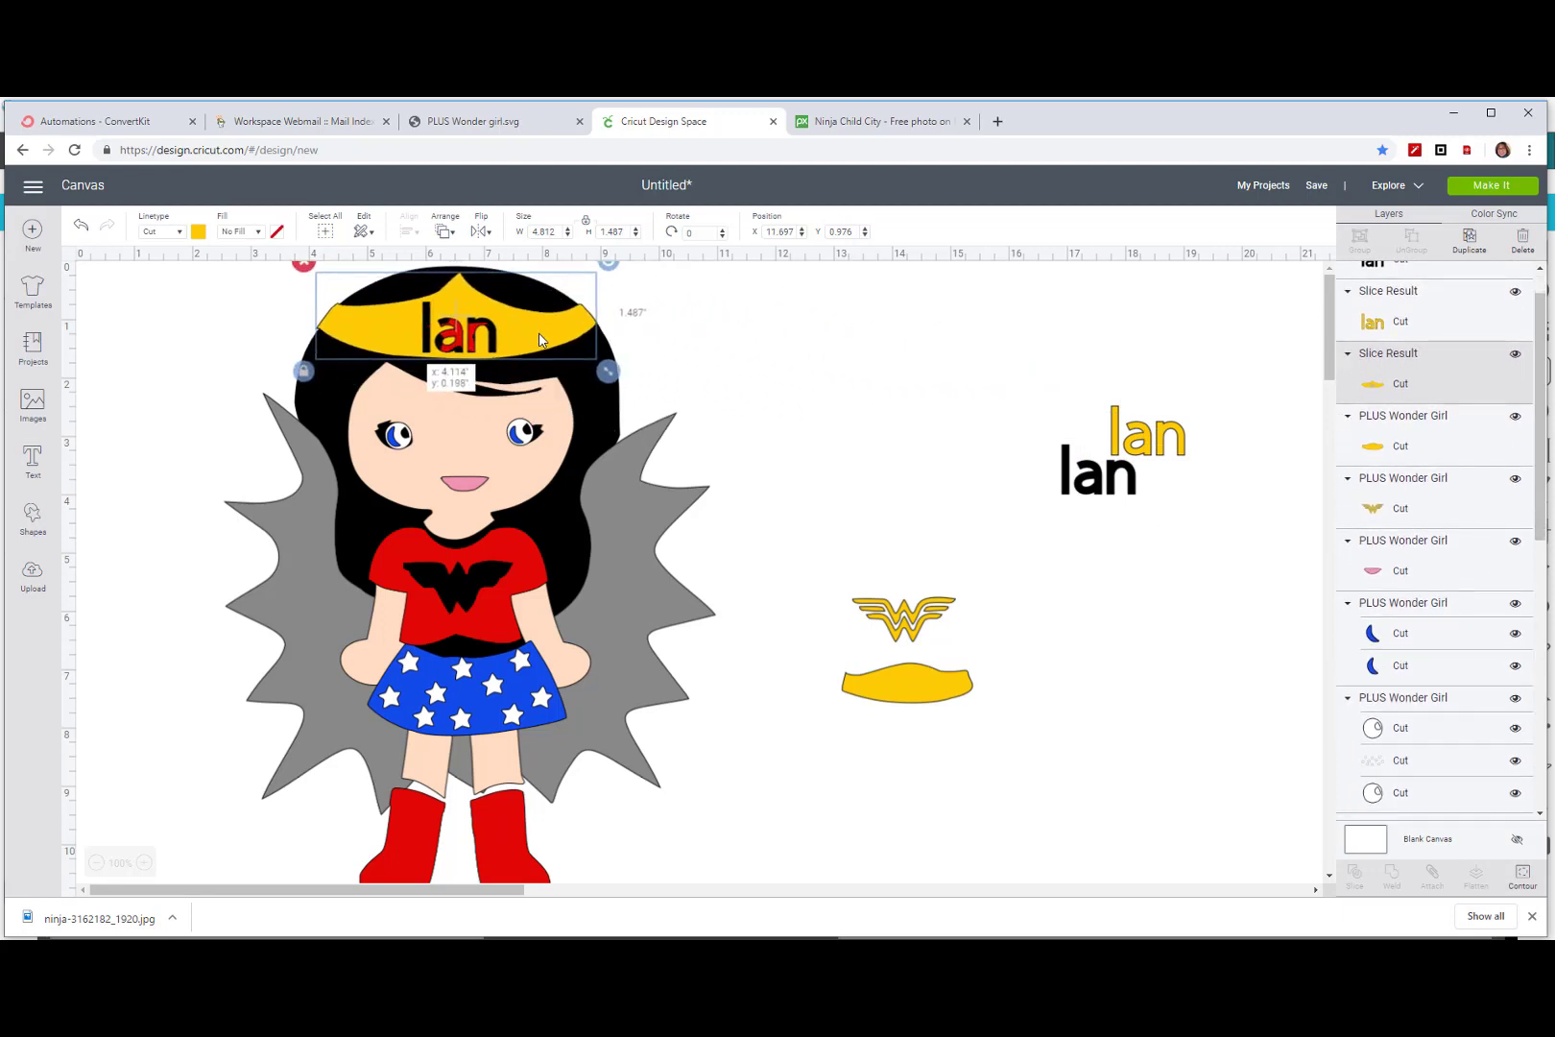
{"action": "mouse_move", "coordinate": [626, 357]}
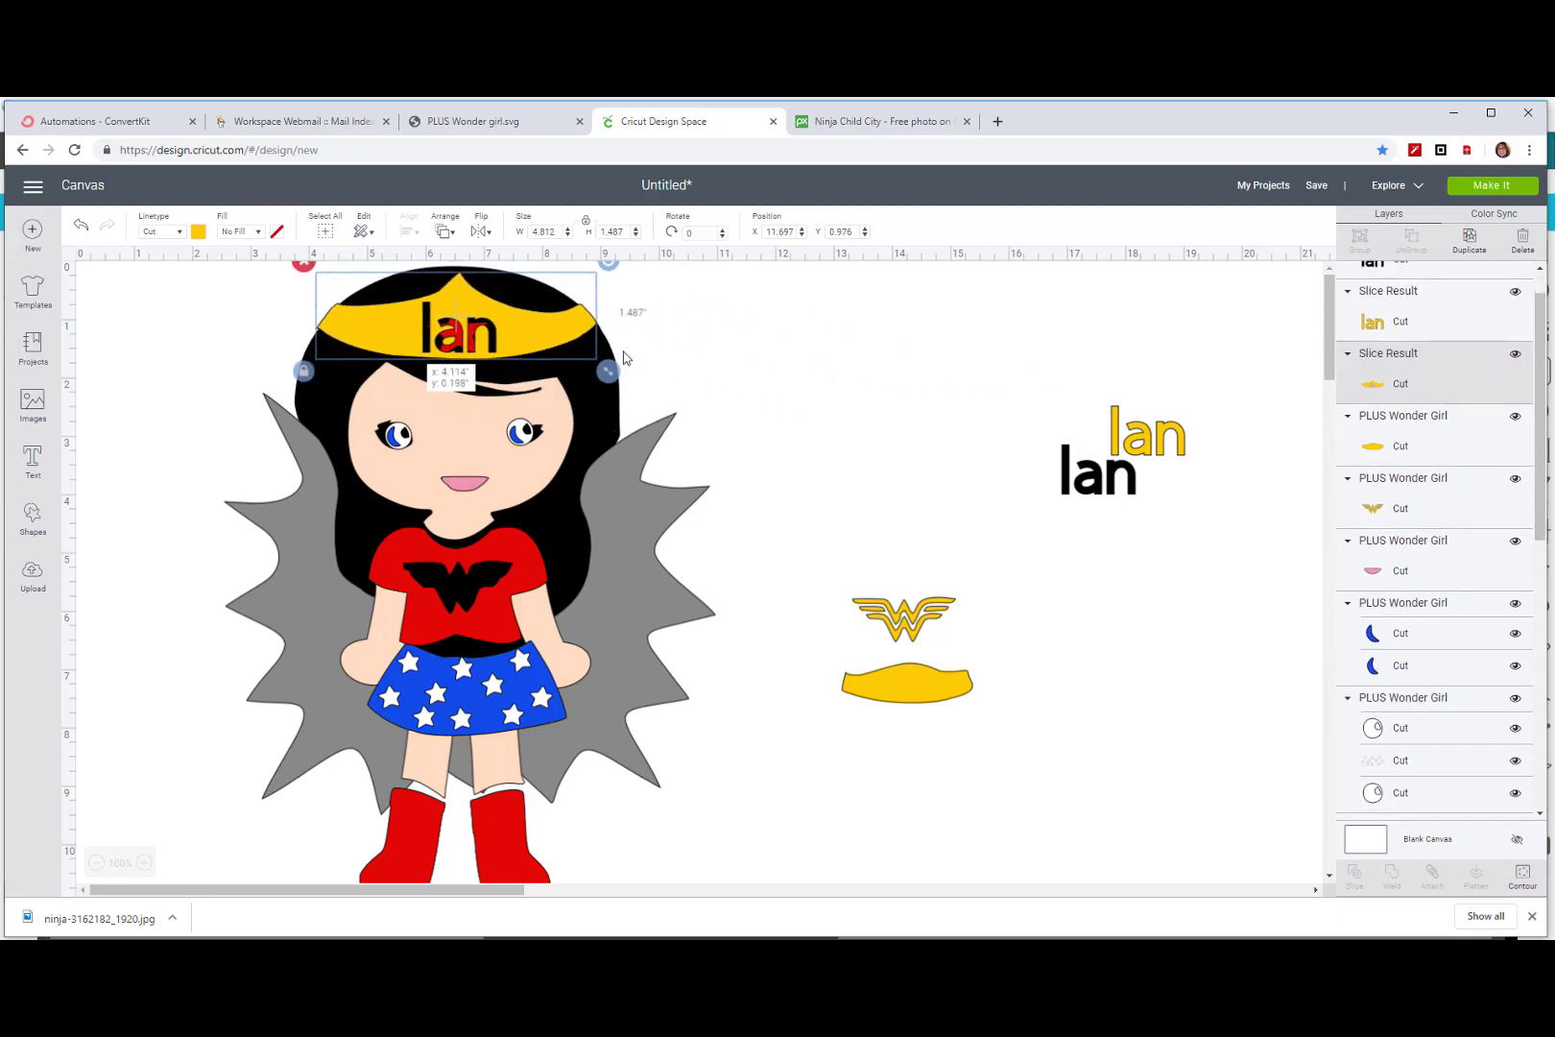
{"action": "left_click_drag", "start_coordinate": [454, 323], "coordinate": [756, 323]}
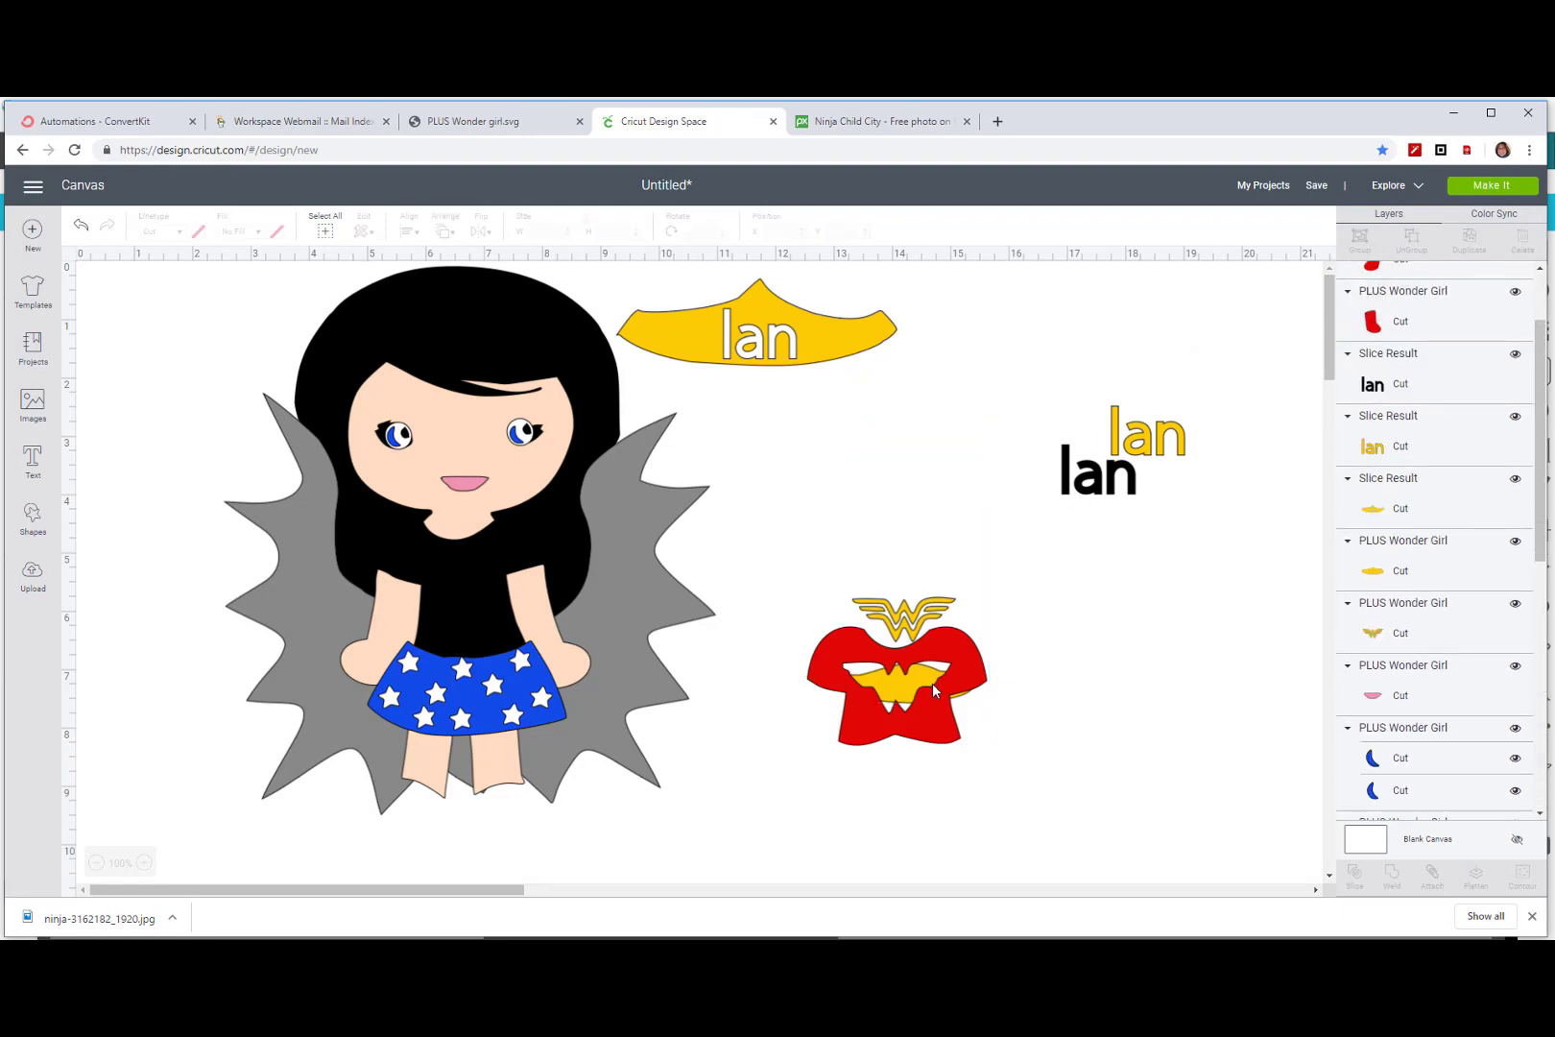
Step: Put the red shirt, yellow belt and gold emblem back in place on her body
{"action": "left_click_drag", "start_coordinate": [893, 674], "coordinate": [471, 586]}
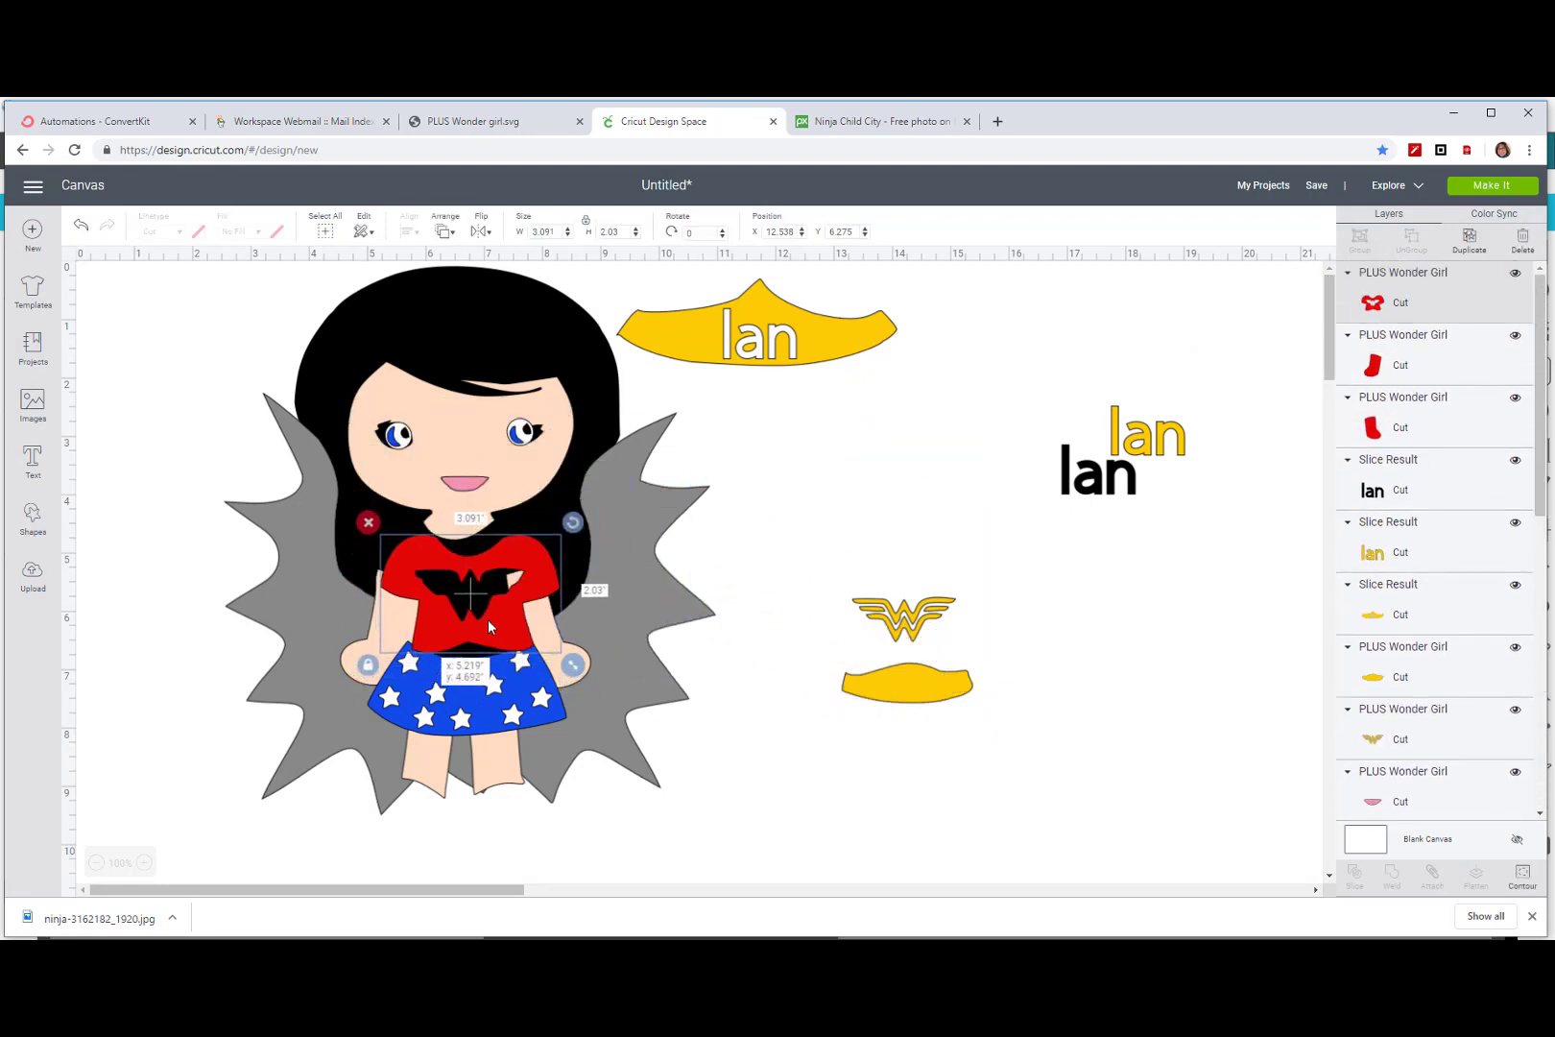
{"action": "left_click_drag", "start_coordinate": [487, 625], "coordinate": [478, 614]}
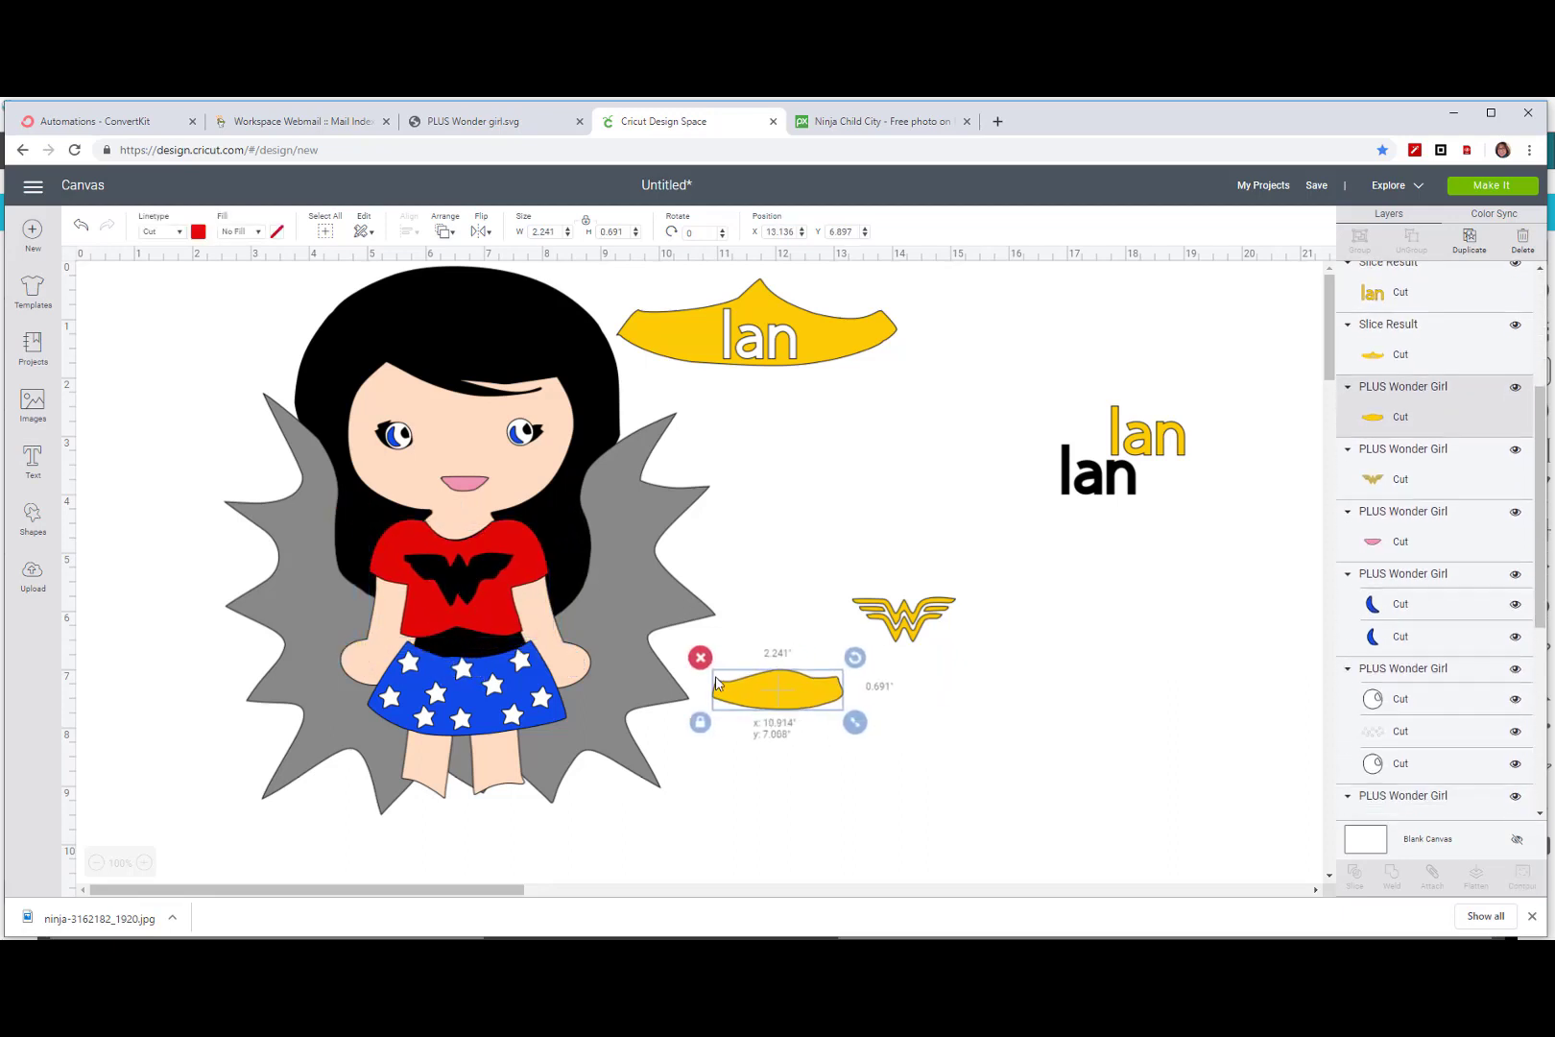
{"action": "left_click_drag", "start_coordinate": [776, 685], "coordinate": [799, 865]}
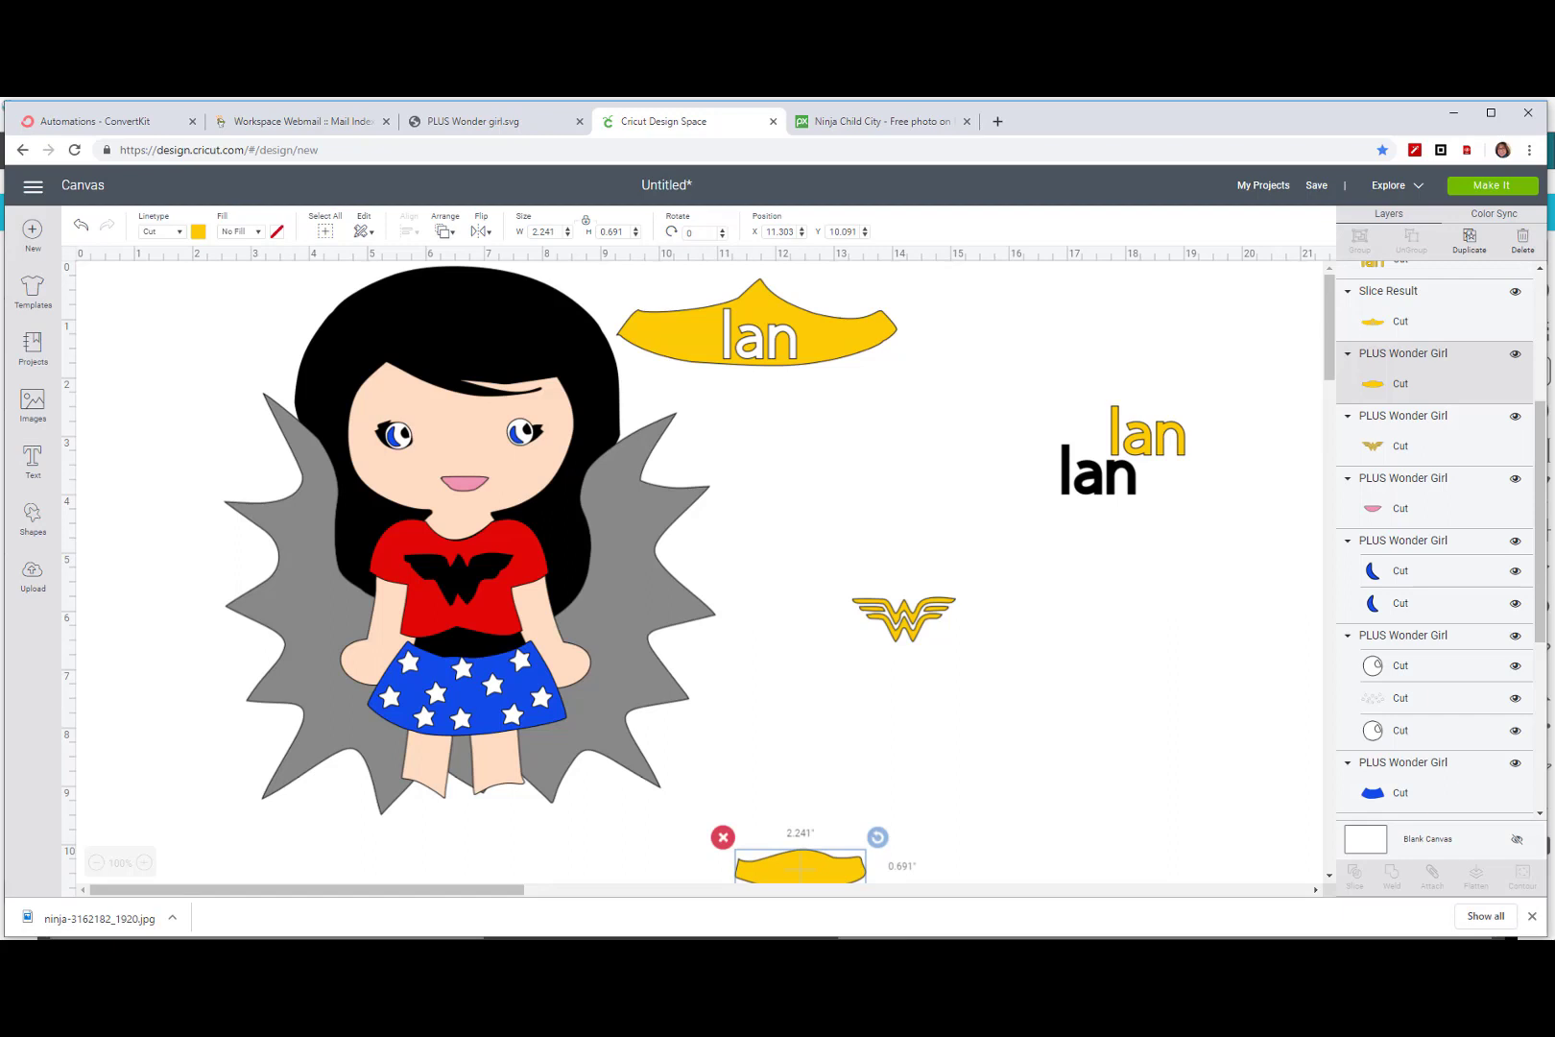
{"action": "left_click_drag", "start_coordinate": [799, 869], "coordinate": [646, 823]}
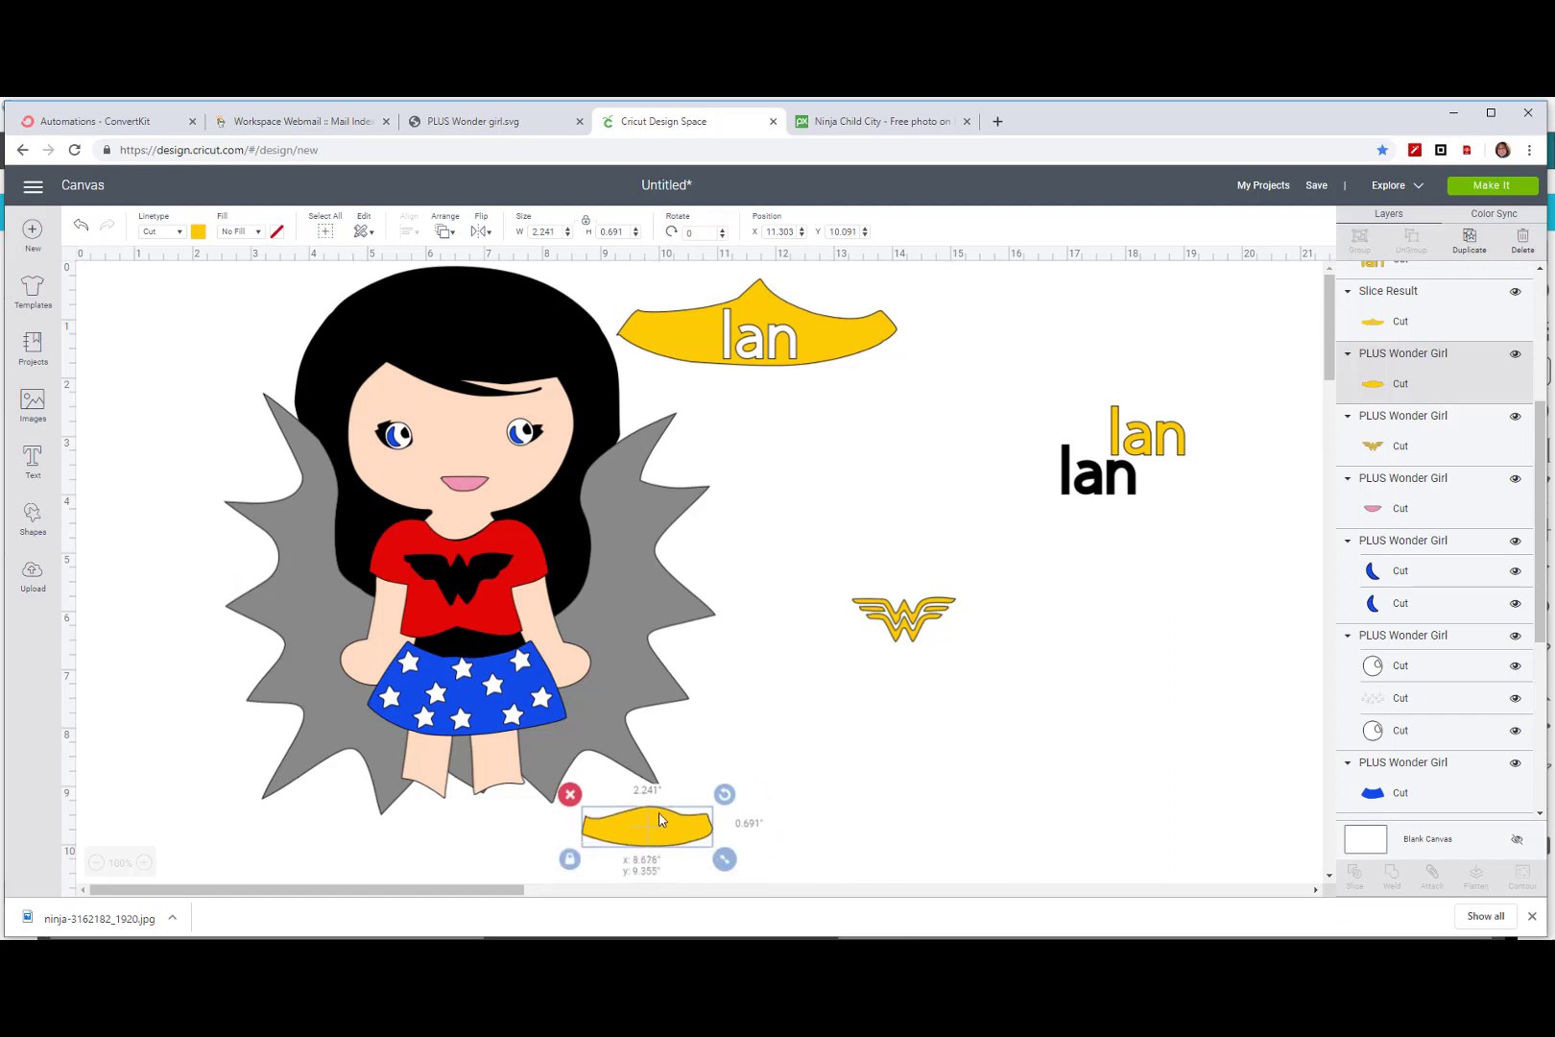
{"action": "left_click_drag", "start_coordinate": [647, 822], "coordinate": [456, 640]}
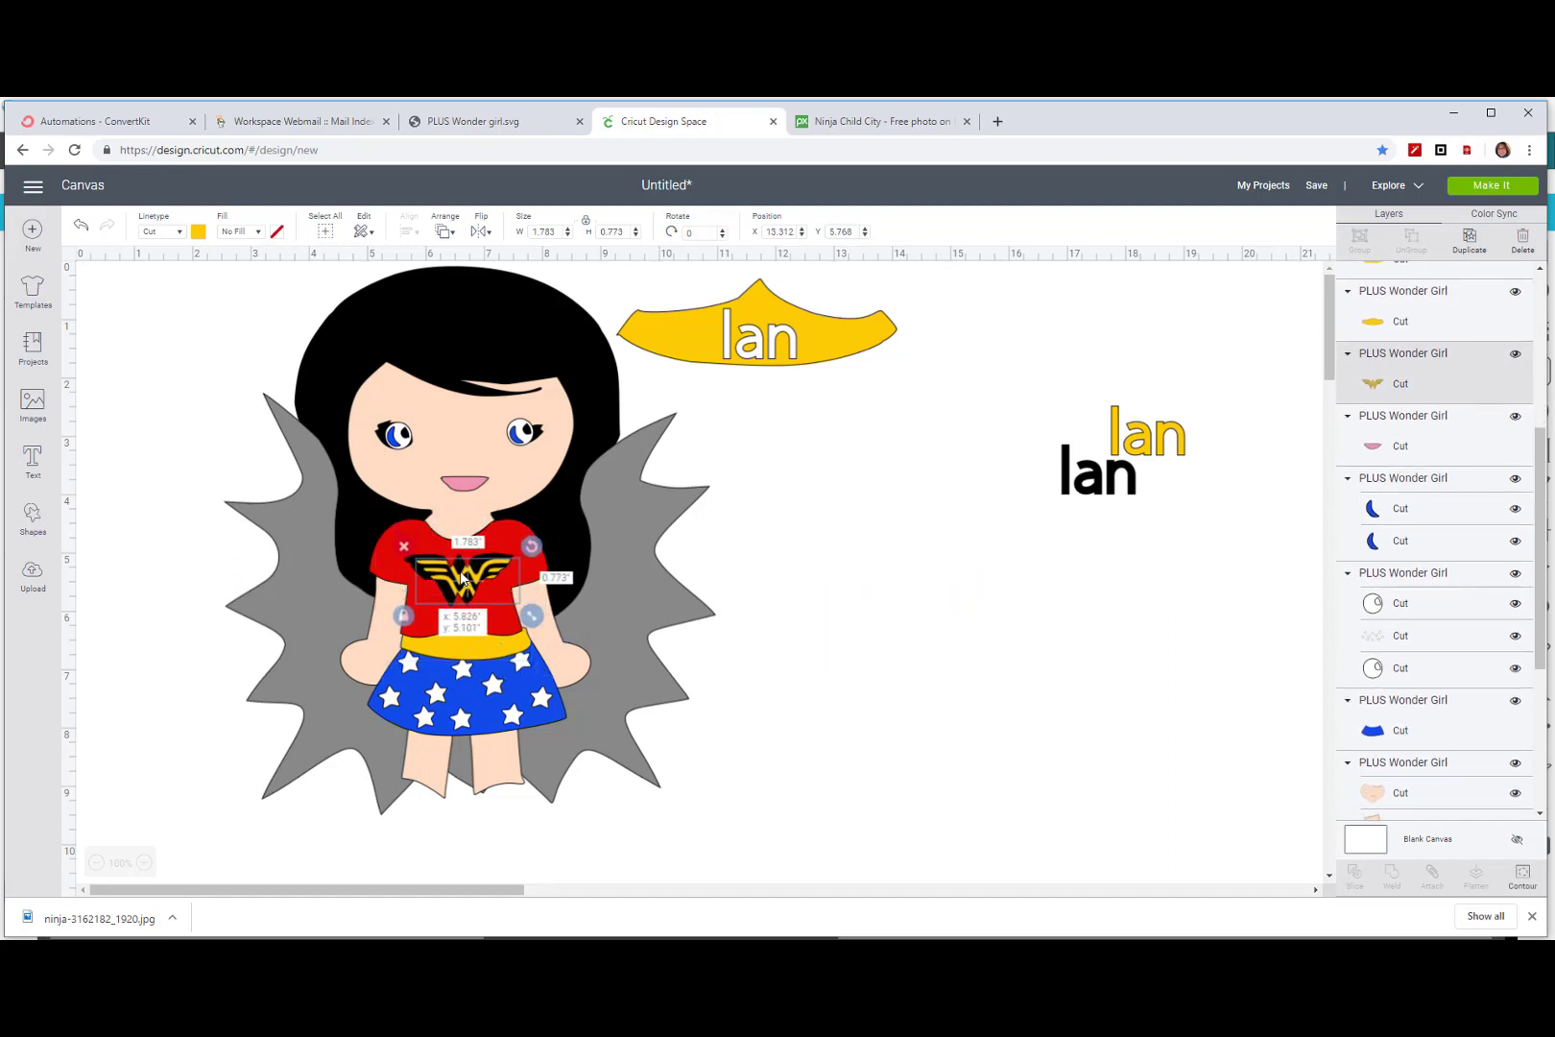
{"action": "left_click_drag", "start_coordinate": [464, 585], "coordinate": [465, 573]}
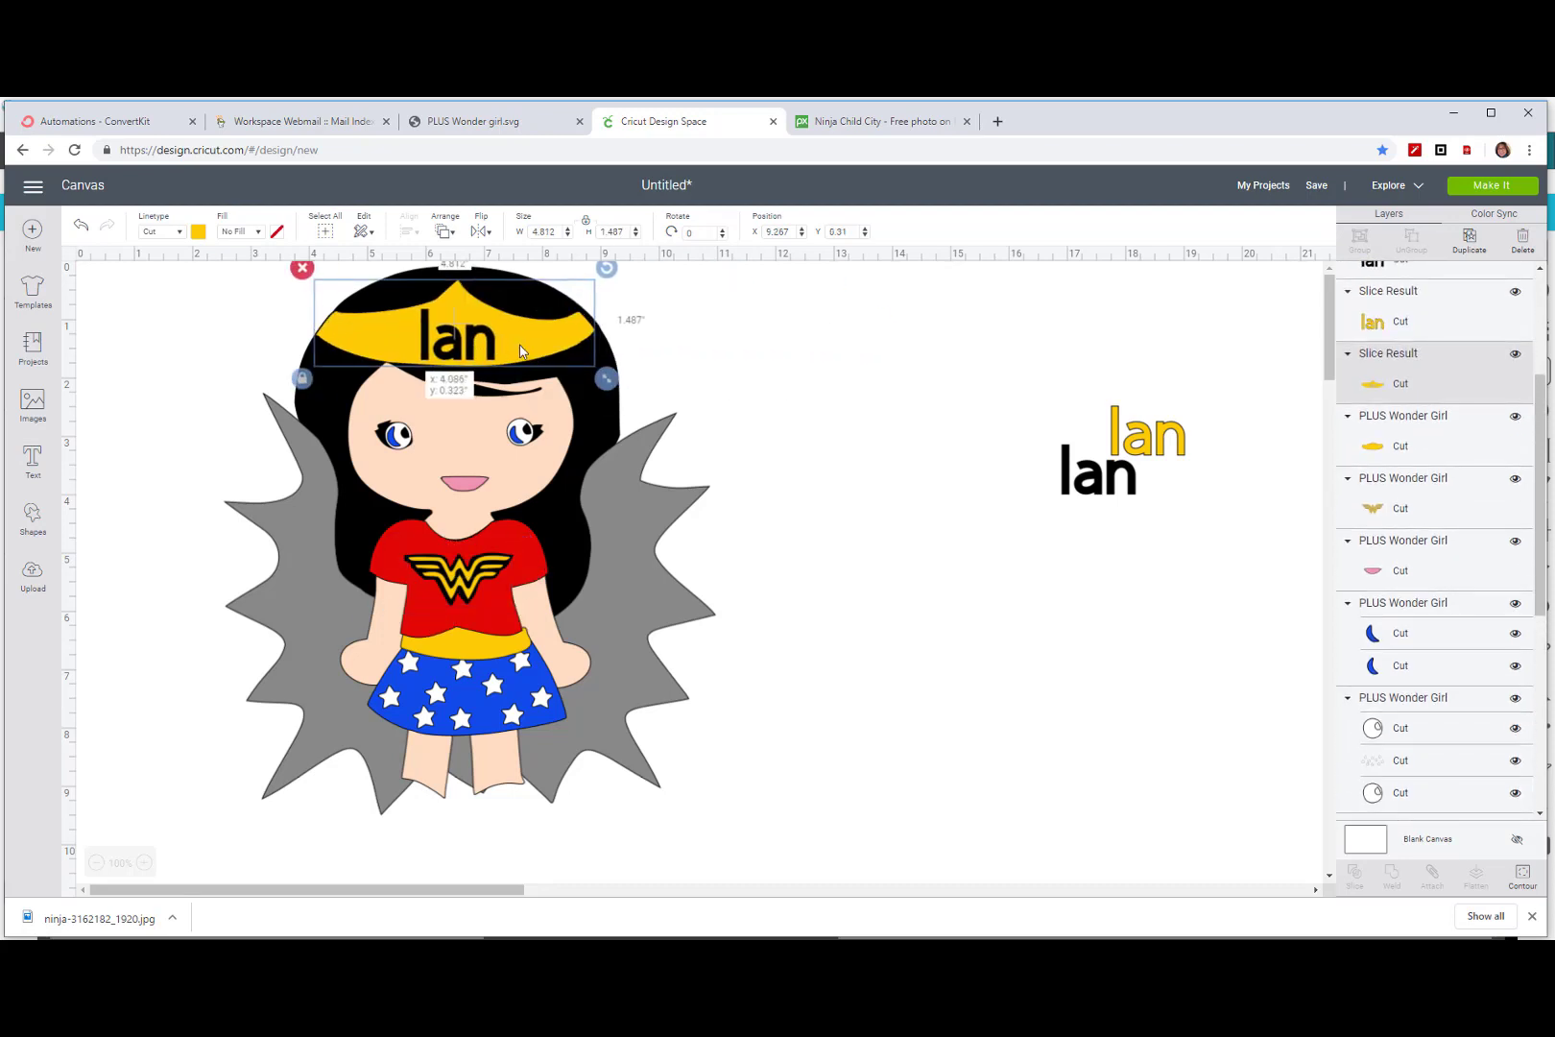
Step: Scroll down and drag both red boots up onto Wonder Girl's legs
{"action": "scroll", "scroll_direction": "down", "scroll_amount": 3}
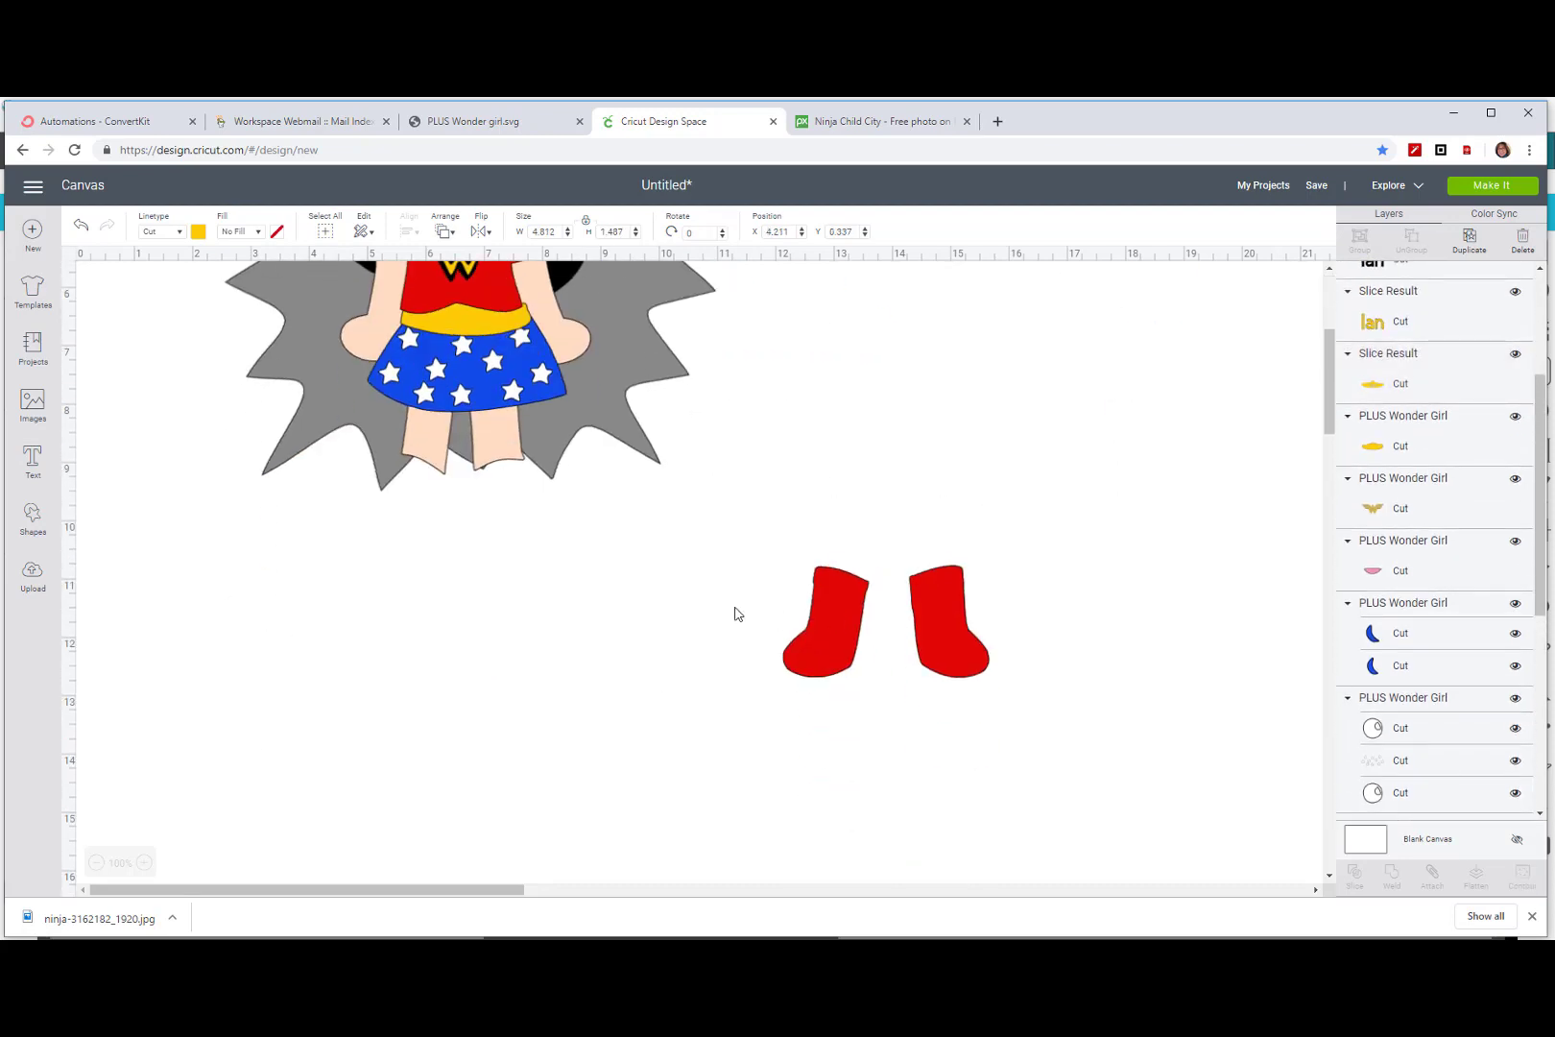
{"action": "left_click_drag", "start_coordinate": [823, 615], "coordinate": [412, 496]}
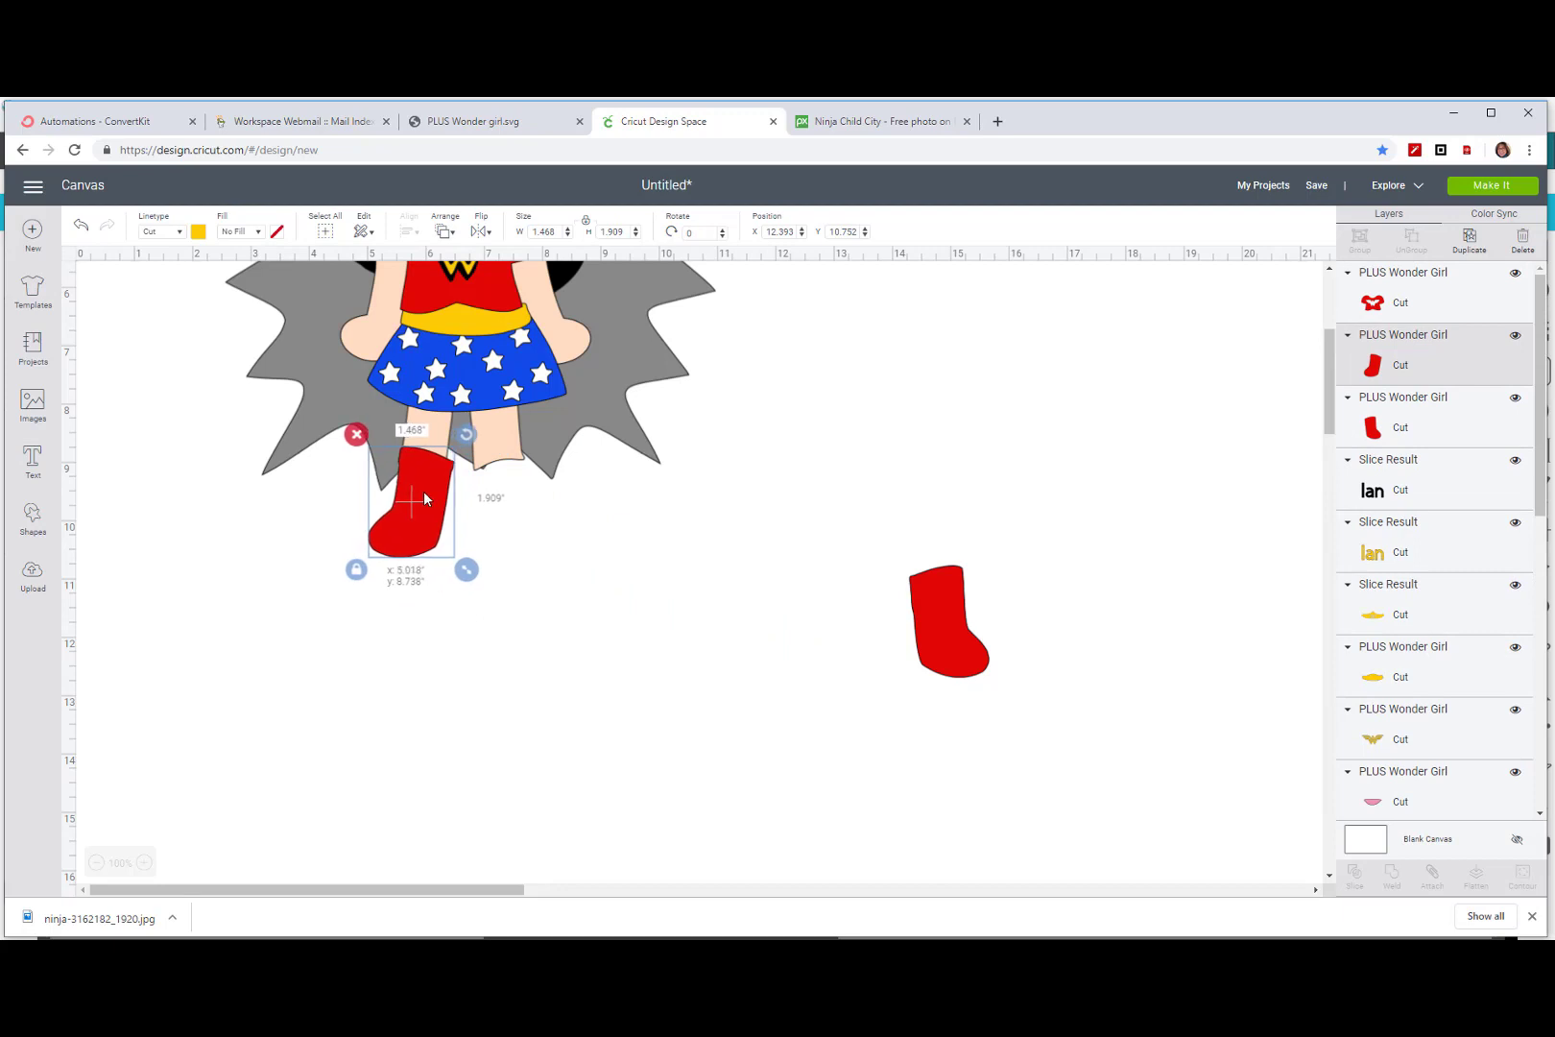
{"action": "left_click_drag", "start_coordinate": [412, 496], "coordinate": [600, 560]}
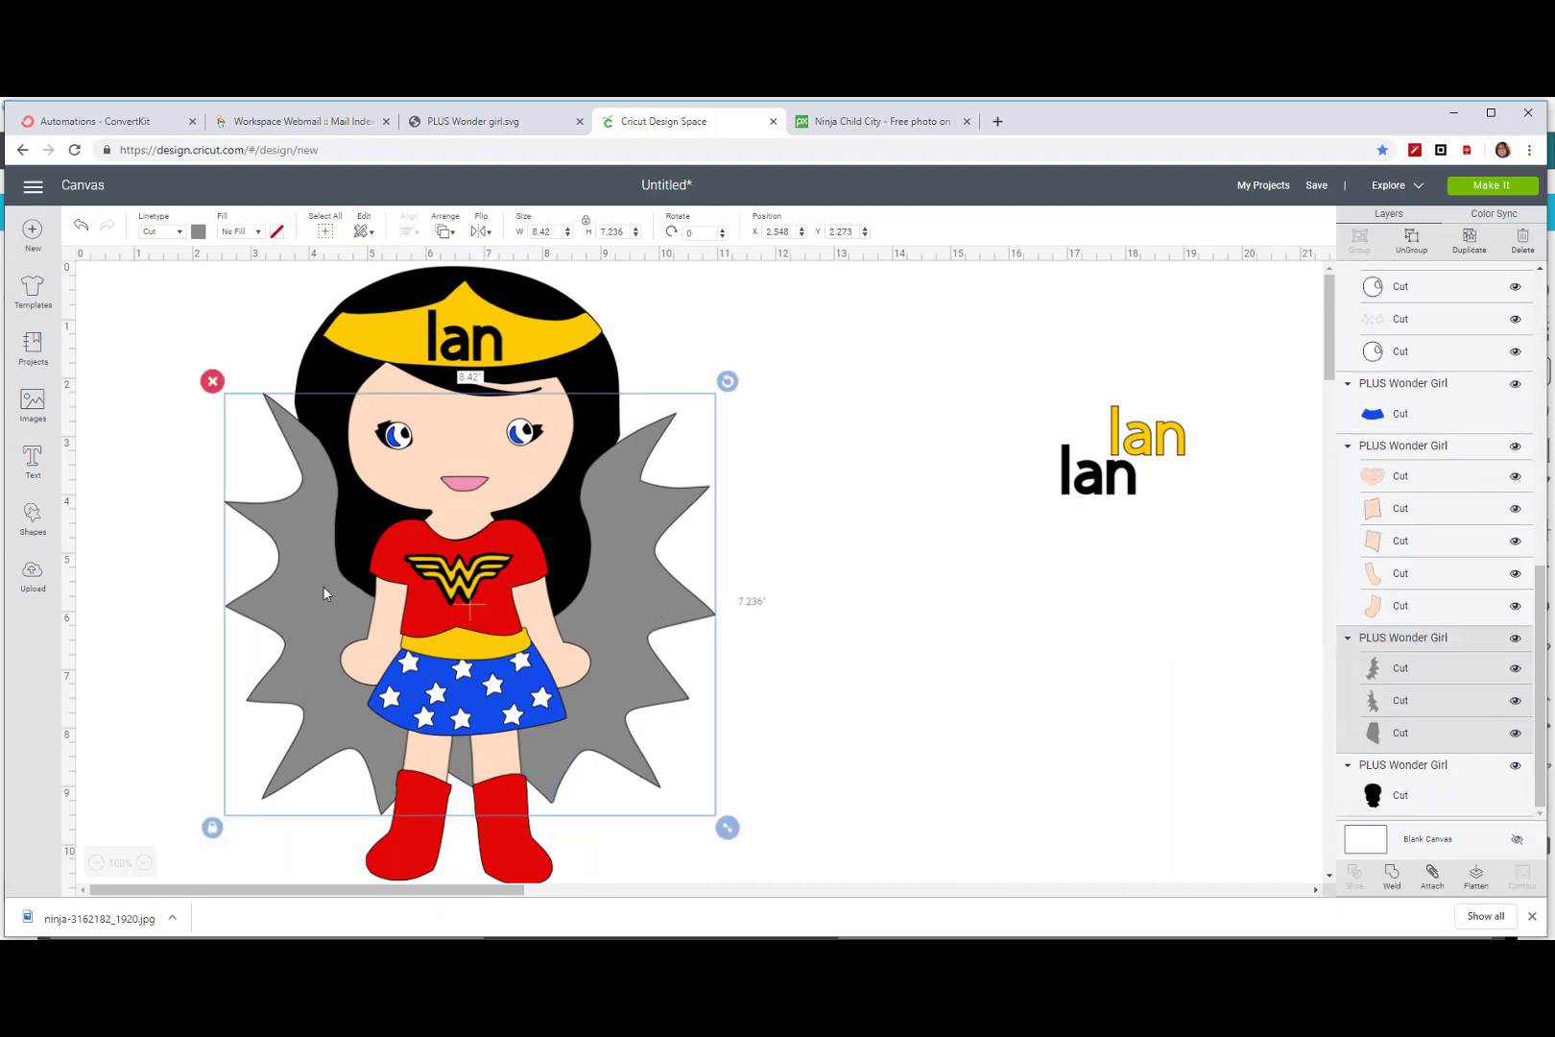
{"action": "mouse_move", "coordinate": [1050, 514]}
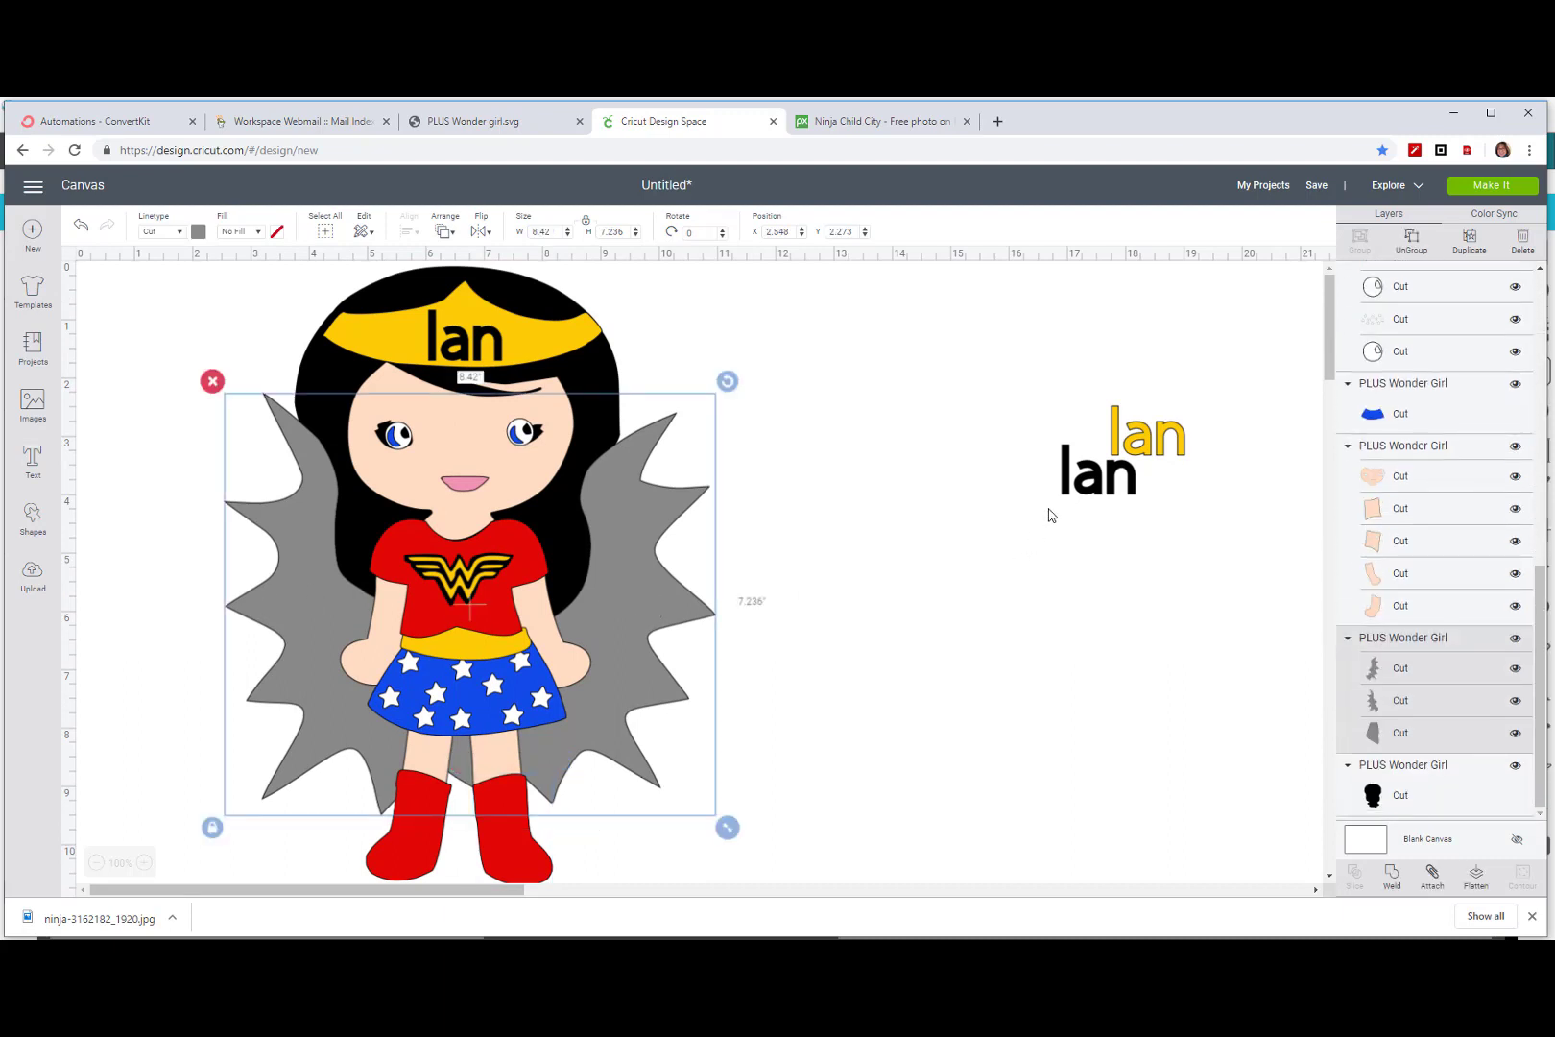
{"action": "mouse_move", "coordinate": [1044, 485]}
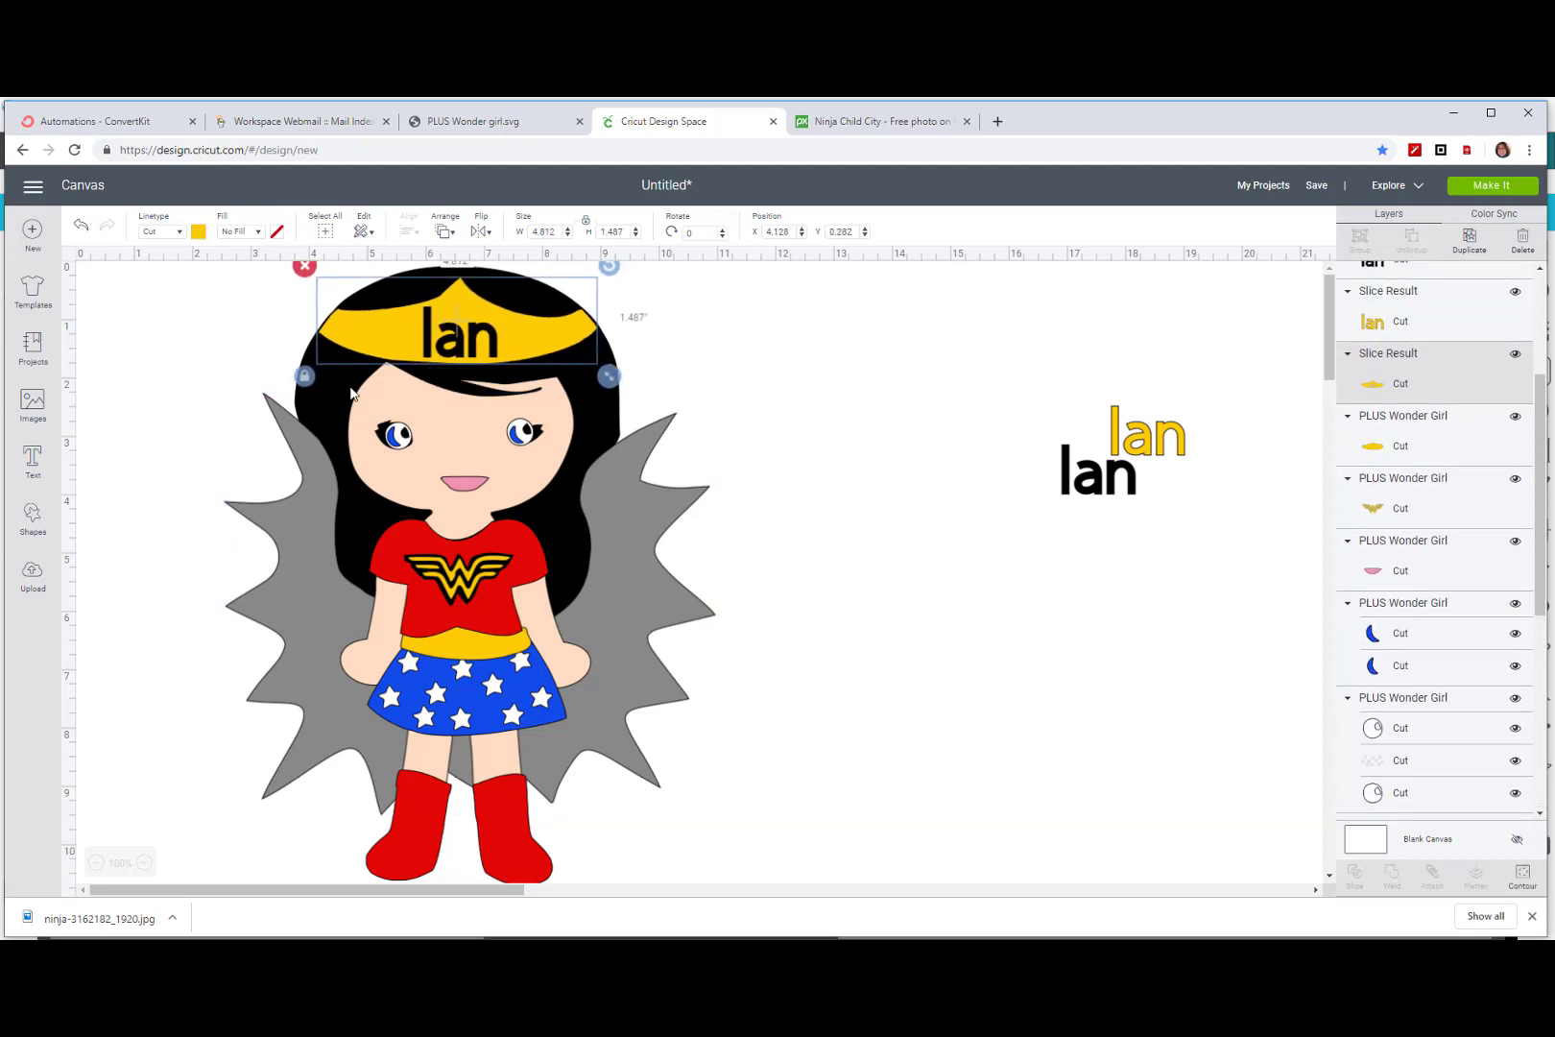
Step: Open the Images library to pick the uploaded robot image
{"action": "left_click", "coordinate": [33, 575]}
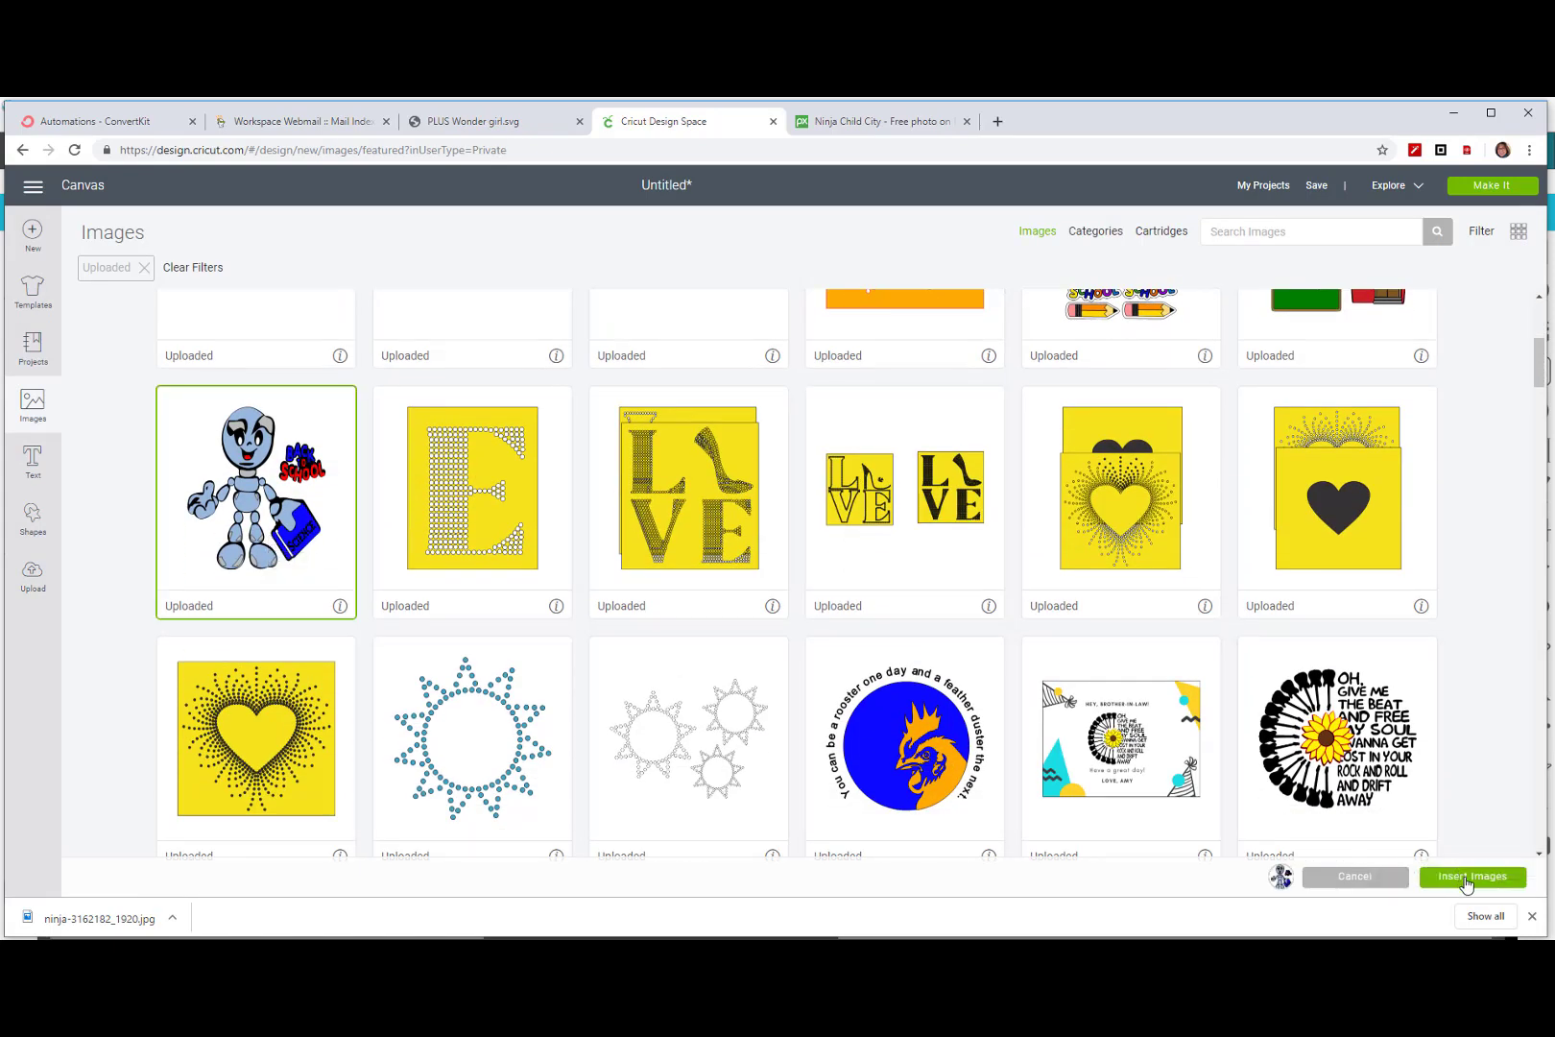
Step: Insert the chosen robot image onto the canvas beside Wonder Girl
{"action": "left_click", "coordinate": [1471, 877]}
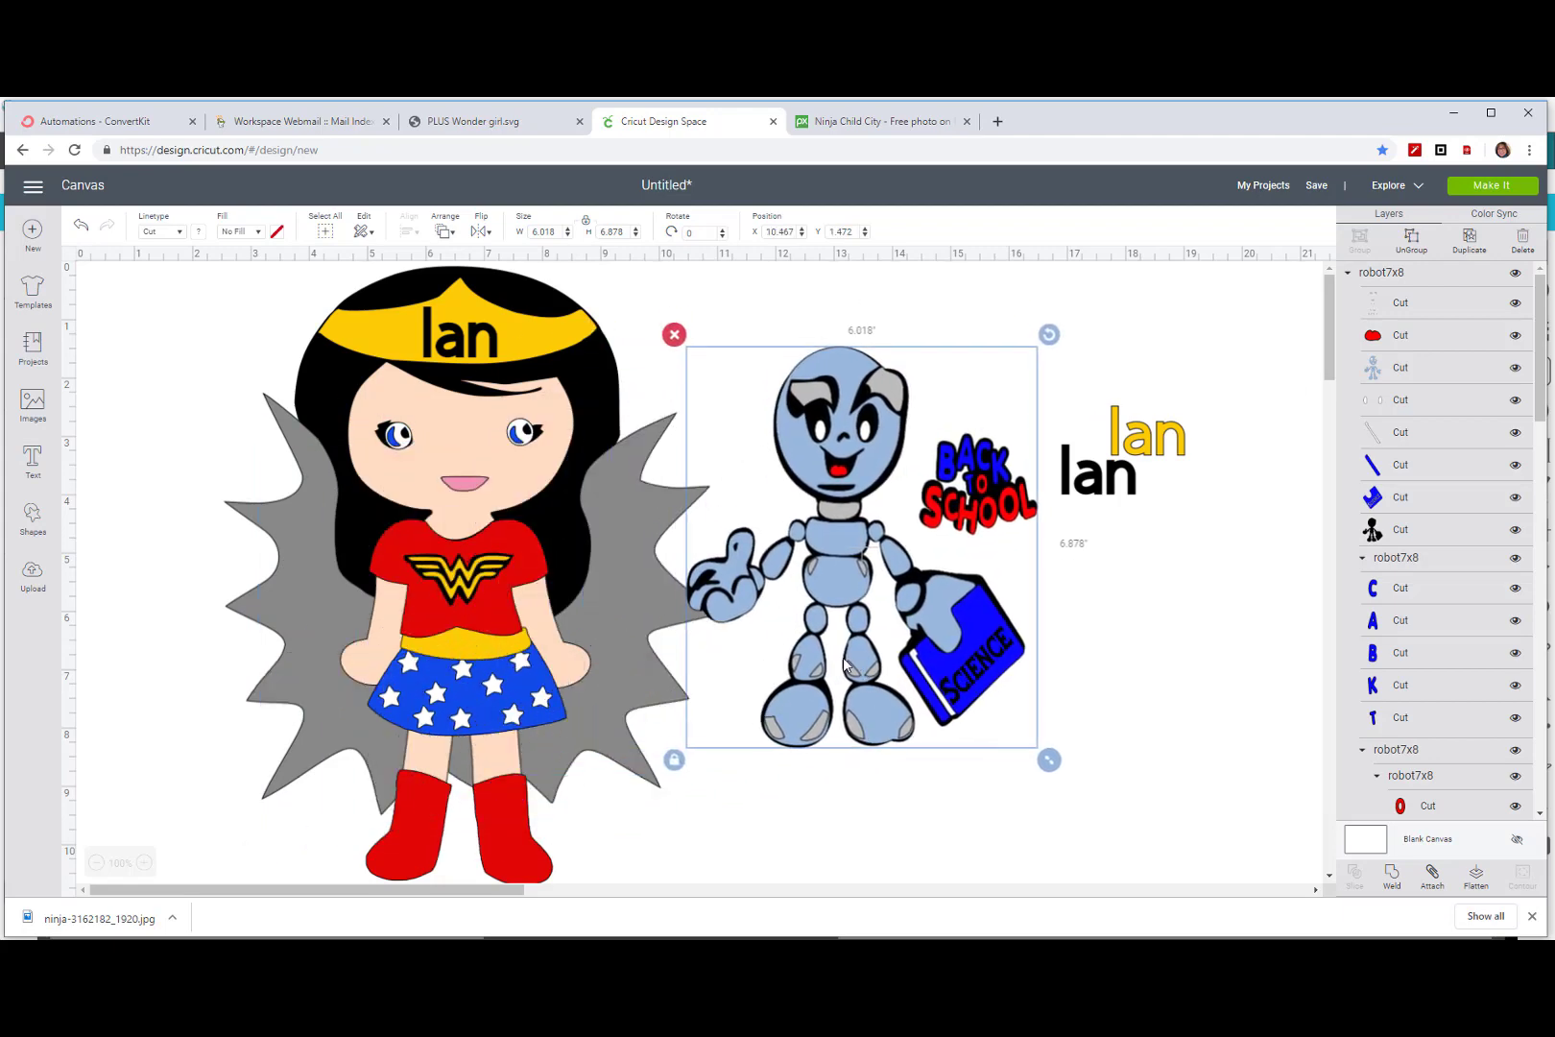
{"action": "mouse_move", "coordinate": [983, 708]}
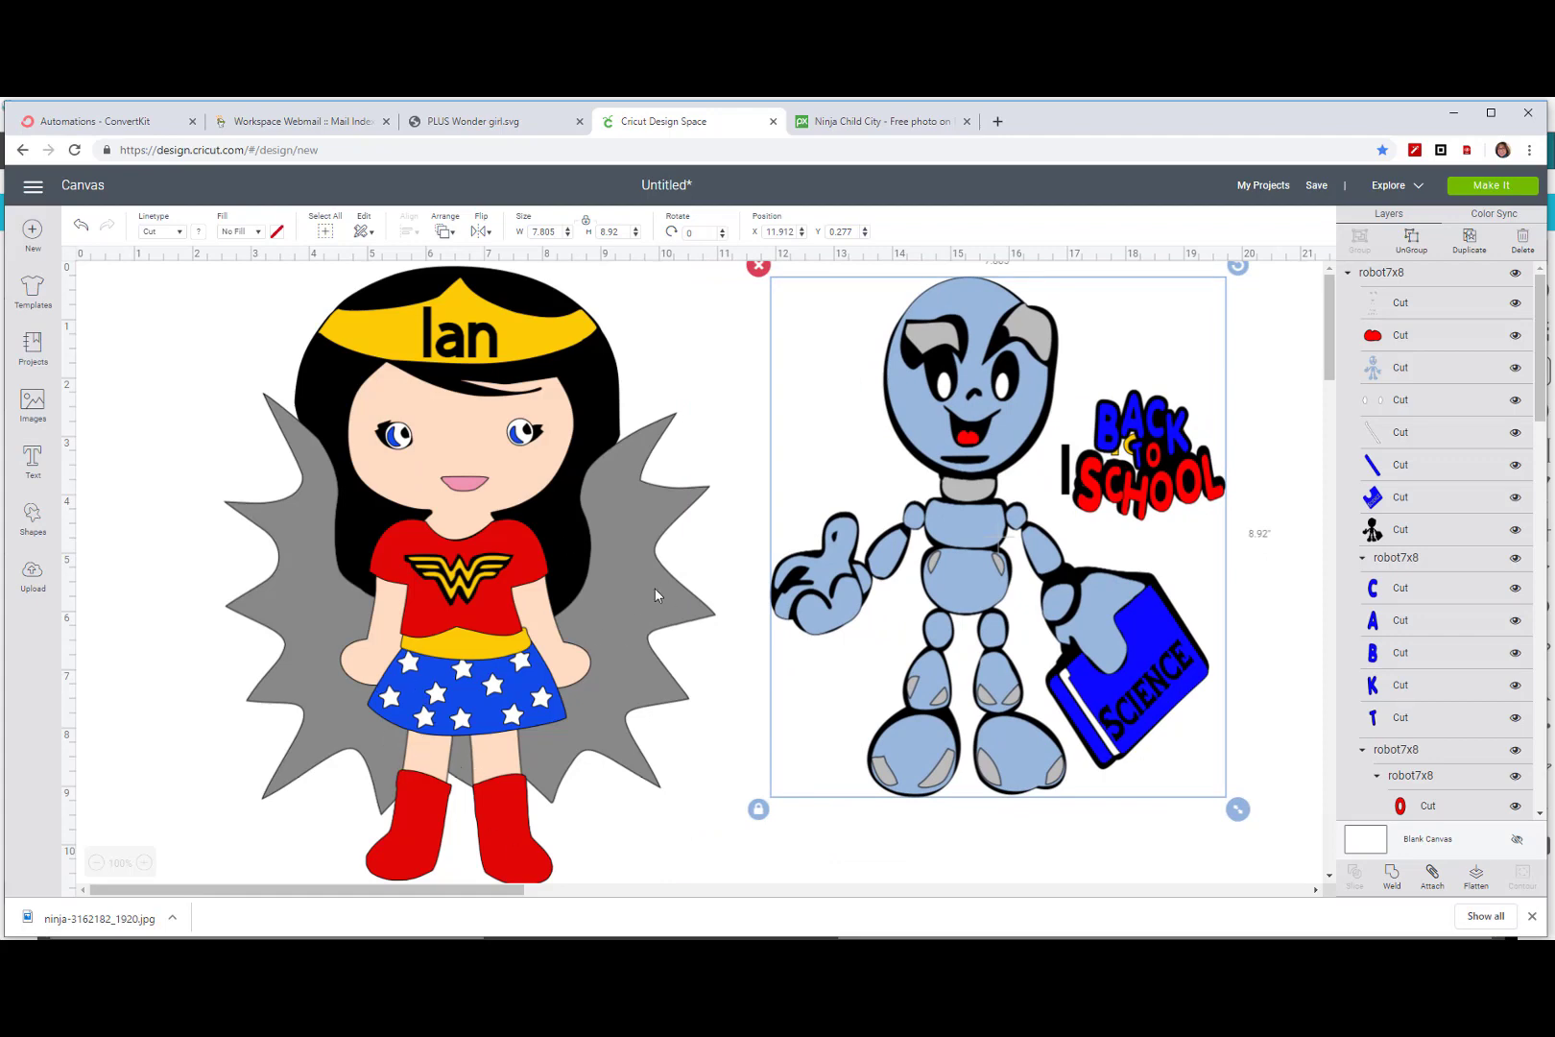
{"action": "mouse_move", "coordinate": [739, 481]}
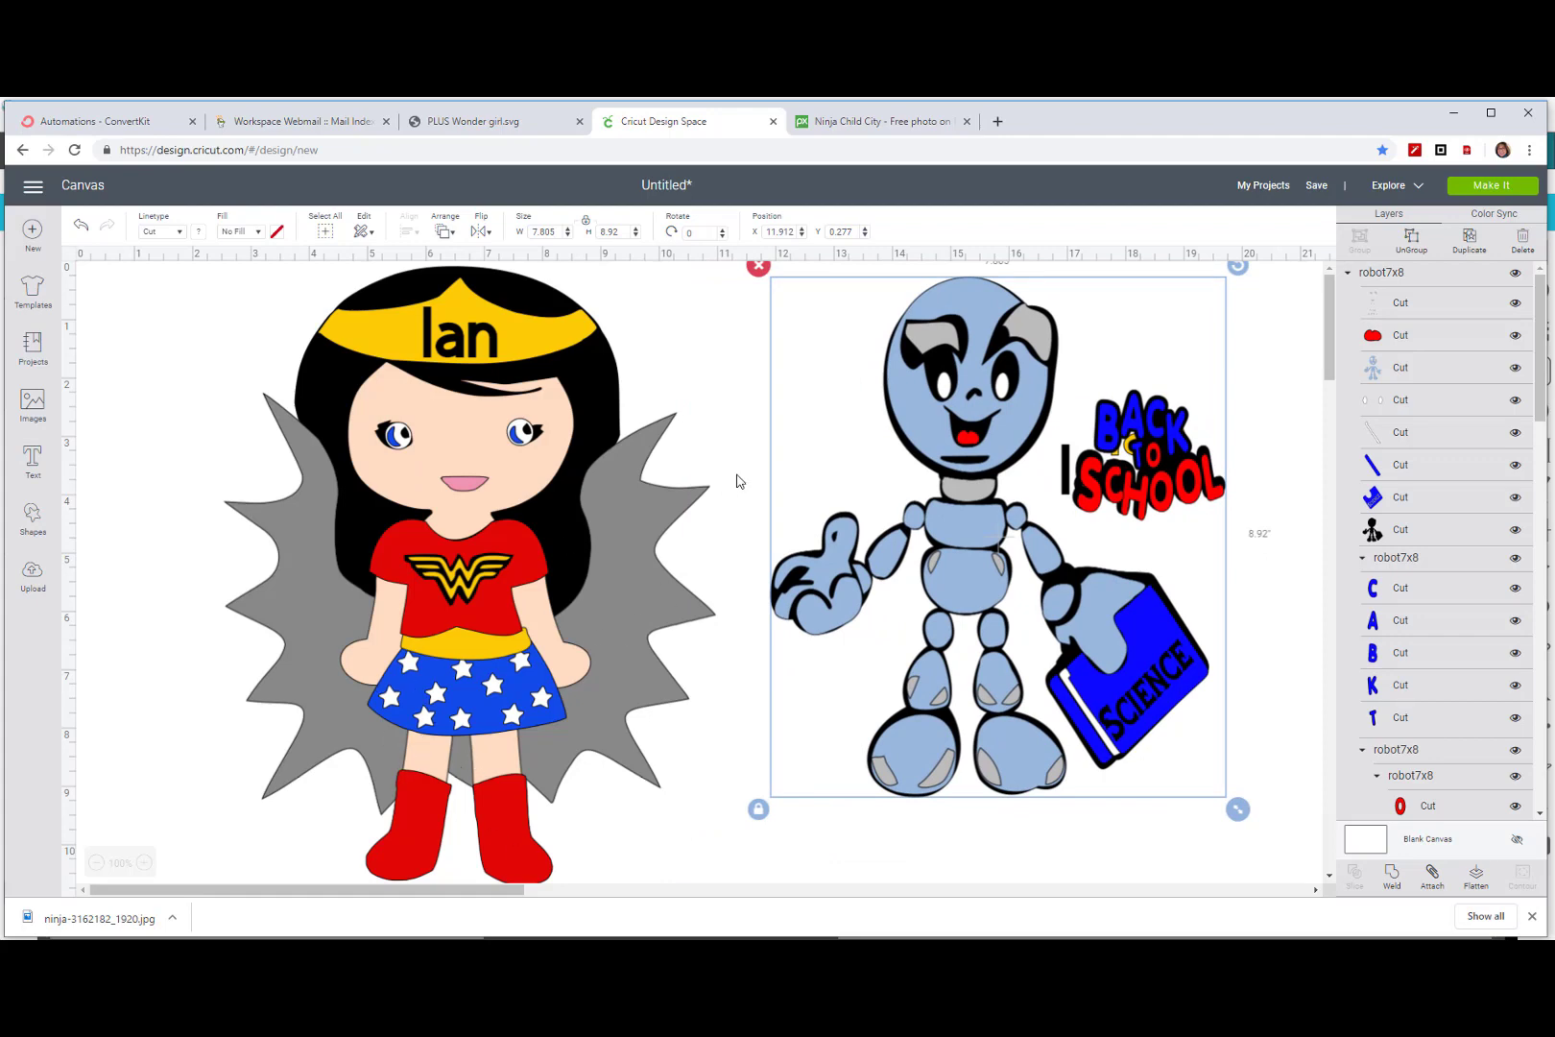